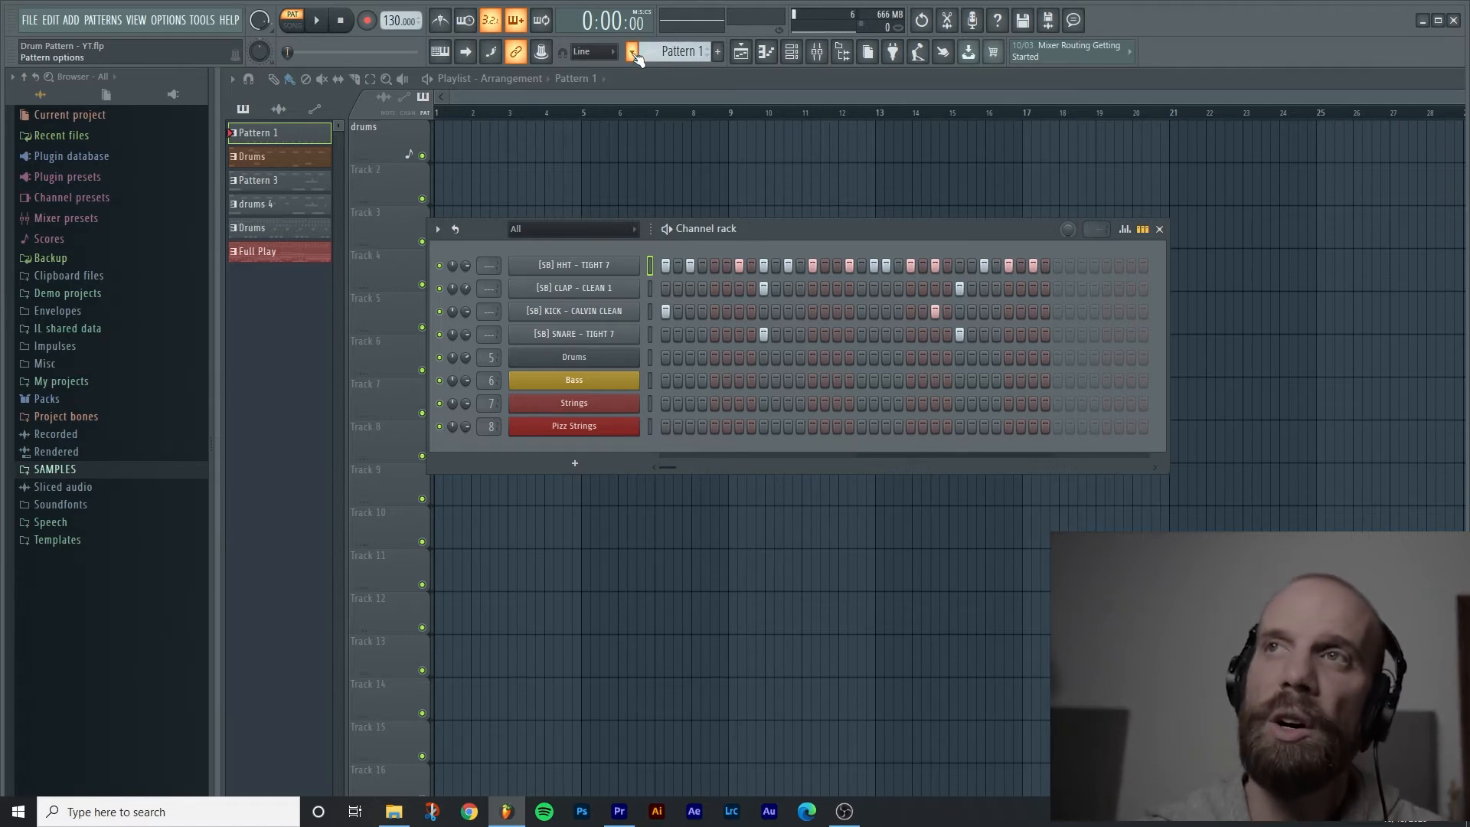
# Step: Bring up the pattern selector's command list
pyautogui.click(632, 52)
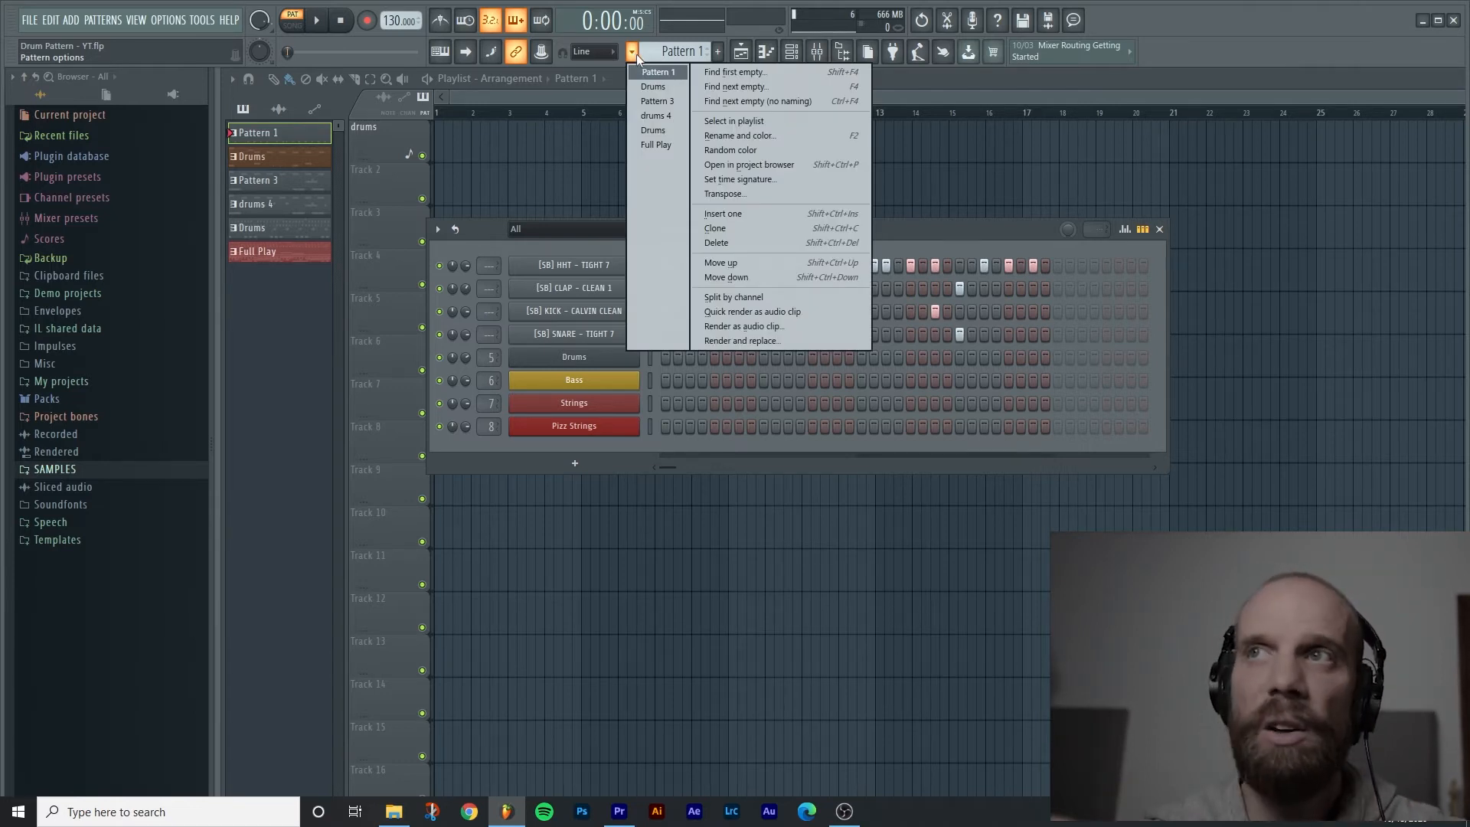
pyautogui.moveTo(751, 87)
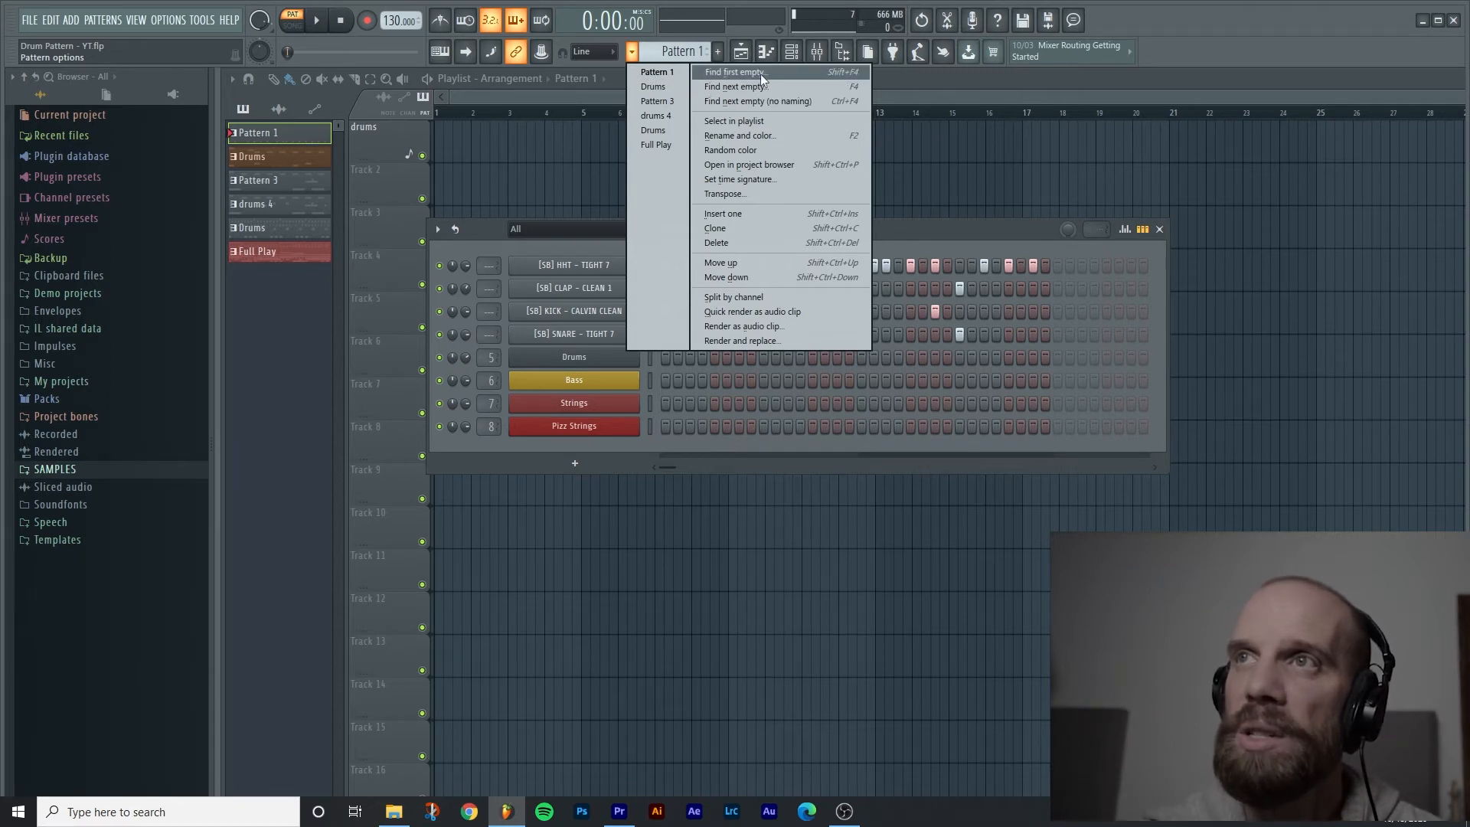
pyautogui.moveTo(742, 86)
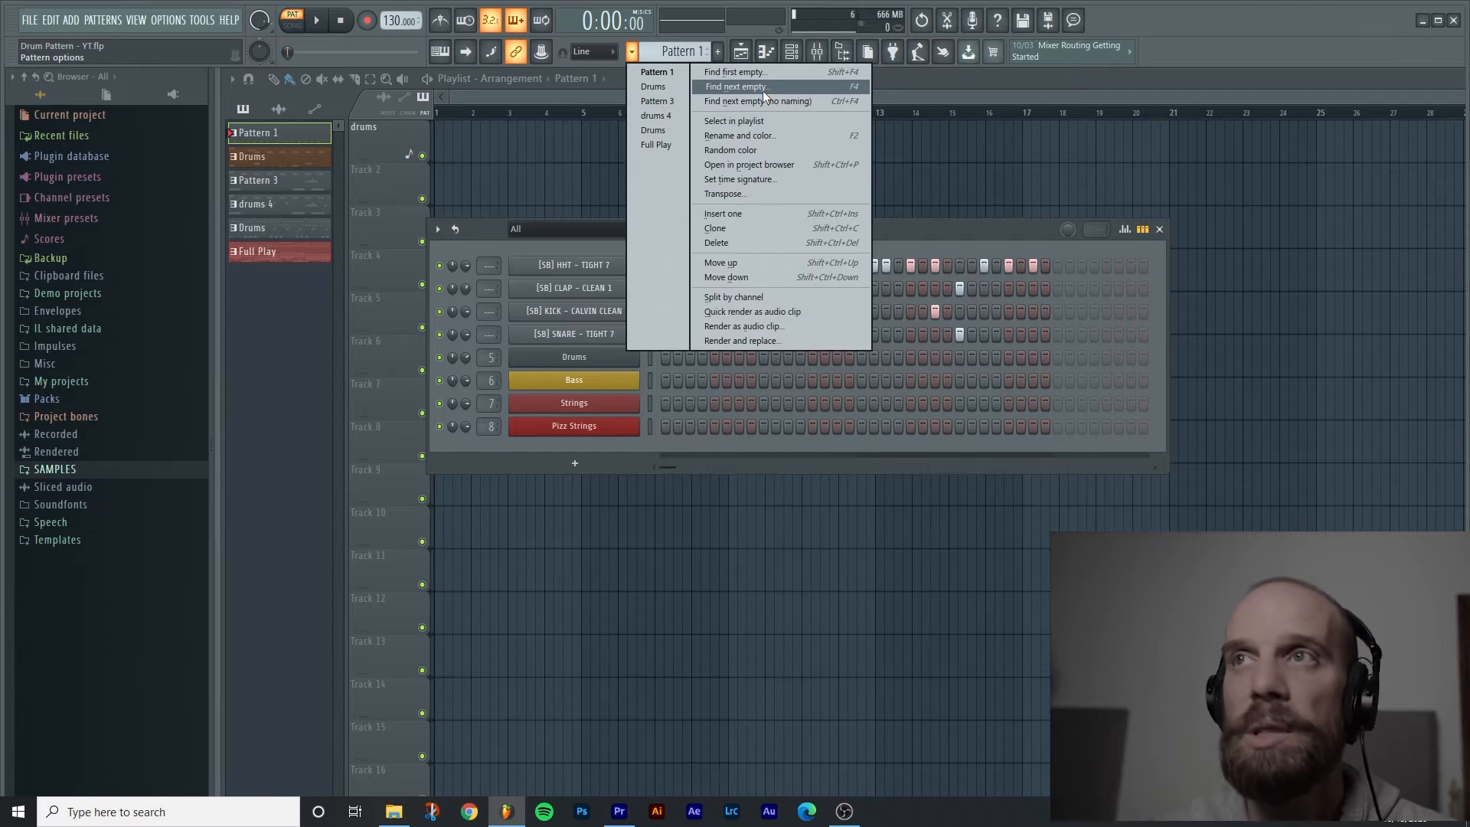
pyautogui.moveTo(787, 90)
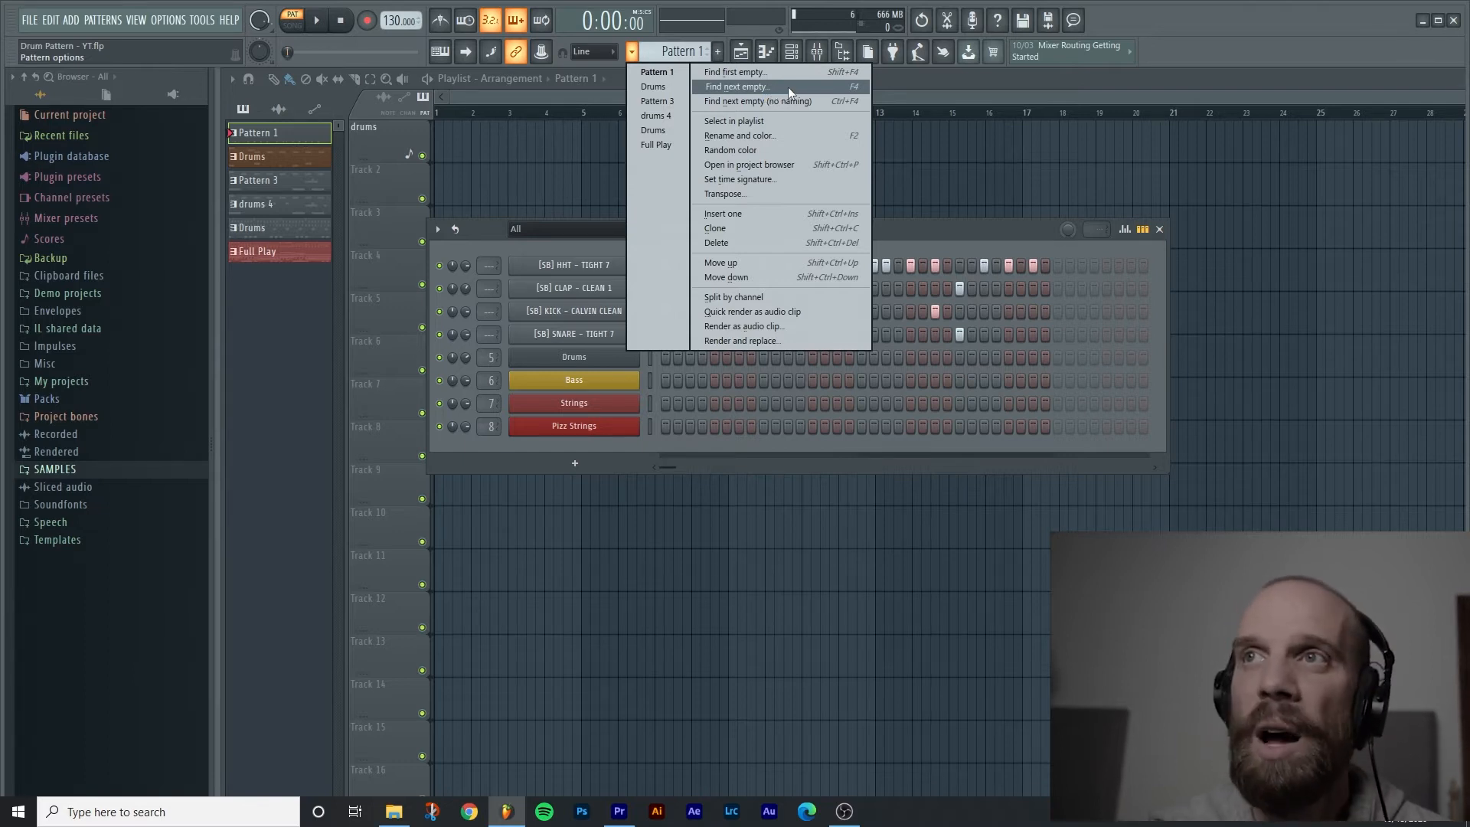
pyautogui.moveTo(804, 91)
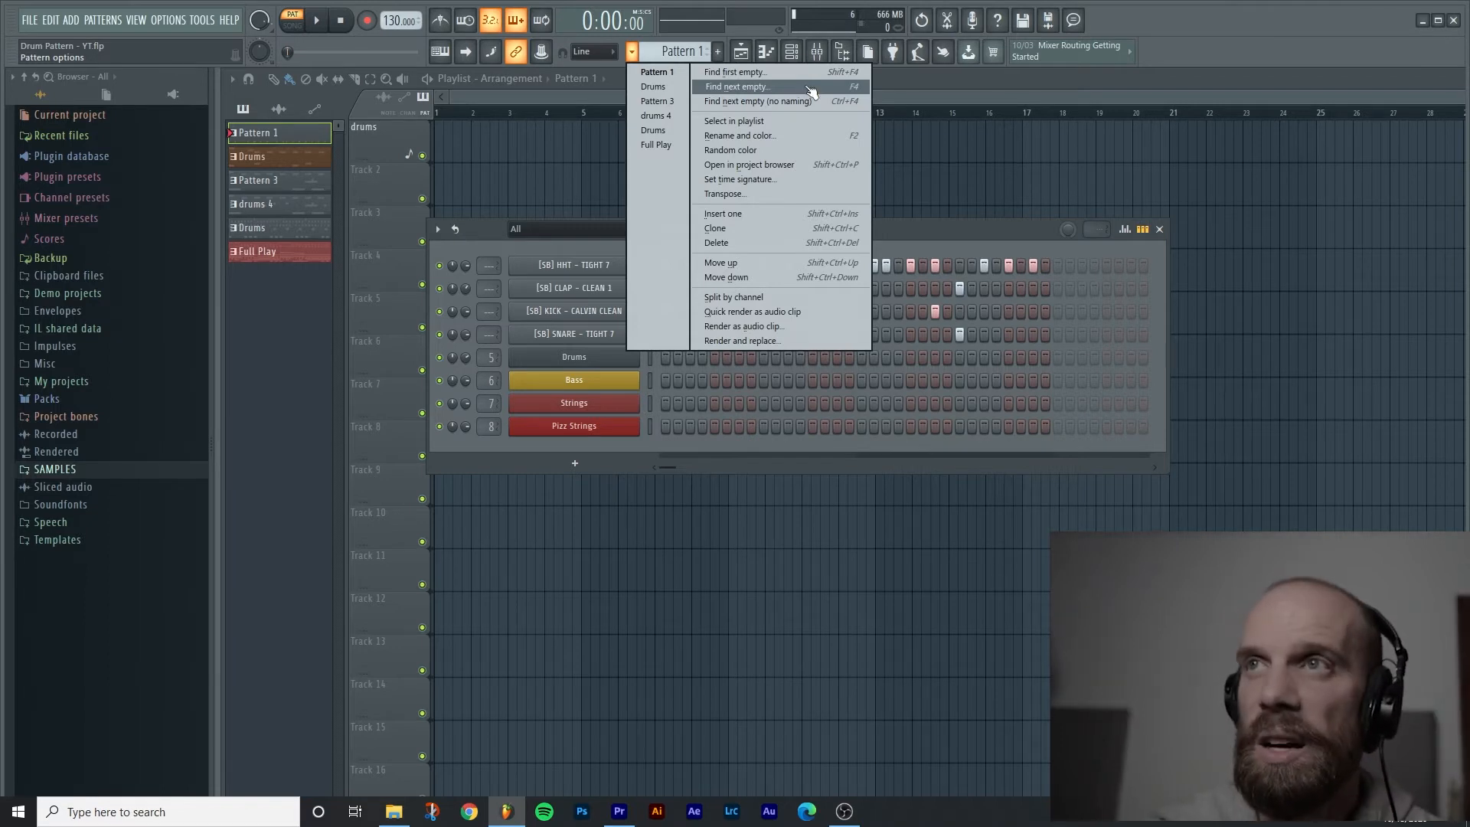
# Step: Create the next empty pattern, name it Drum Pattern #2 and colour it red
pyautogui.click(736, 86)
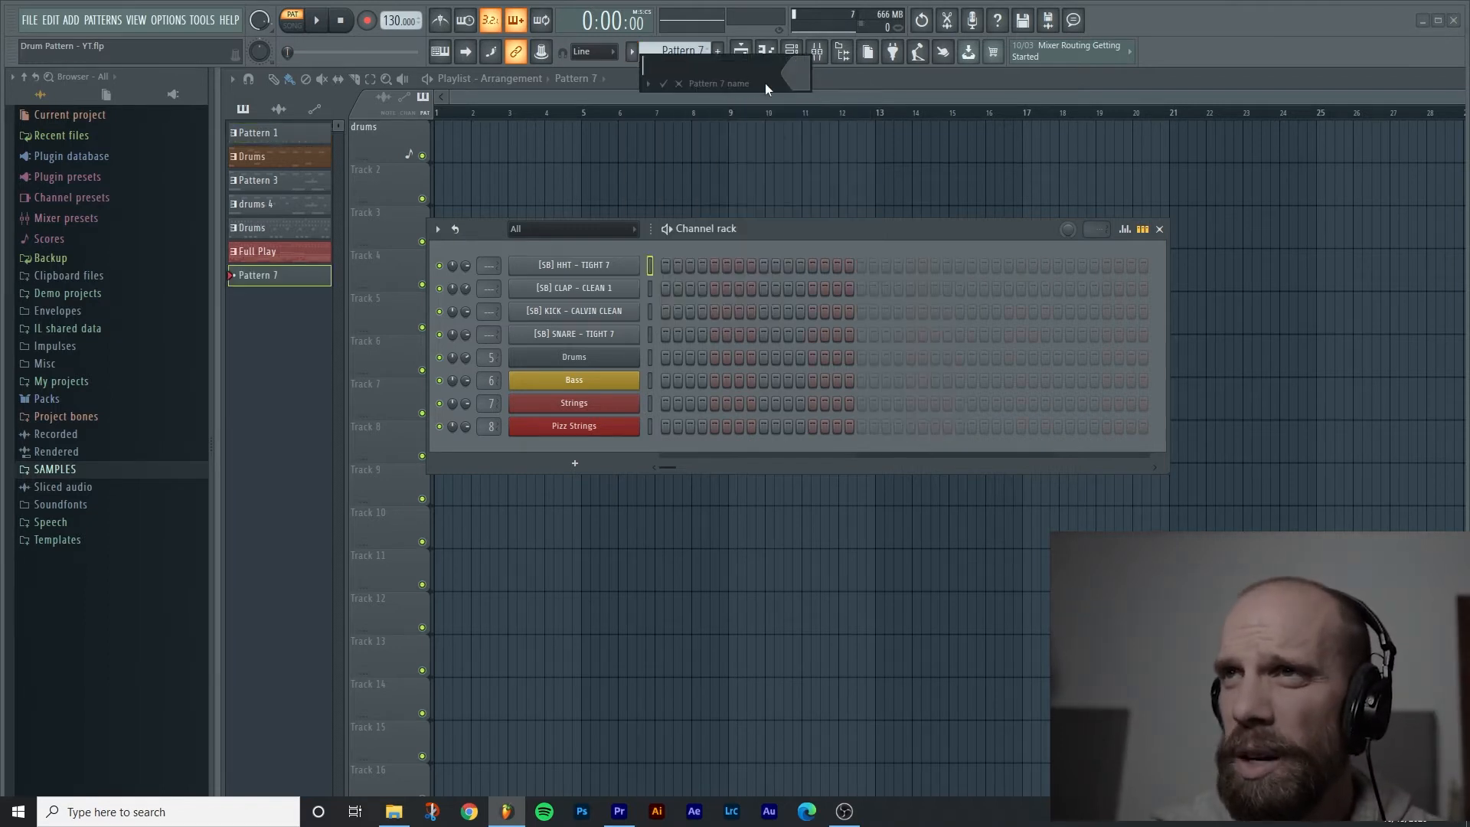
pyautogui.write('Drum Pattern #2')
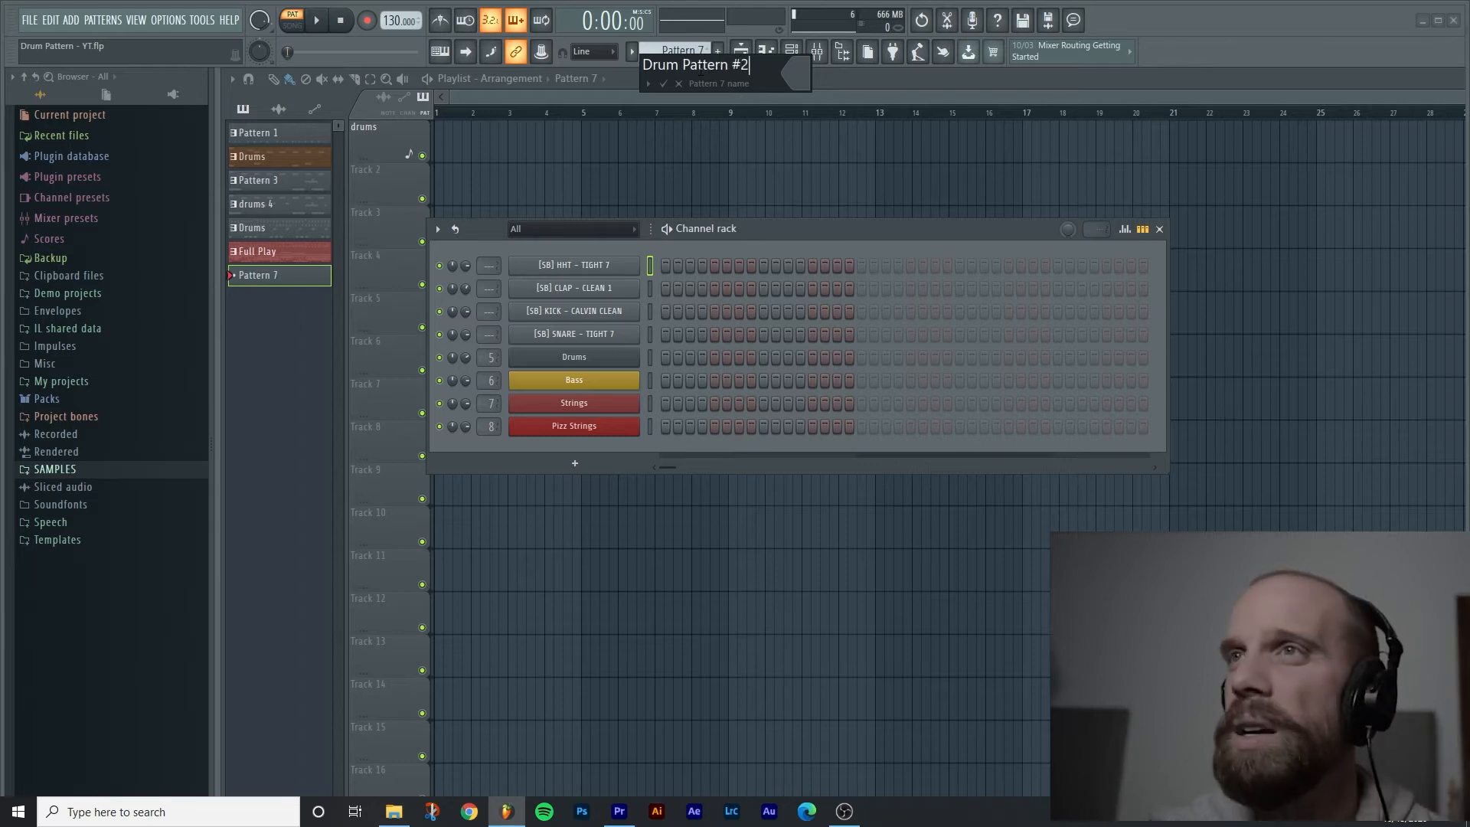
pyautogui.click(801, 78)
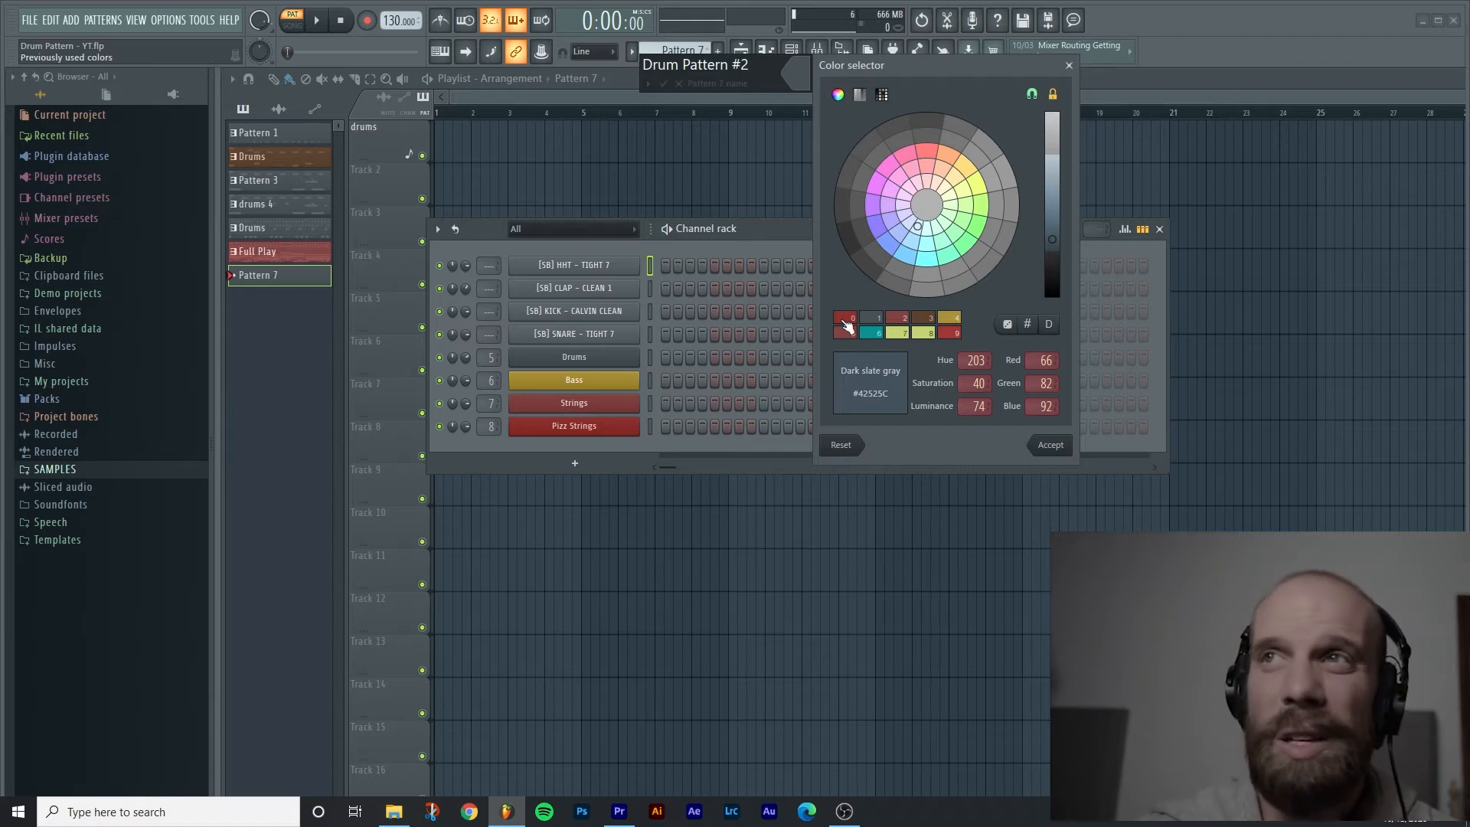
pyautogui.click(925, 152)
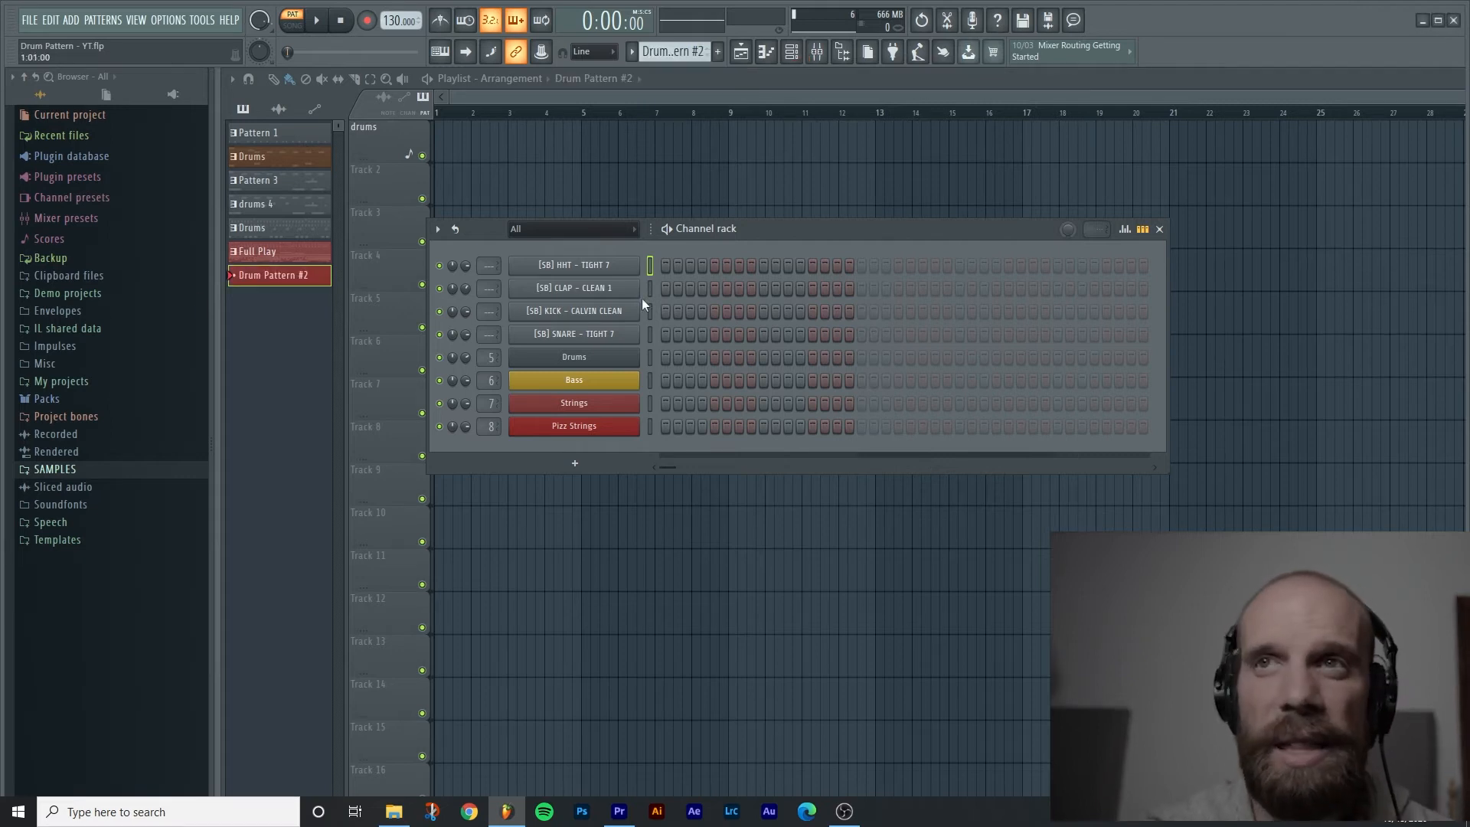
pyautogui.moveTo(666, 286)
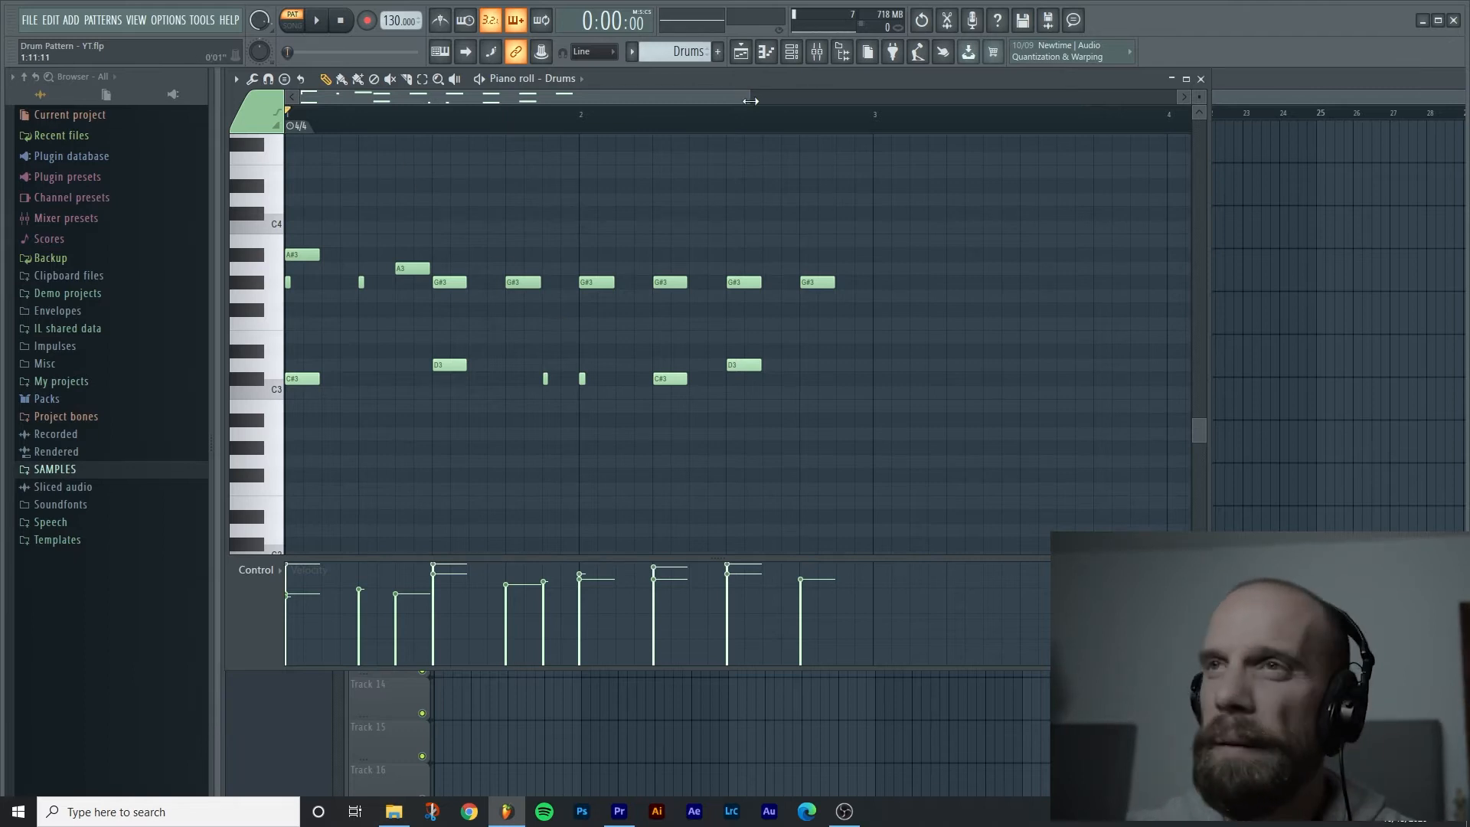
# Step: Close the Drums note editor after reviewing its notes
pyautogui.click(315, 20)
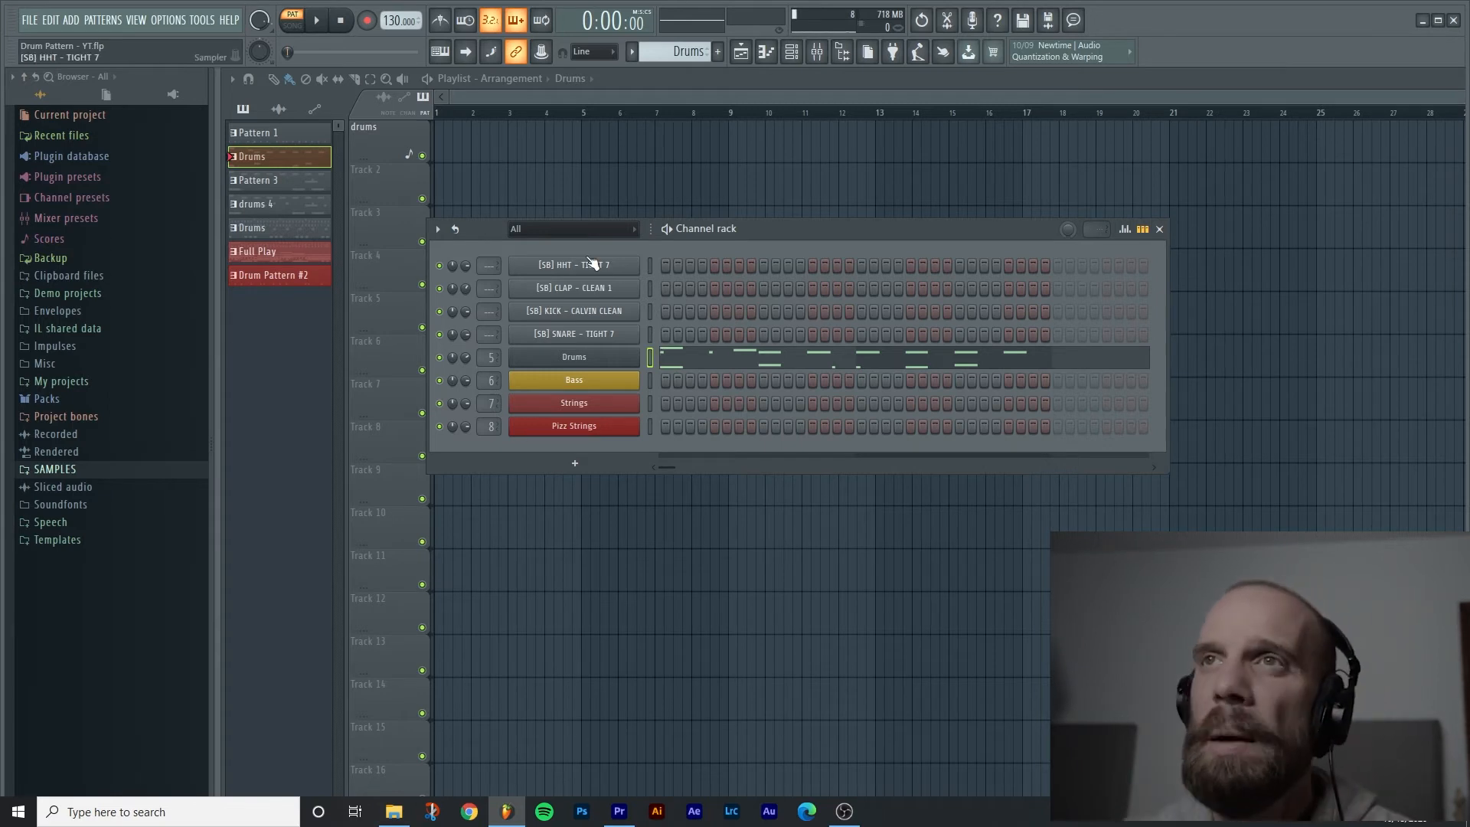
# Step: Browse the pattern and program menus to add the new Drum Variation #1 pattern
pyautogui.click(102, 20)
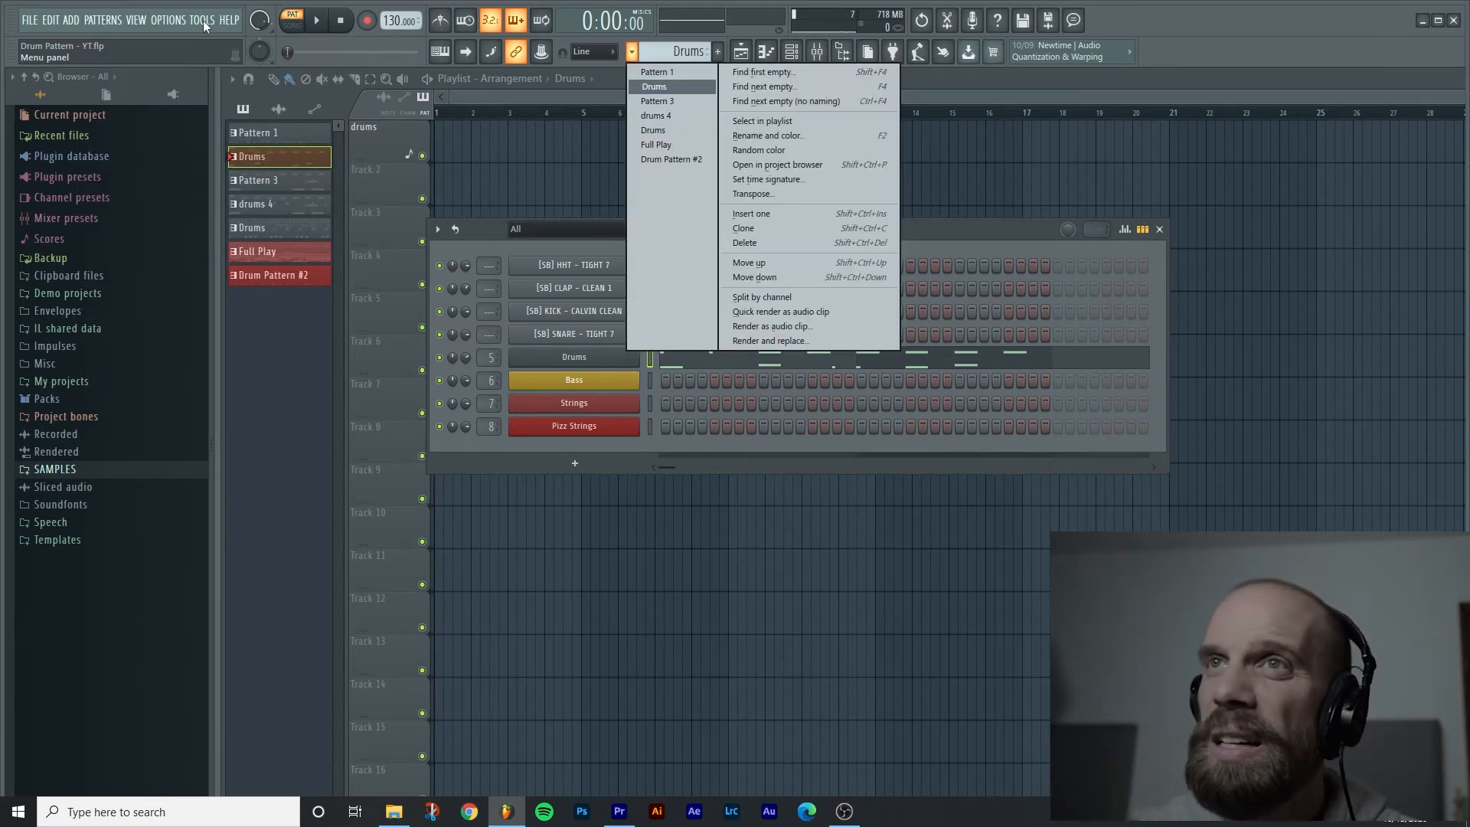
pyautogui.click(102, 20)
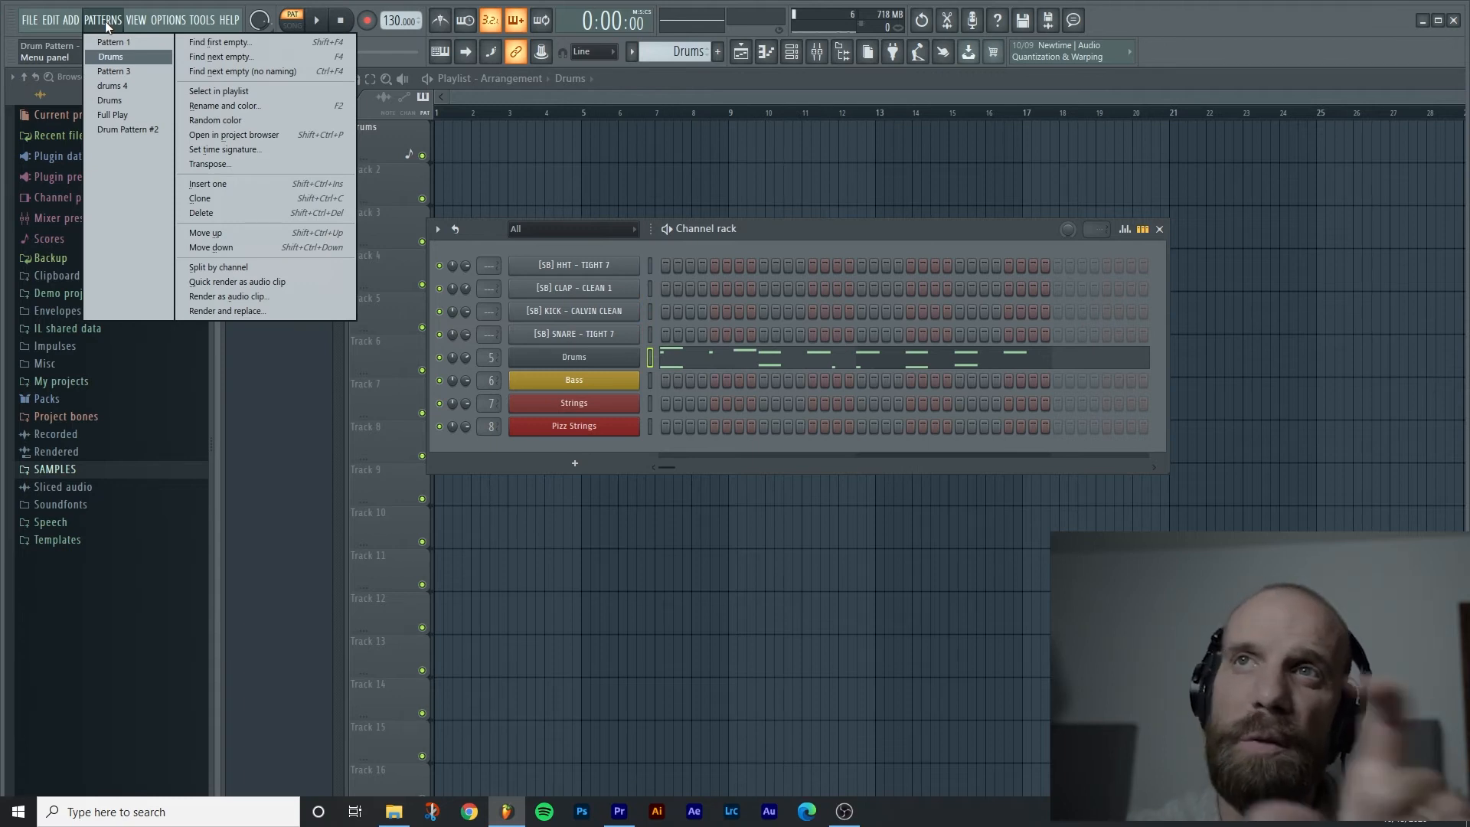
pyautogui.click(167, 20)
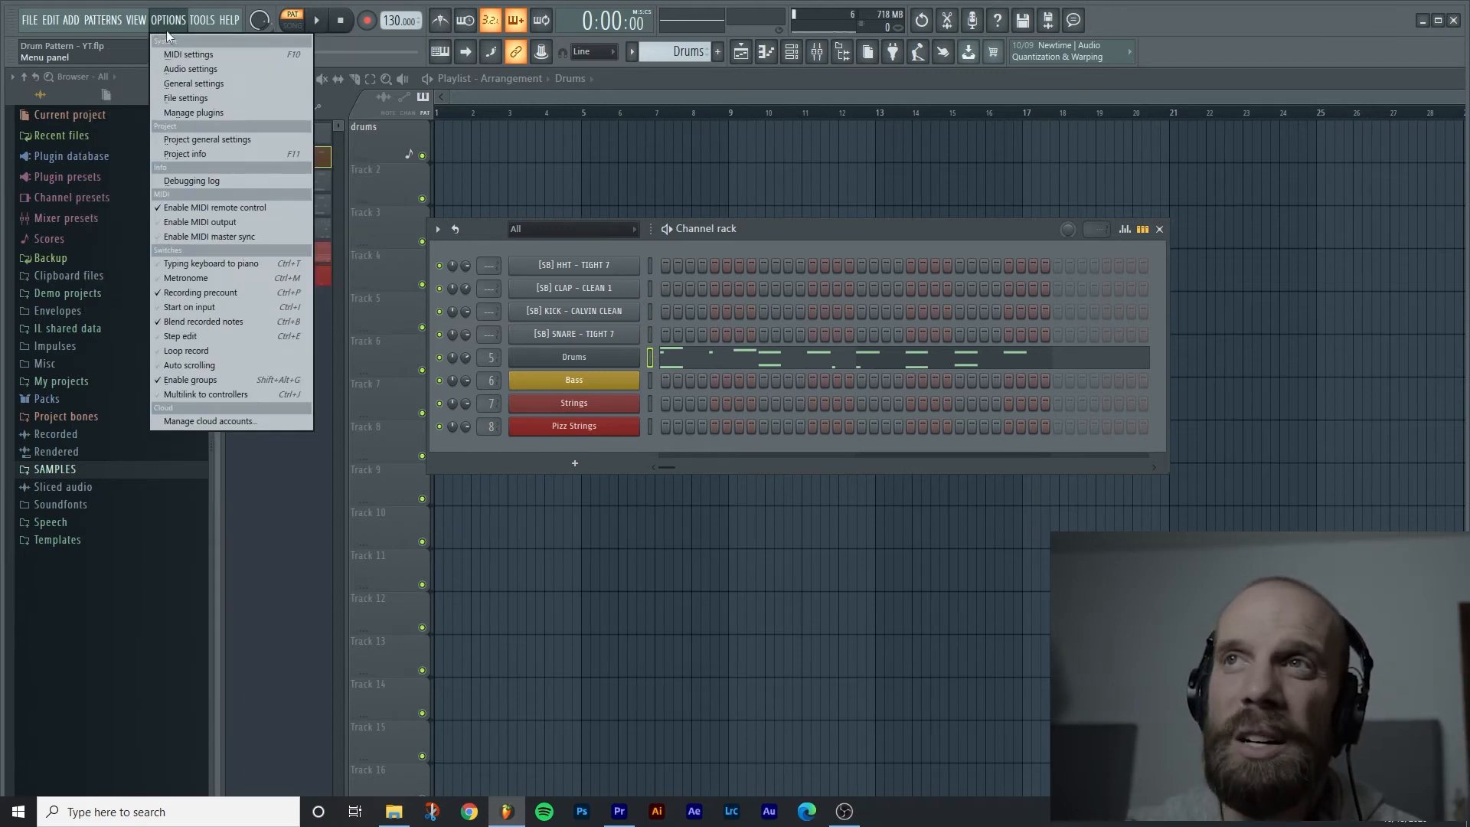
pyautogui.click(103, 19)
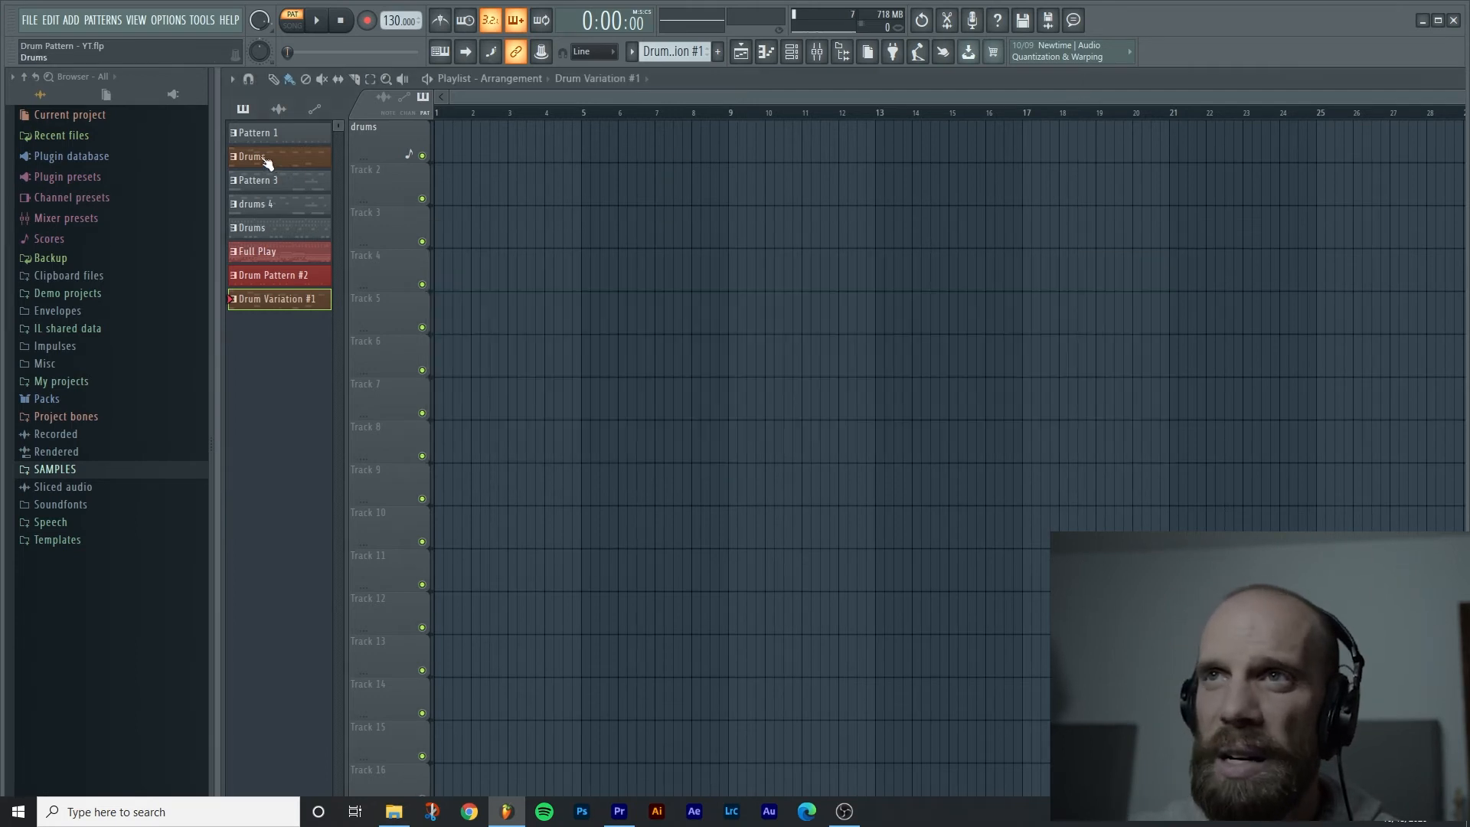
# Step: Select Drum Variation #1, show its channels and bring its Drums notes into the editor
pyautogui.click(251, 157)
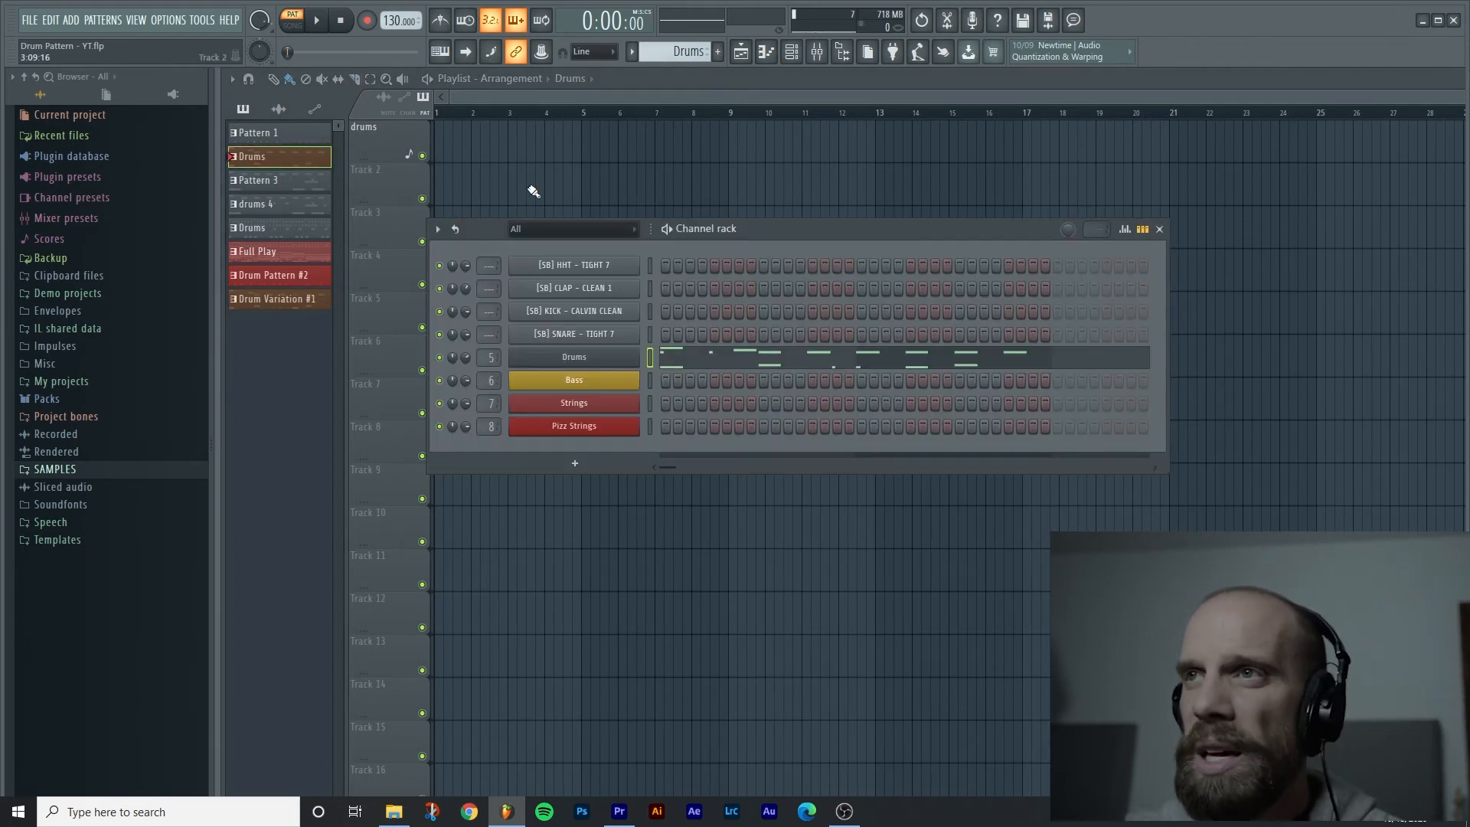
pyautogui.click(316, 19)
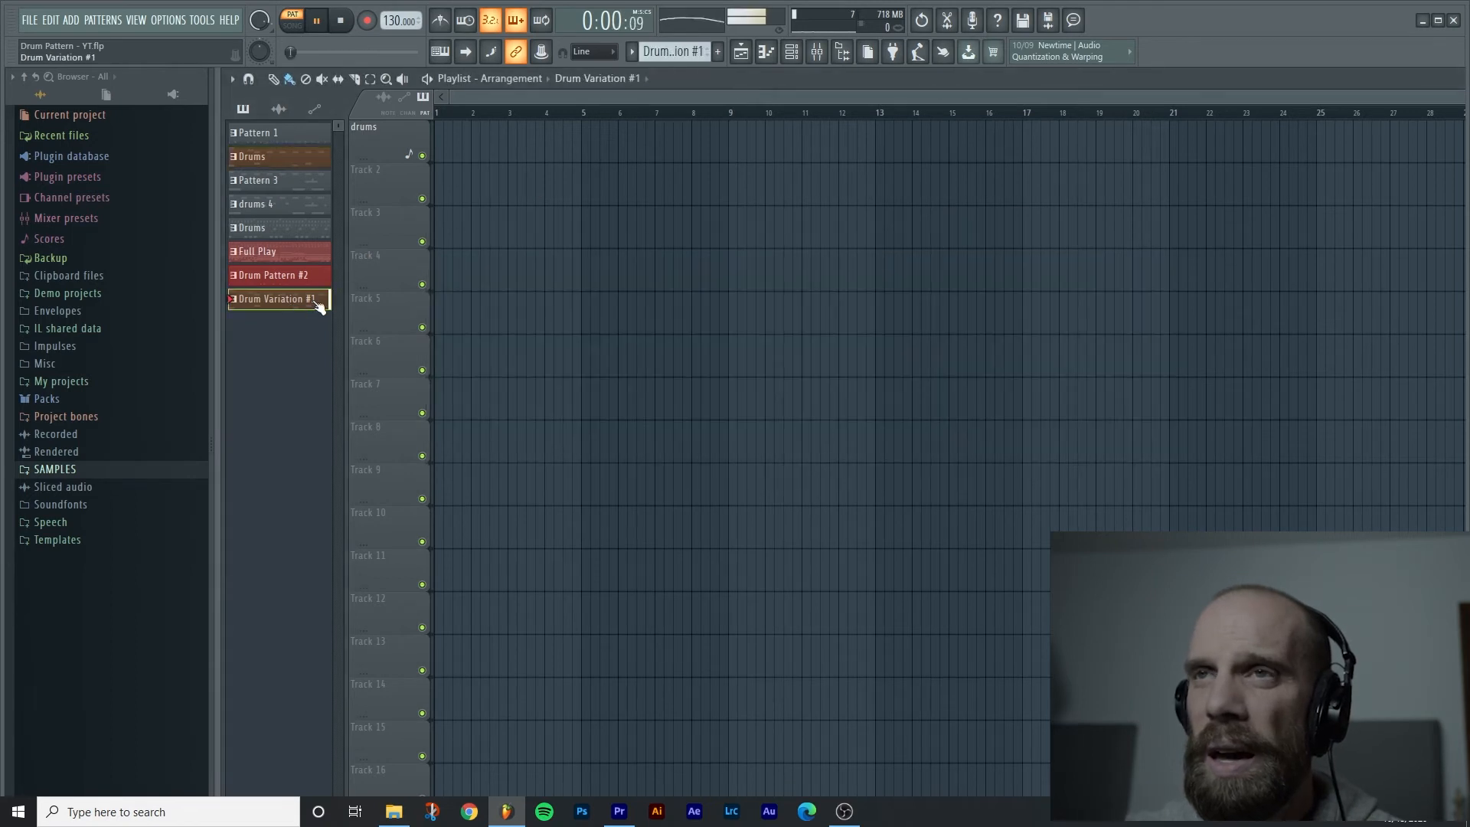
pyautogui.click(277, 298)
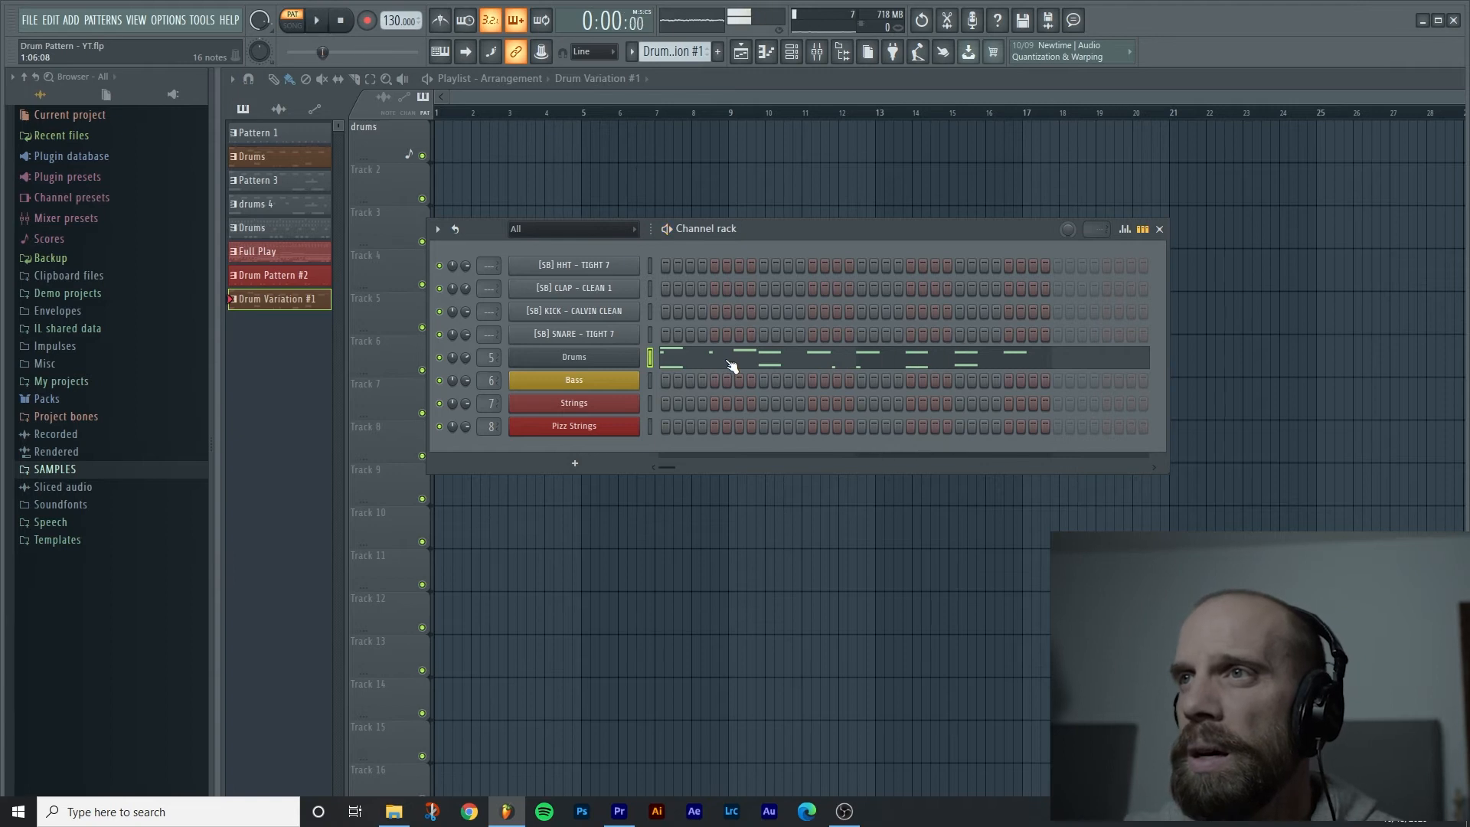
pyautogui.click(573, 357)
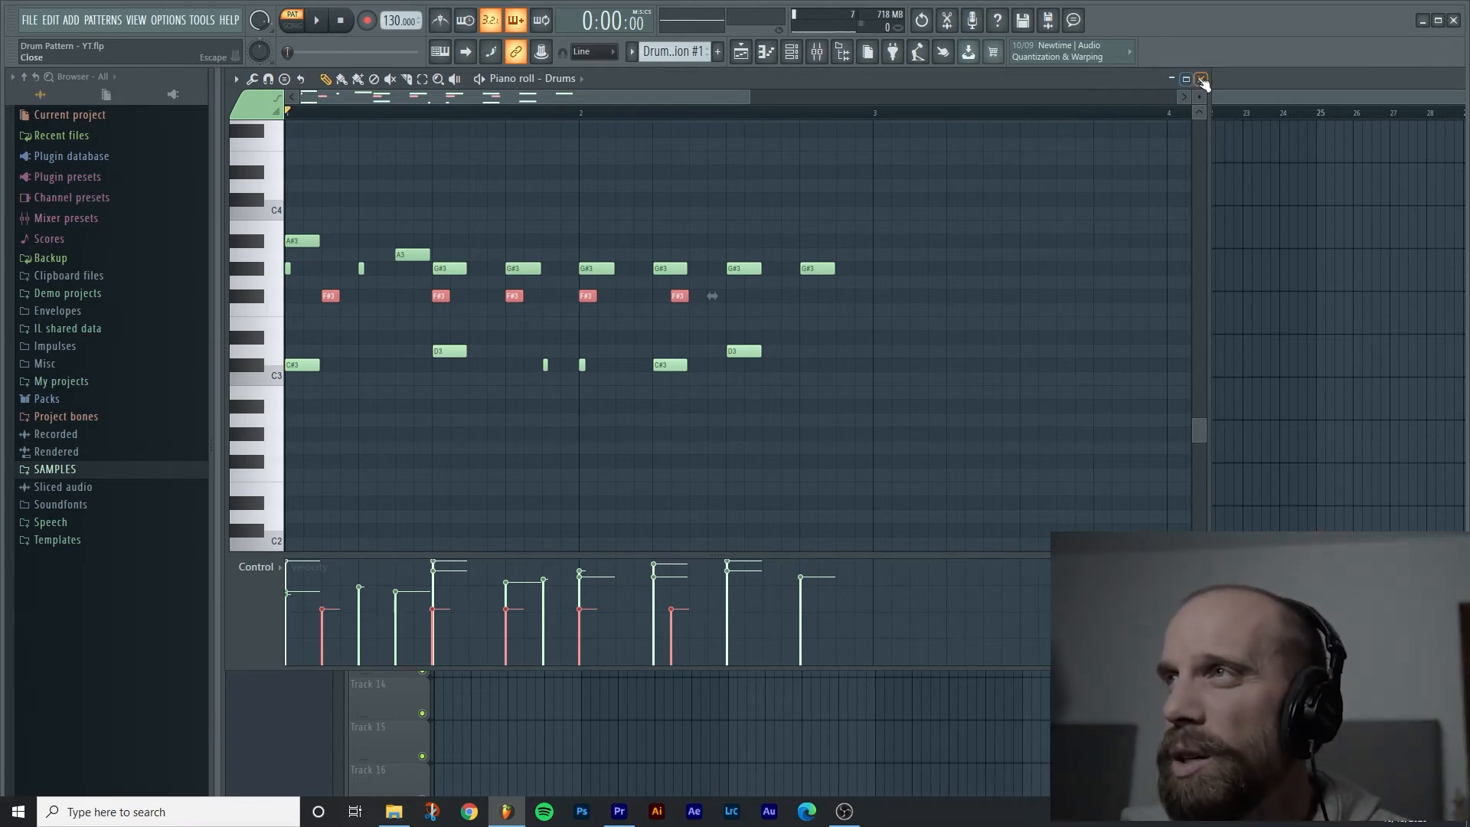
# Step: Close the note editor before laying out Drums clips on Track 1
pyautogui.click(1201, 79)
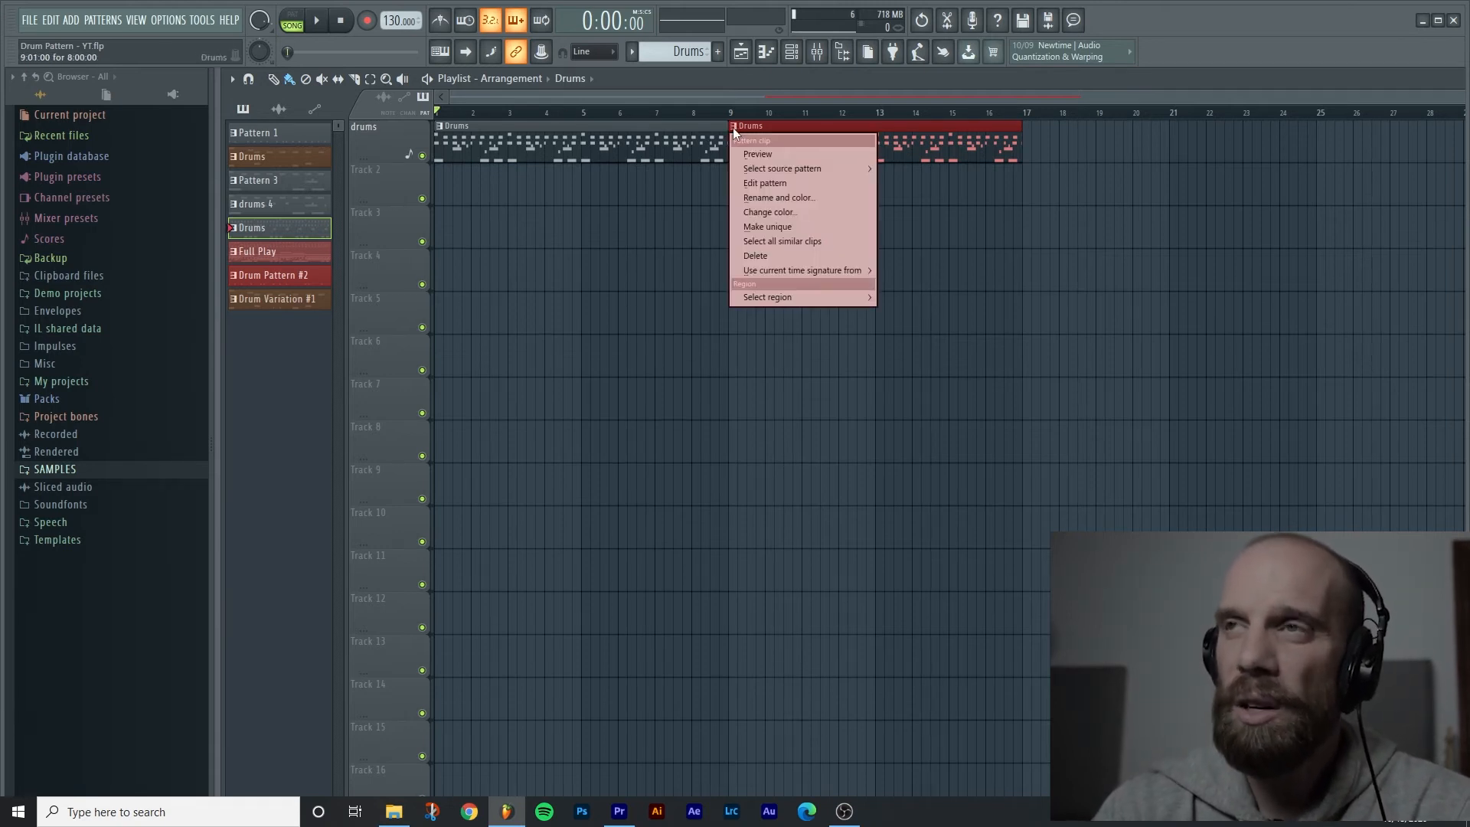
pyautogui.moveTo(767, 227)
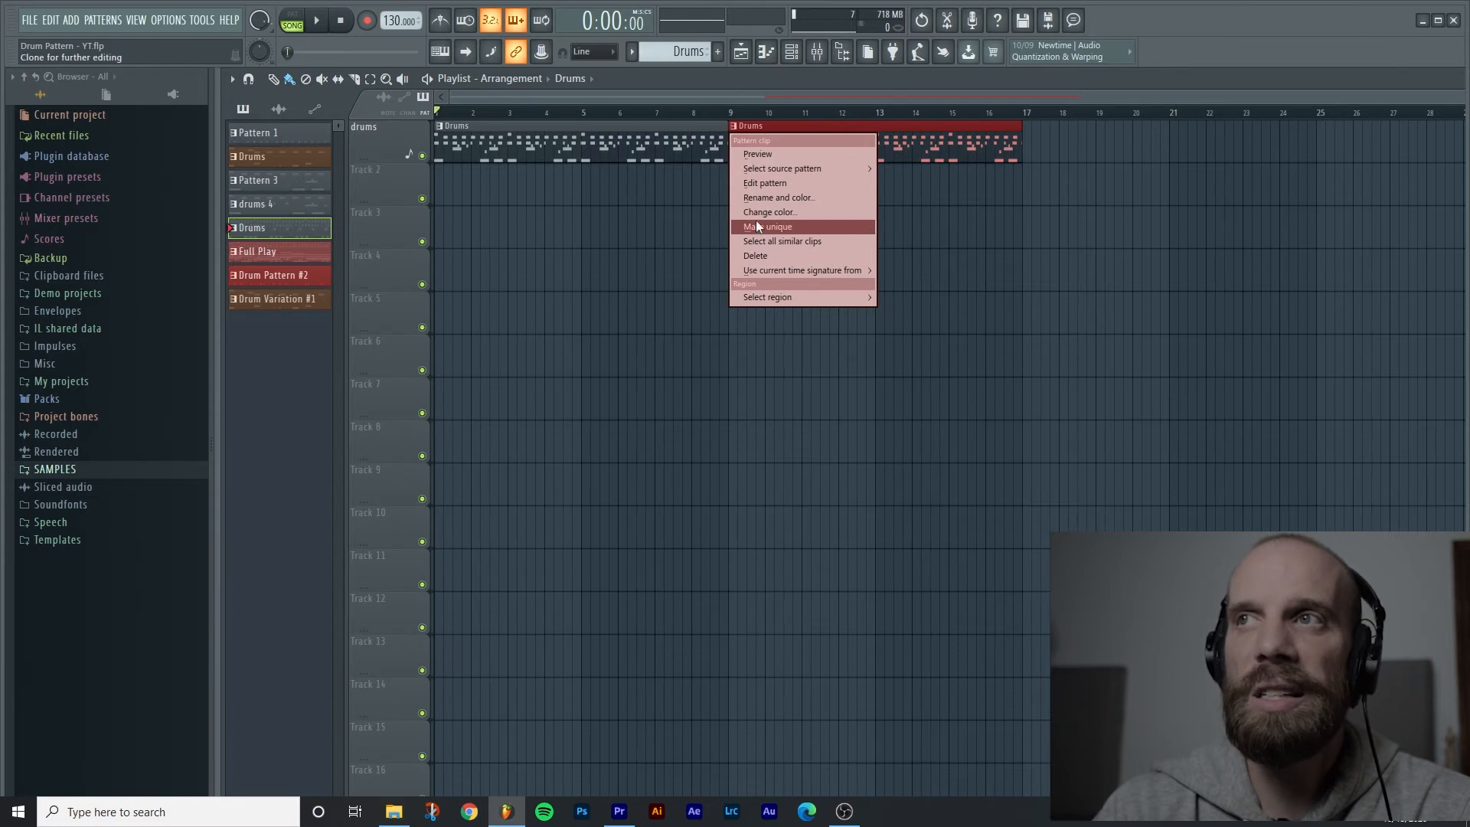
# Step: Make the second Drums clip a unique Drums #2 pattern, review its notes and set playback to bar 7
pyautogui.click(767, 227)
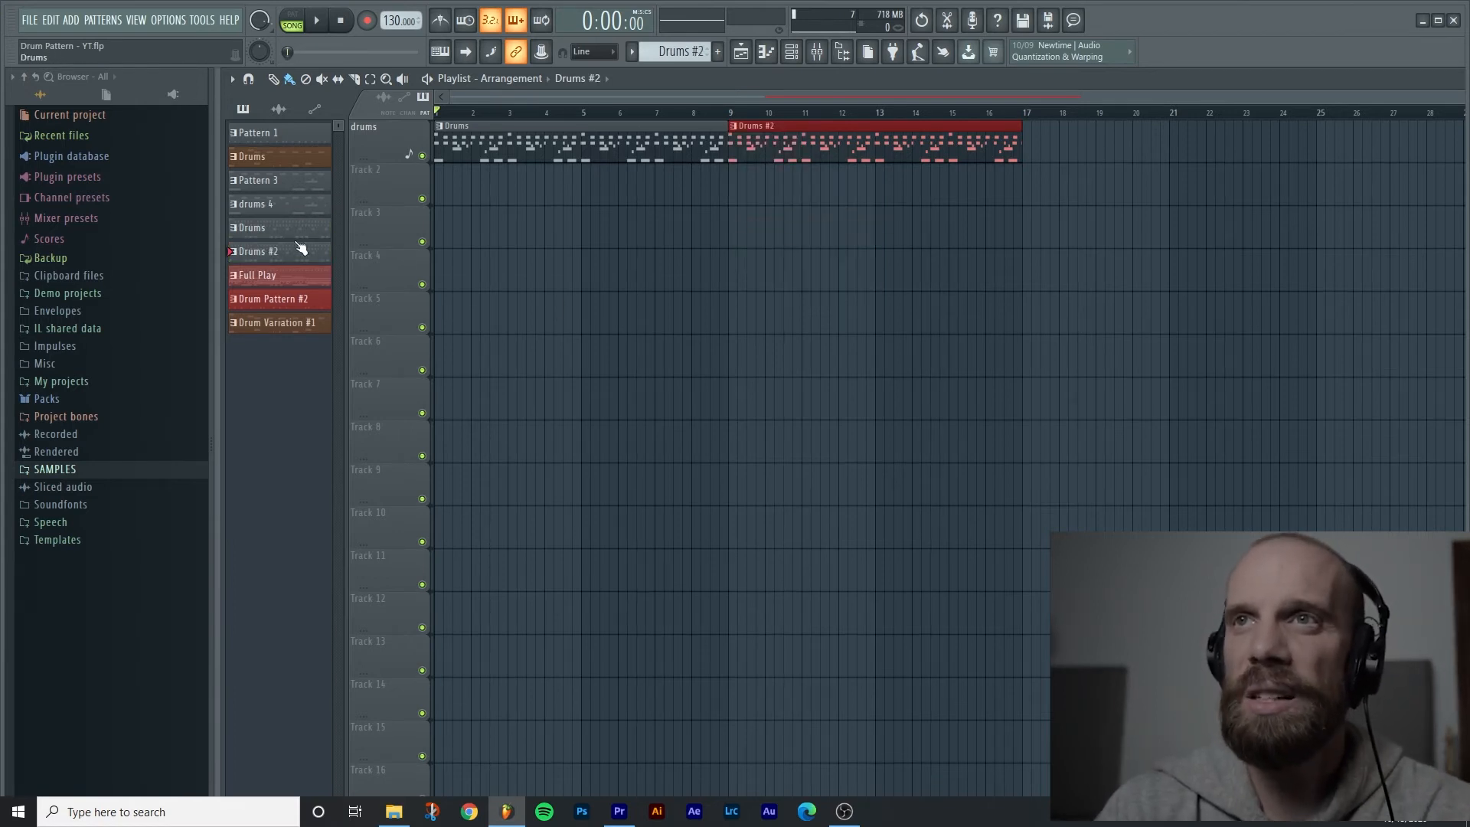
pyautogui.click(257, 251)
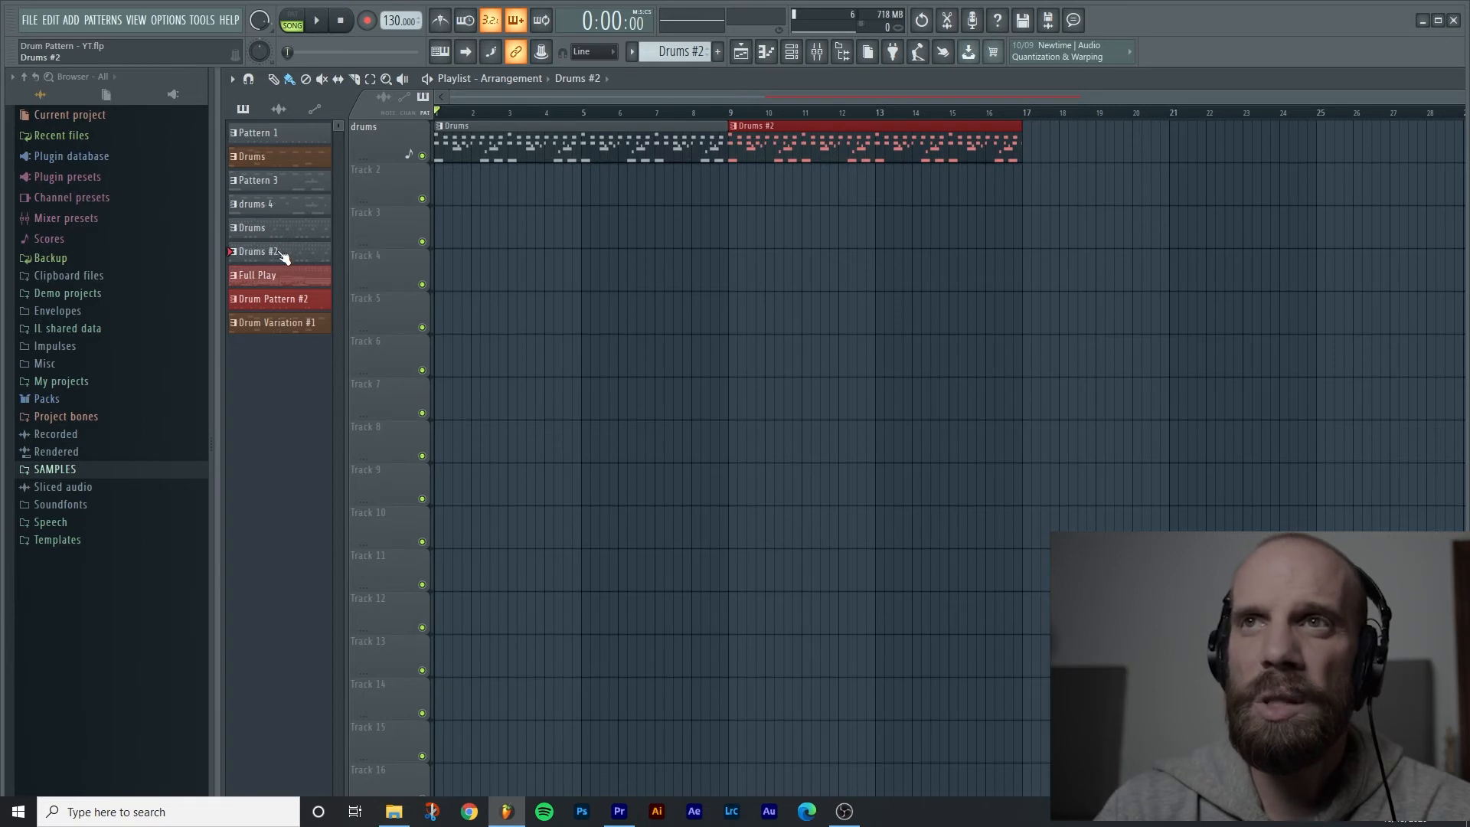
pyautogui.click(257, 251)
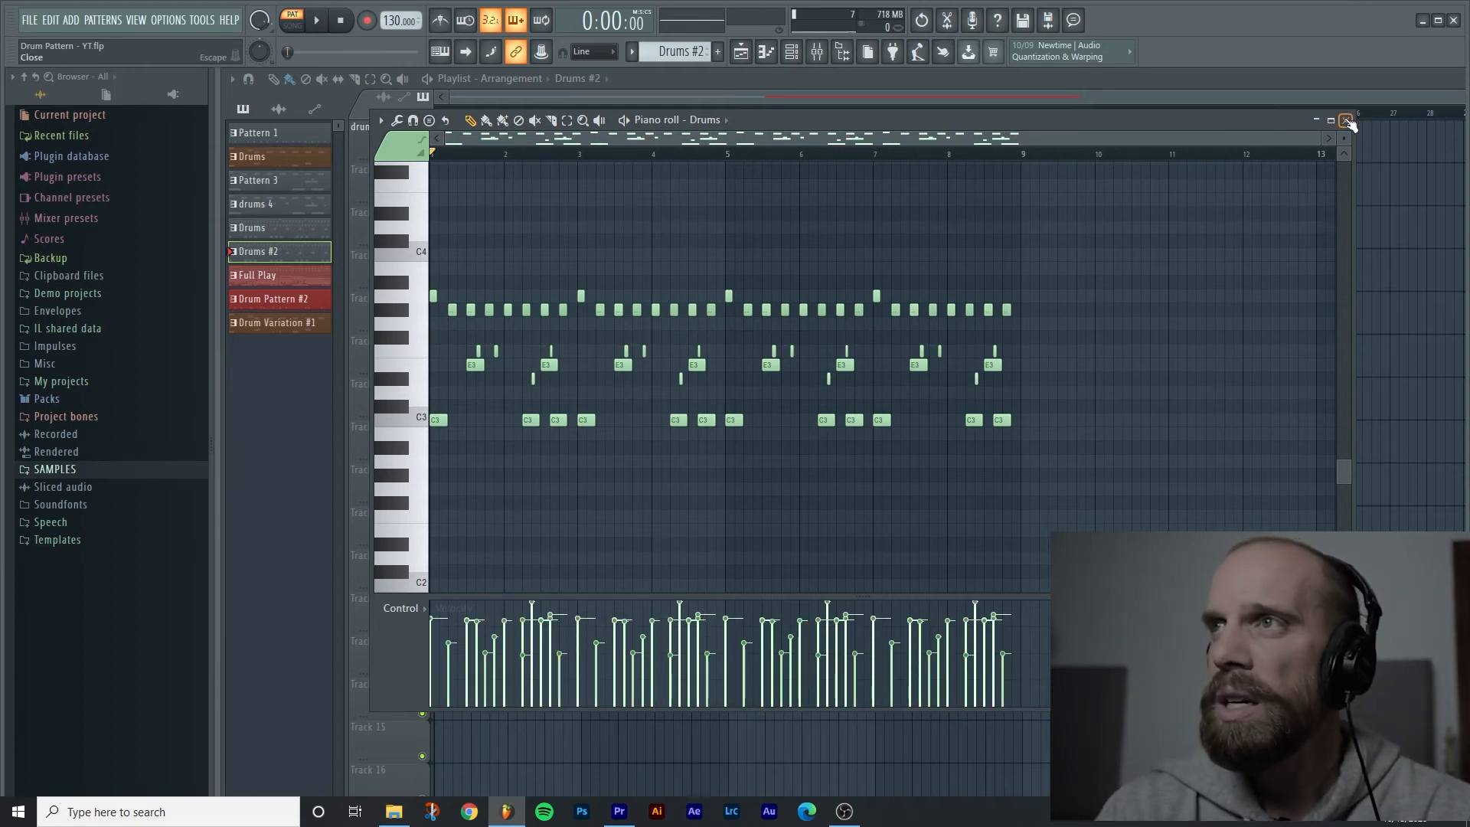
pyautogui.click(1348, 119)
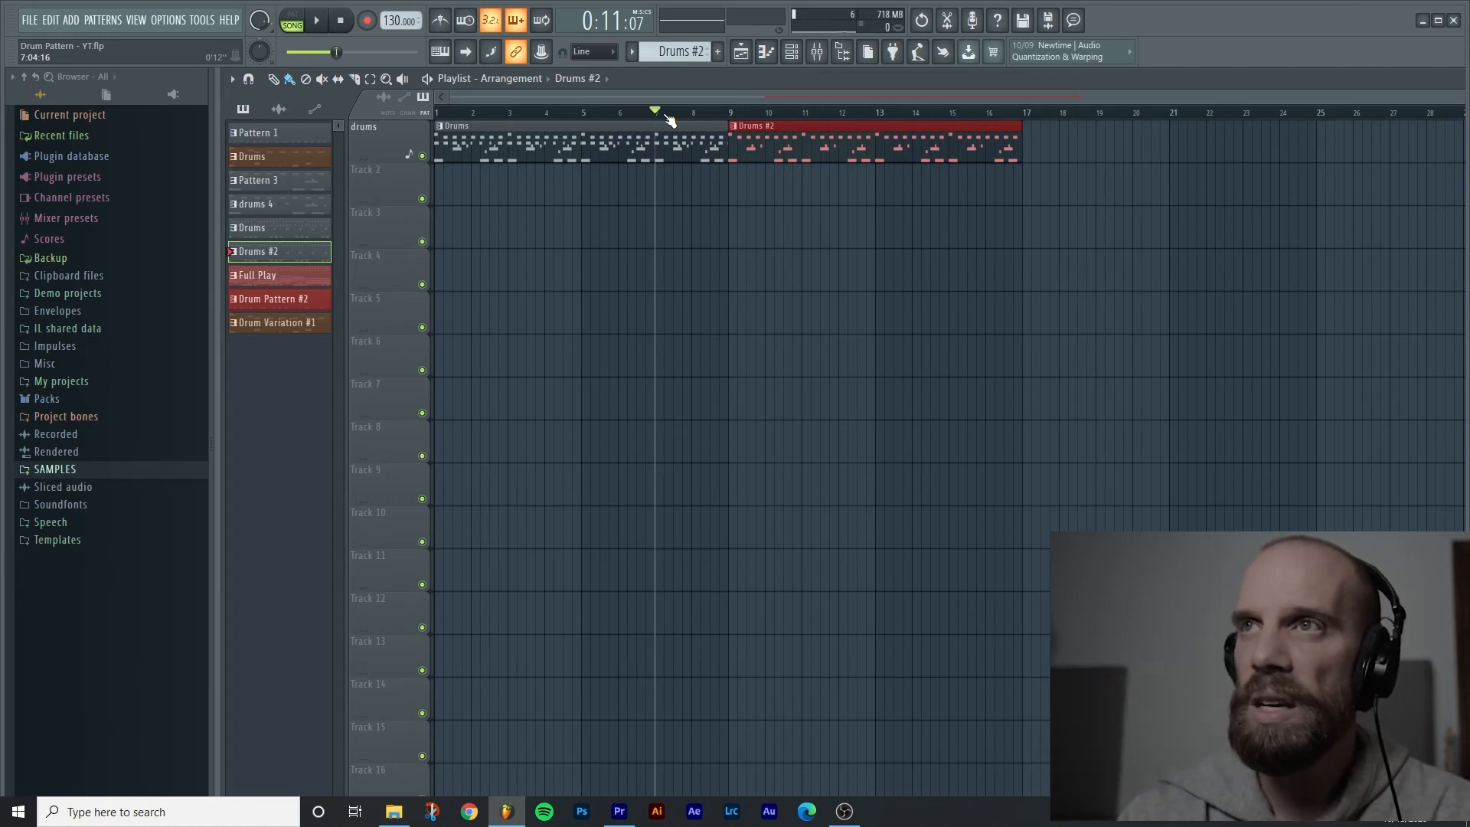
pyautogui.click(315, 20)
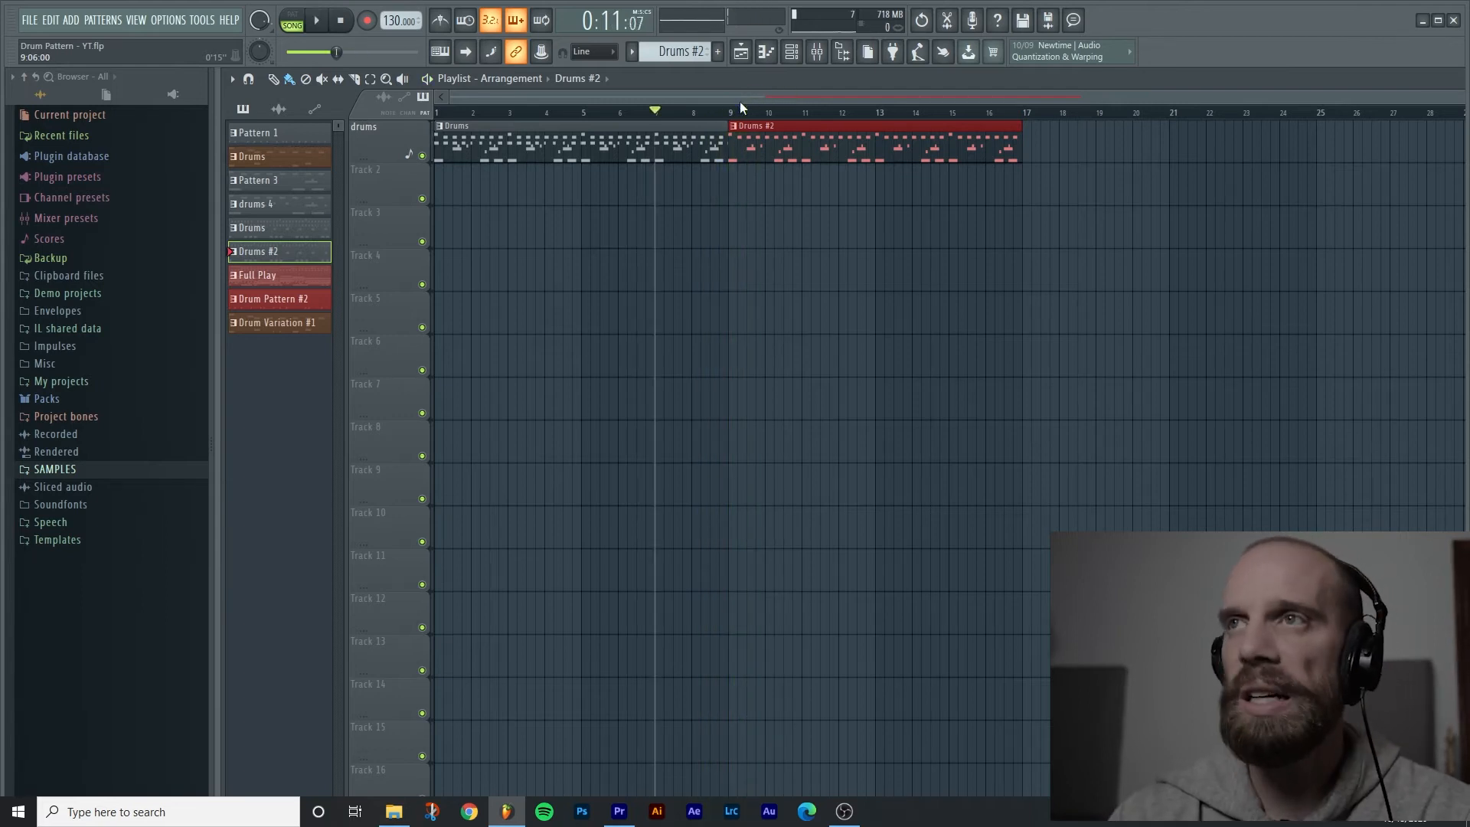
pyautogui.click(257, 274)
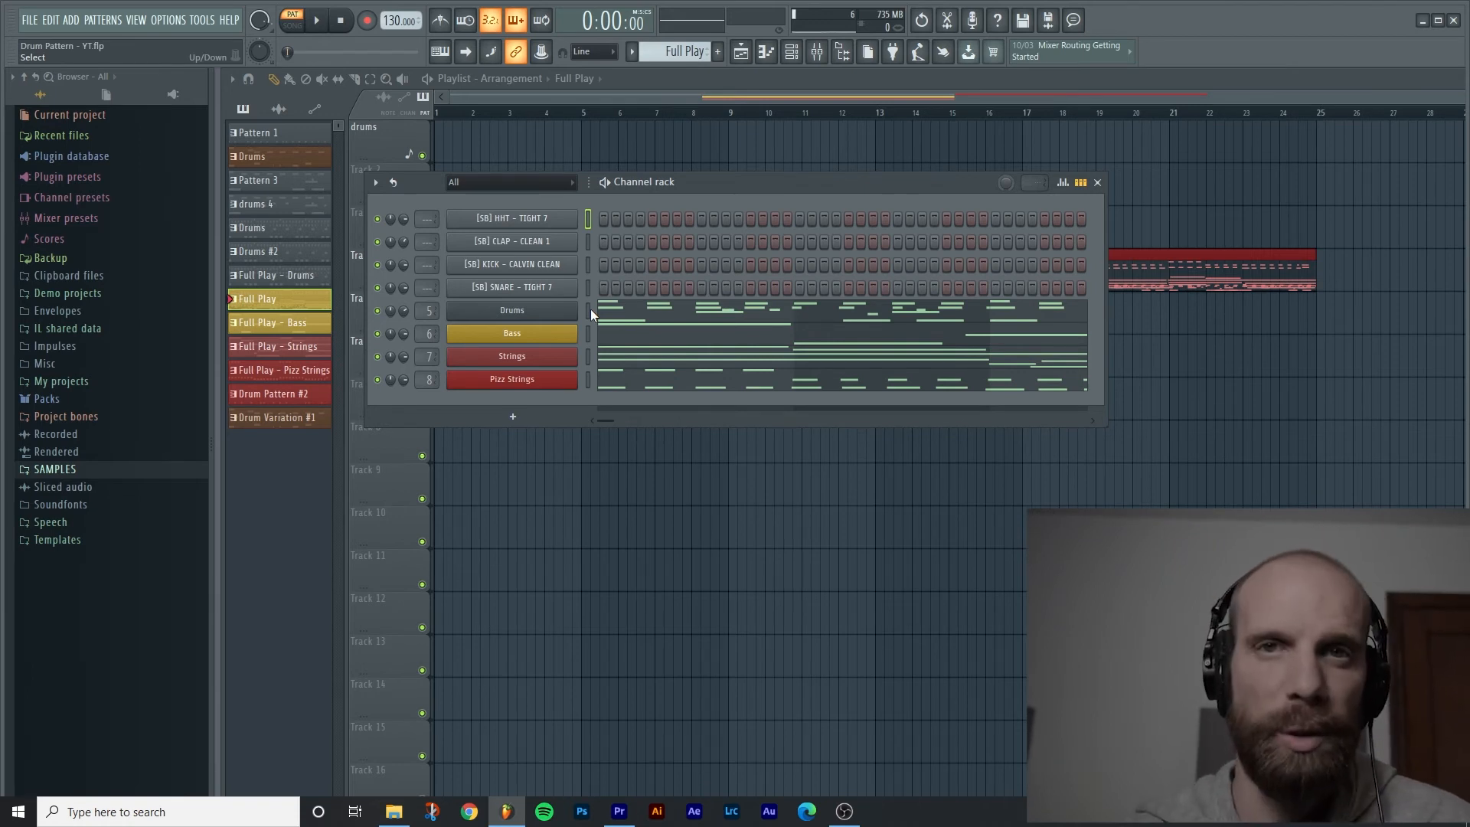
pyautogui.click(315, 20)
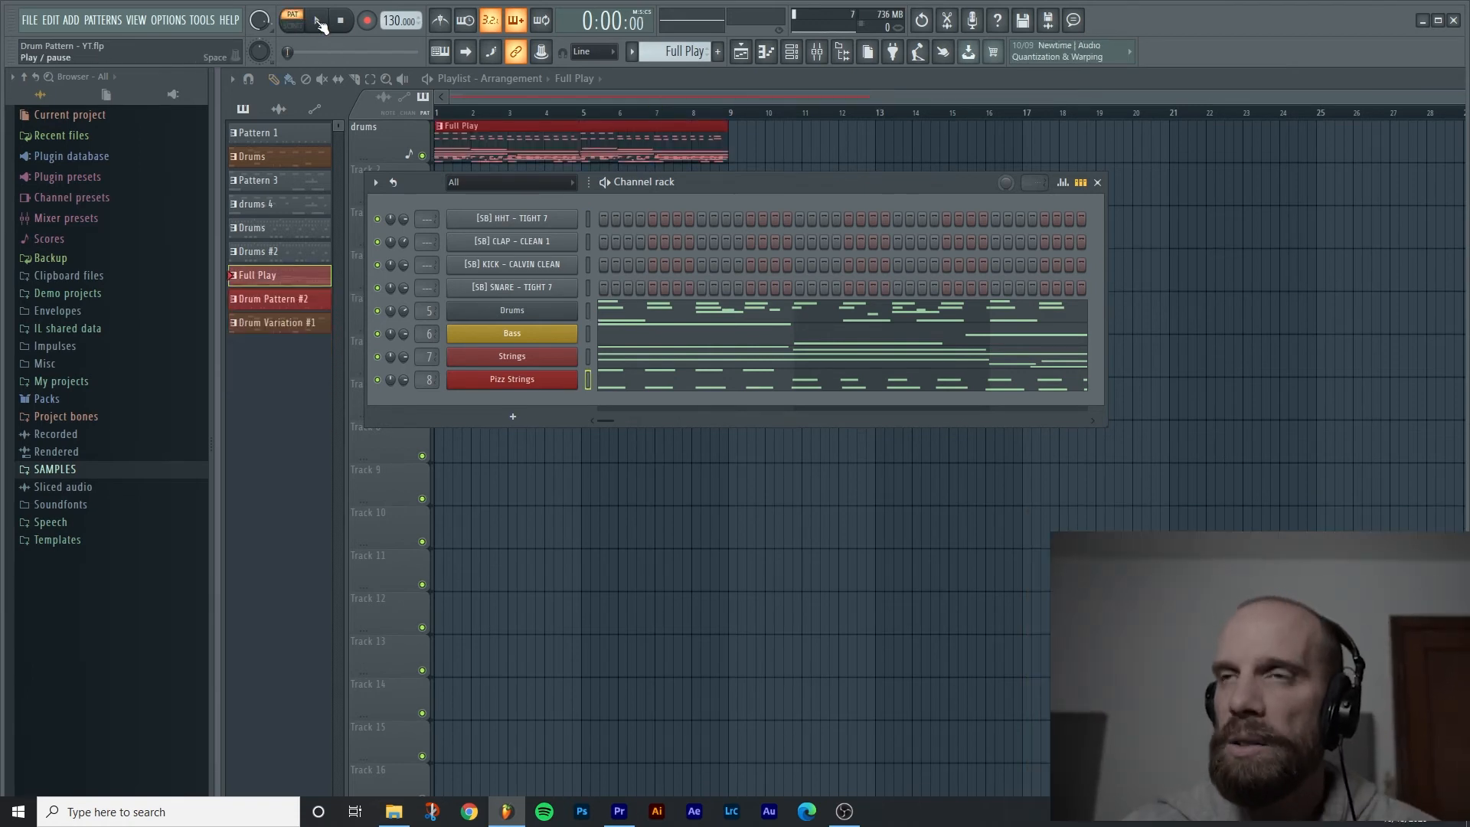
pyautogui.click(319, 20)
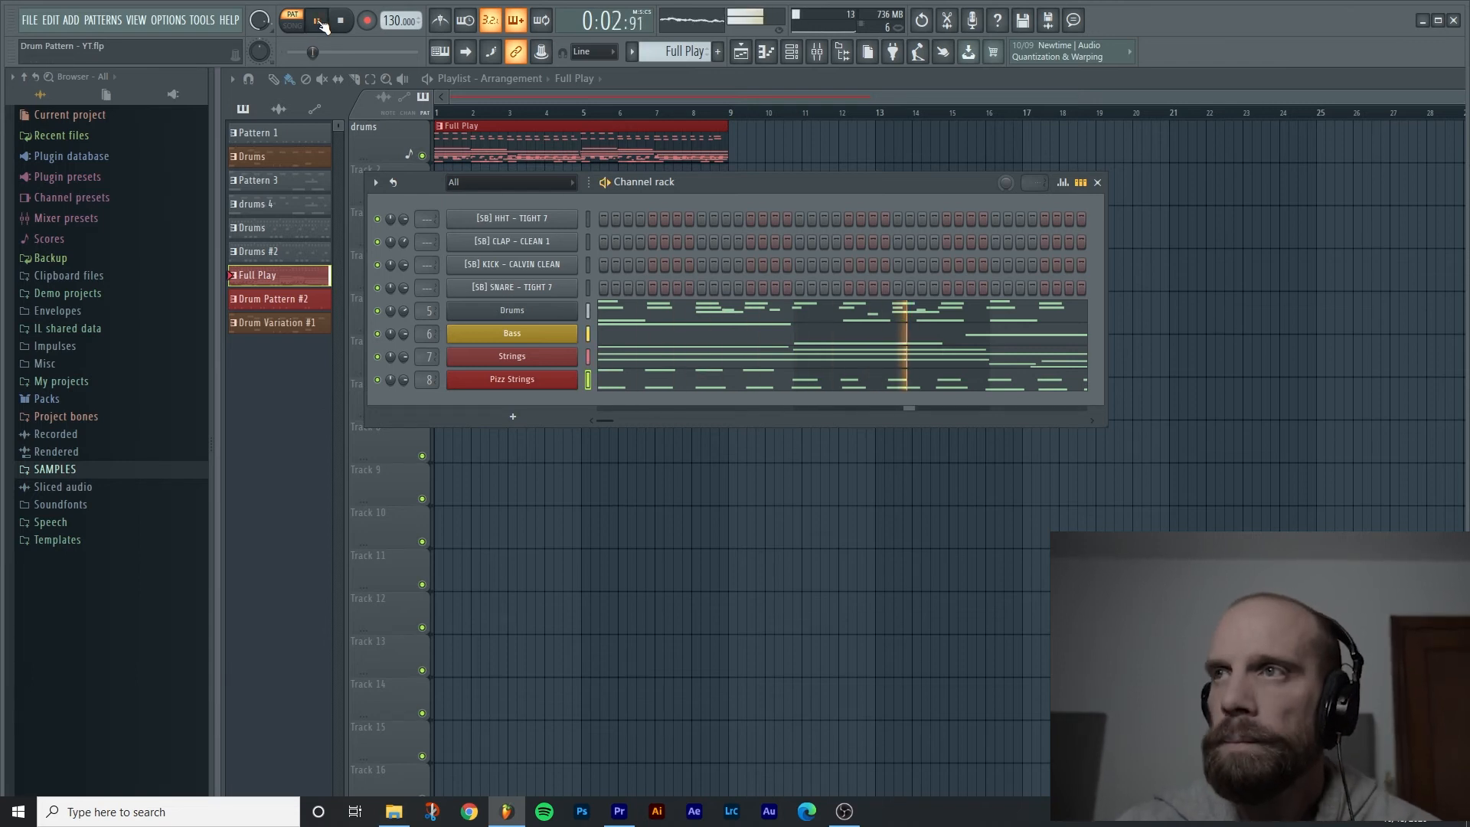
pyautogui.click(317, 20)
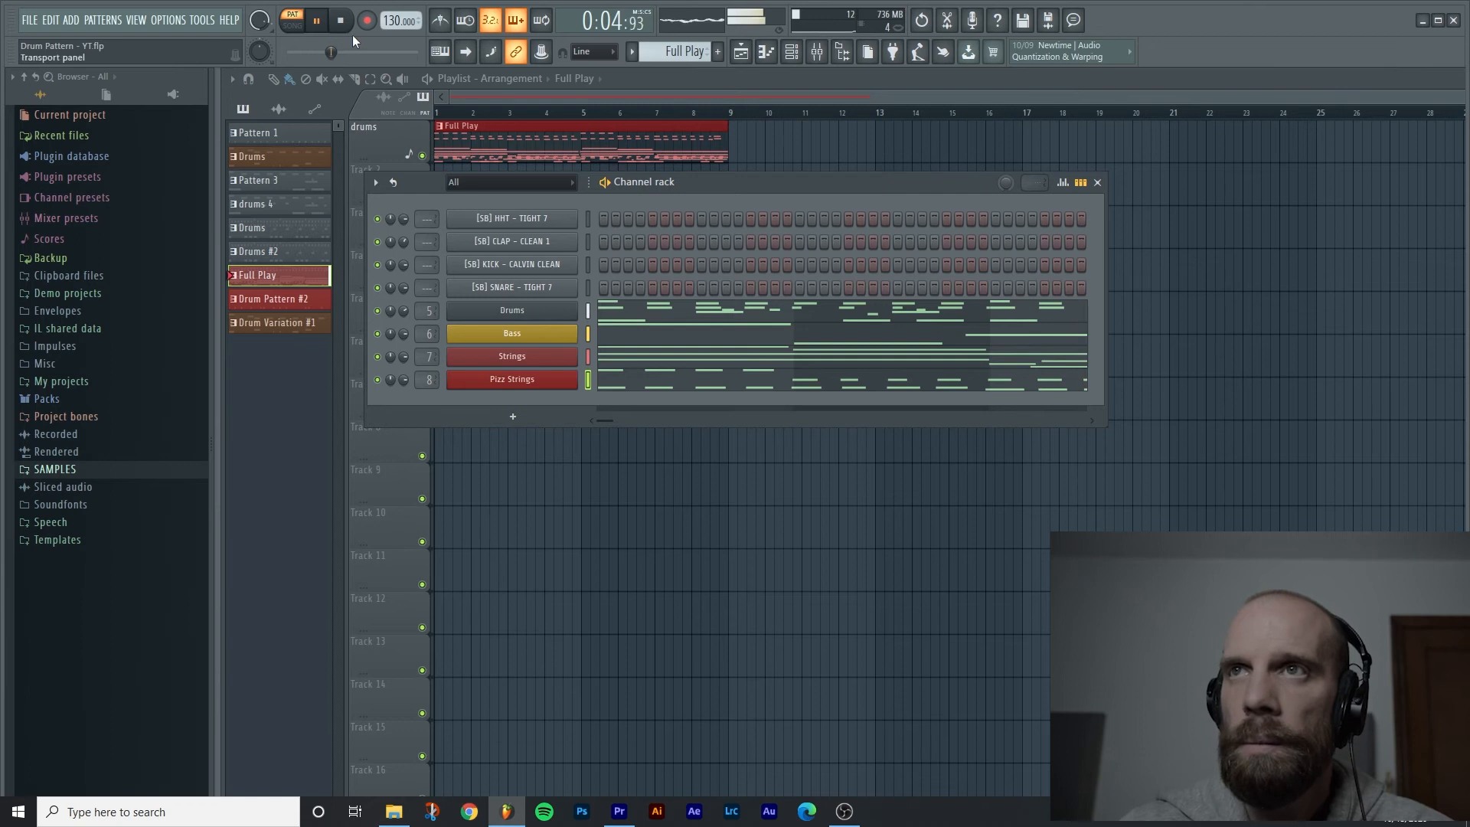
pyautogui.click(340, 20)
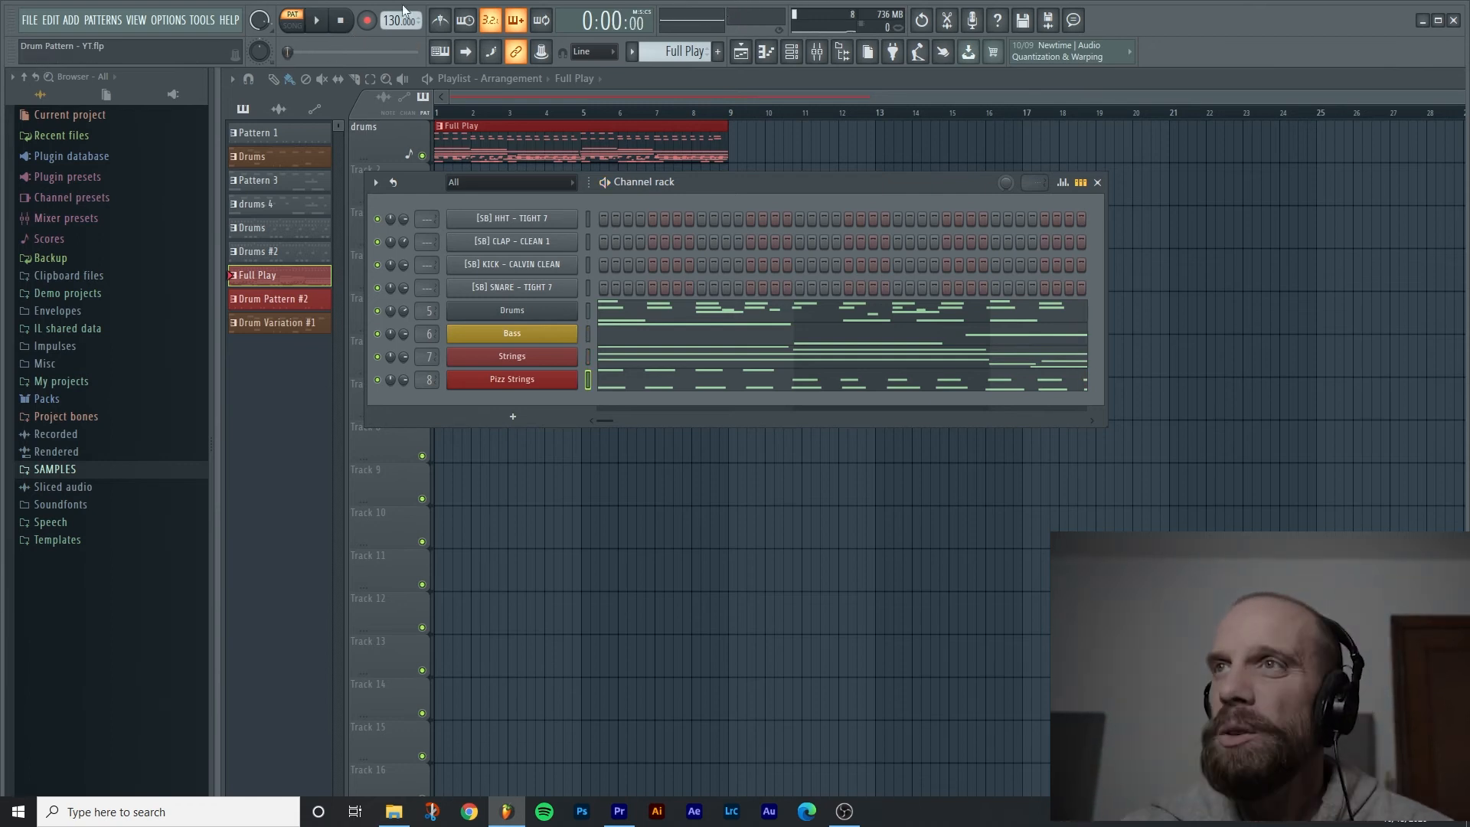
pyautogui.click(1097, 182)
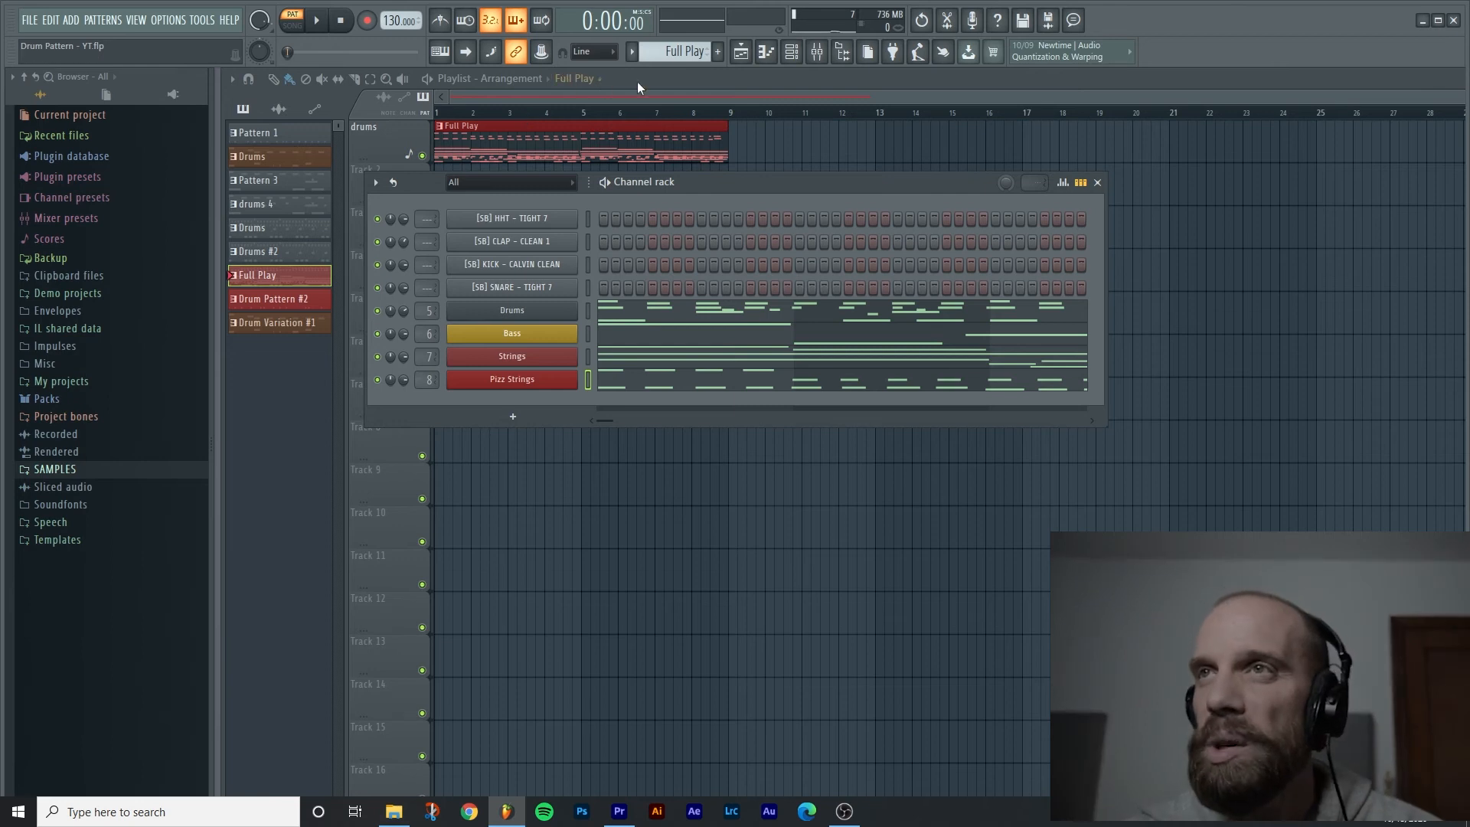
# Step: Close the channel rack and bring up the Full Play pattern's options
pyautogui.click(1097, 183)
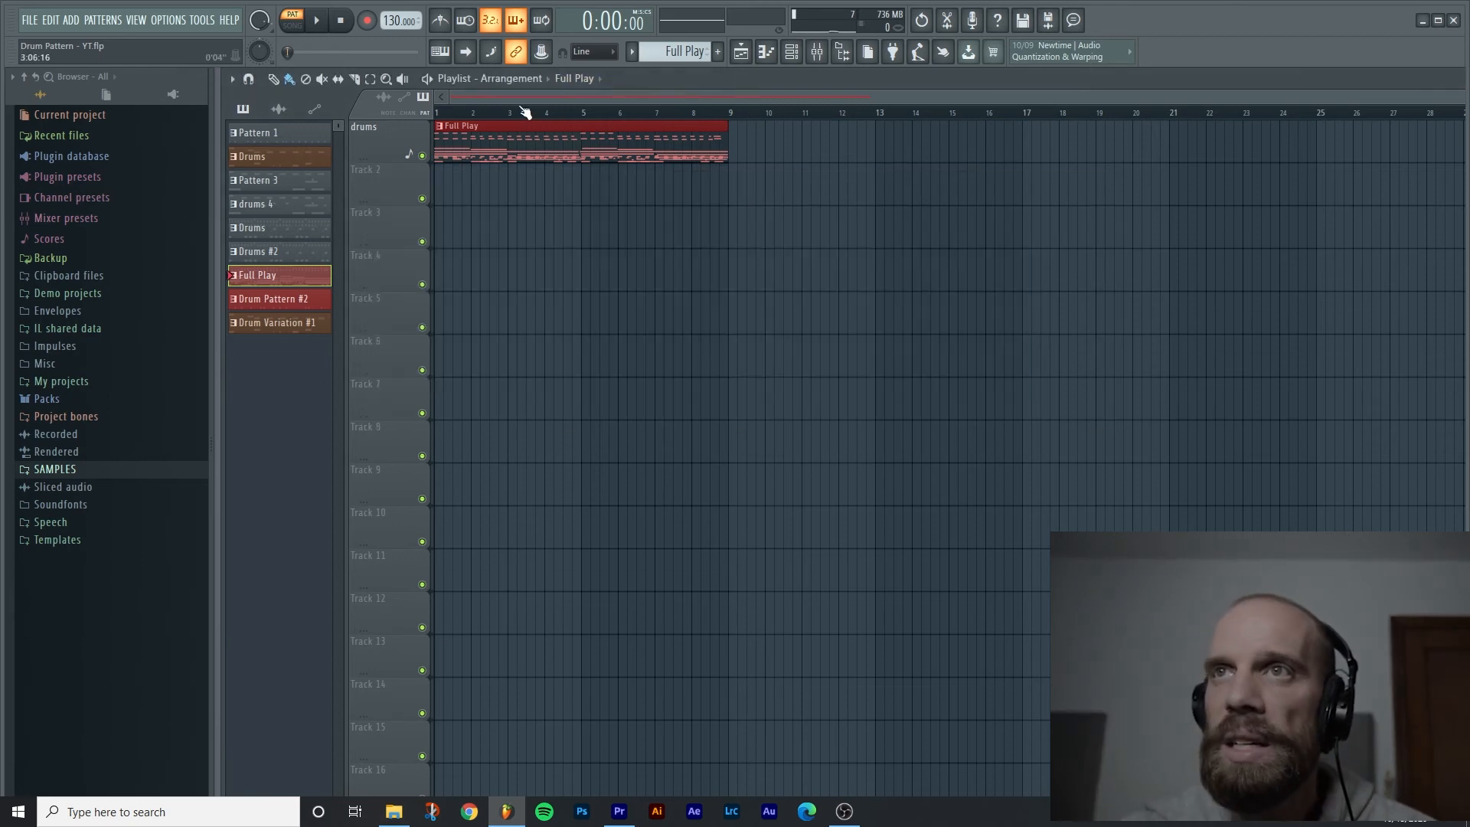
pyautogui.rightClick(257, 274)
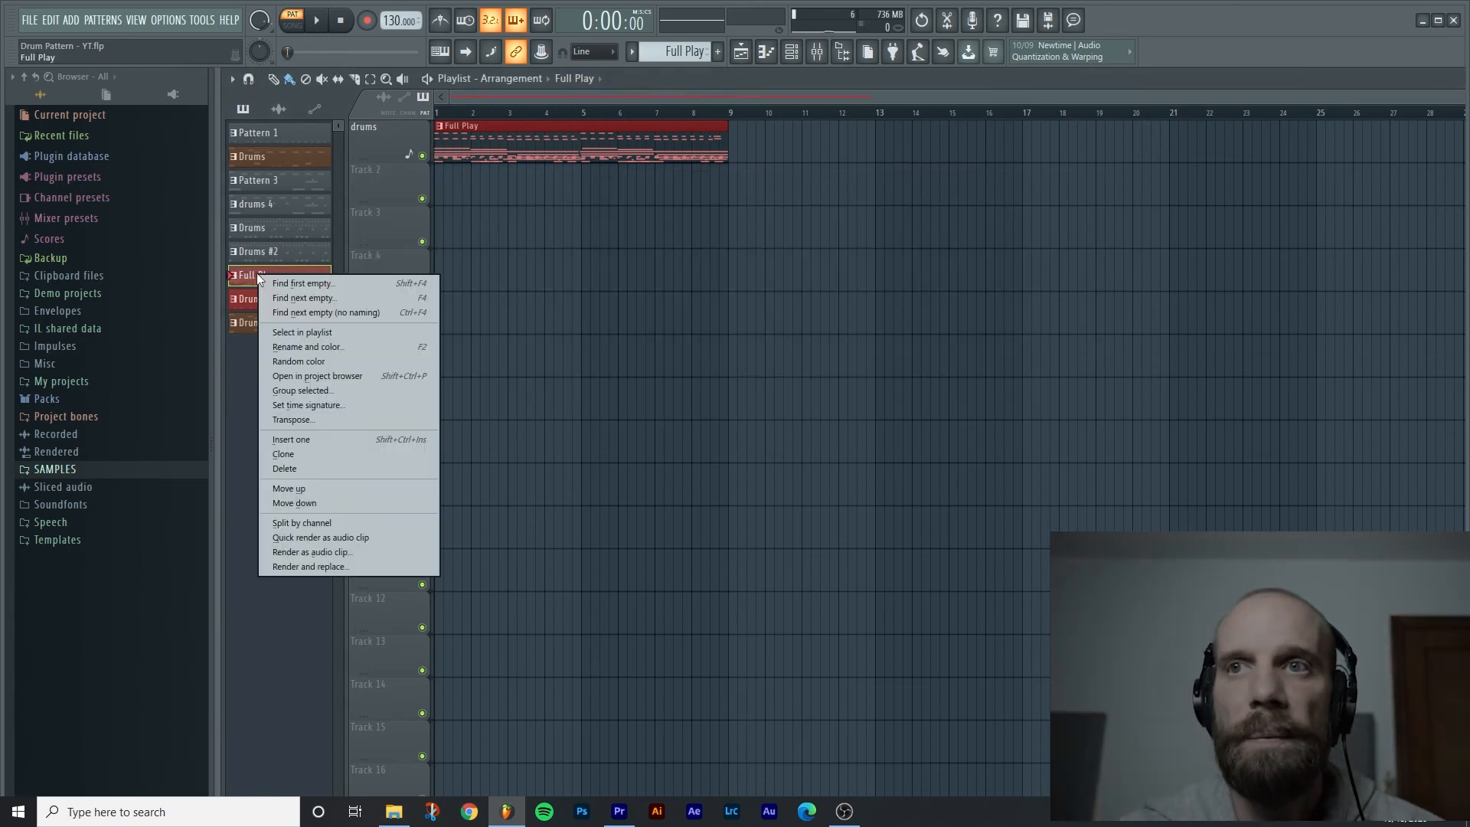
pyautogui.moveTo(319, 479)
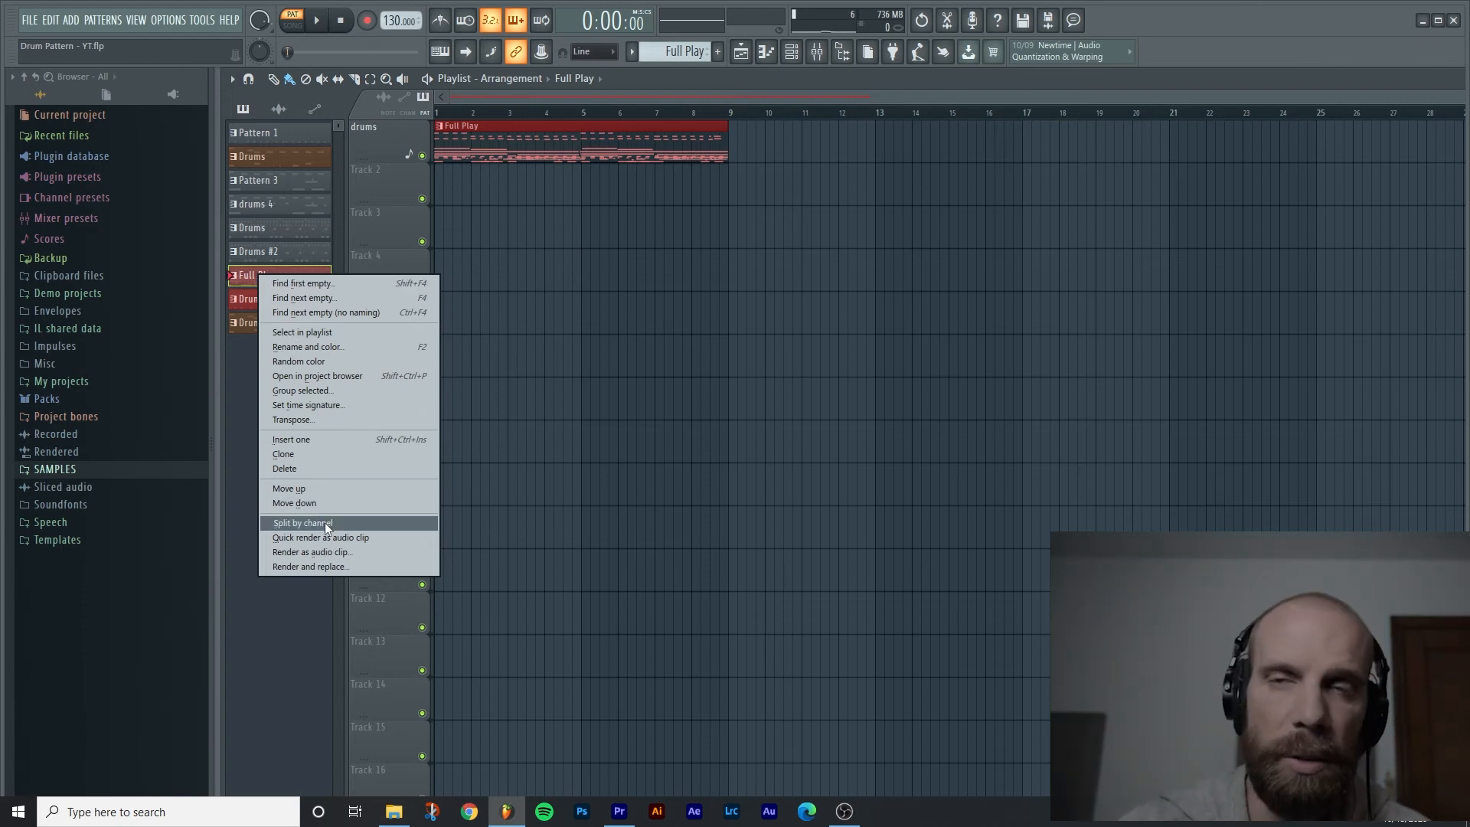
pyautogui.moveTo(302, 522)
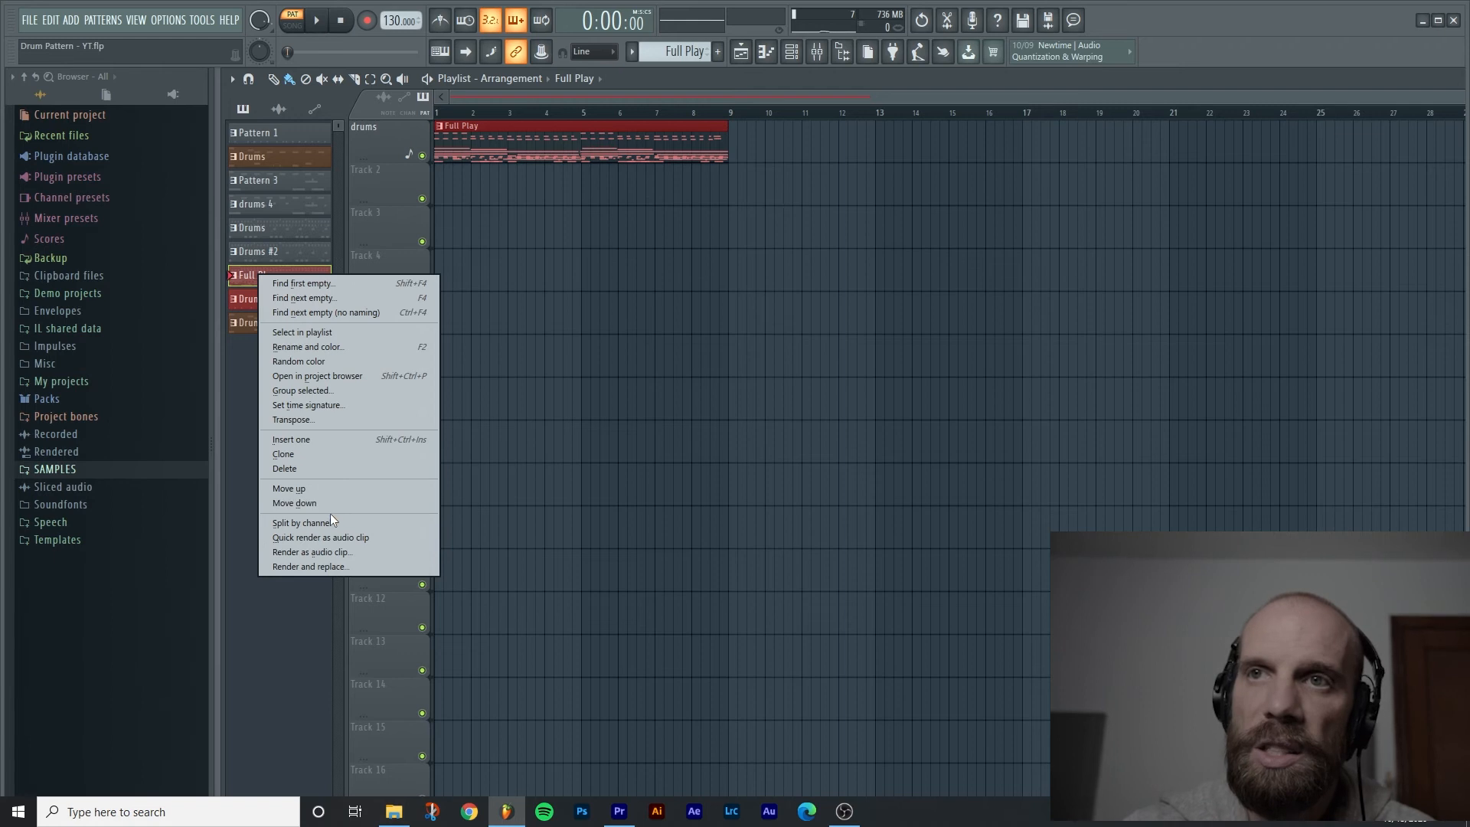
pyautogui.moveTo(329, 522)
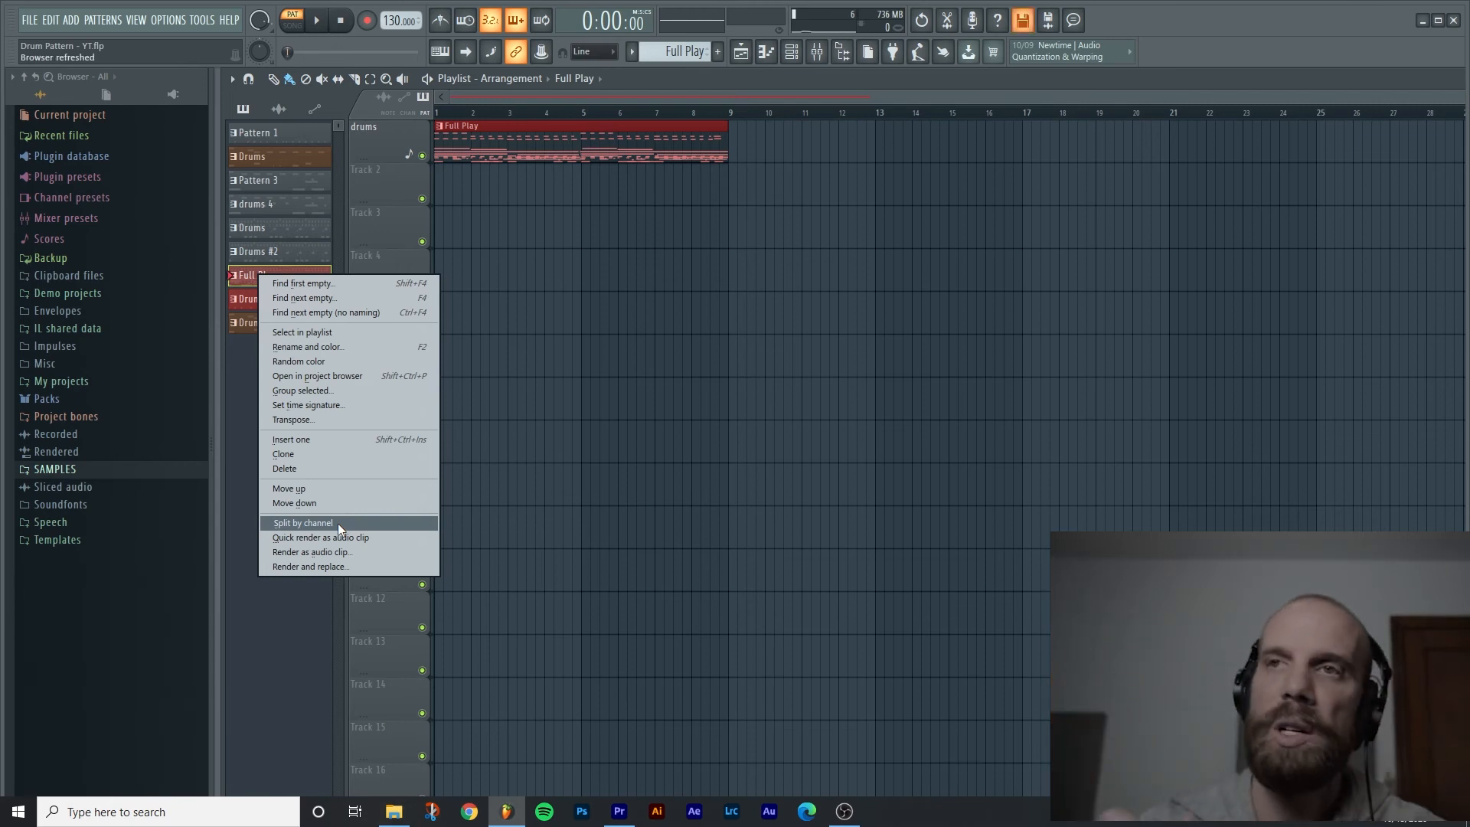
# Step: Split Full Play by channel and pick the resulting Drums and Bass patterns
pyautogui.click(301, 522)
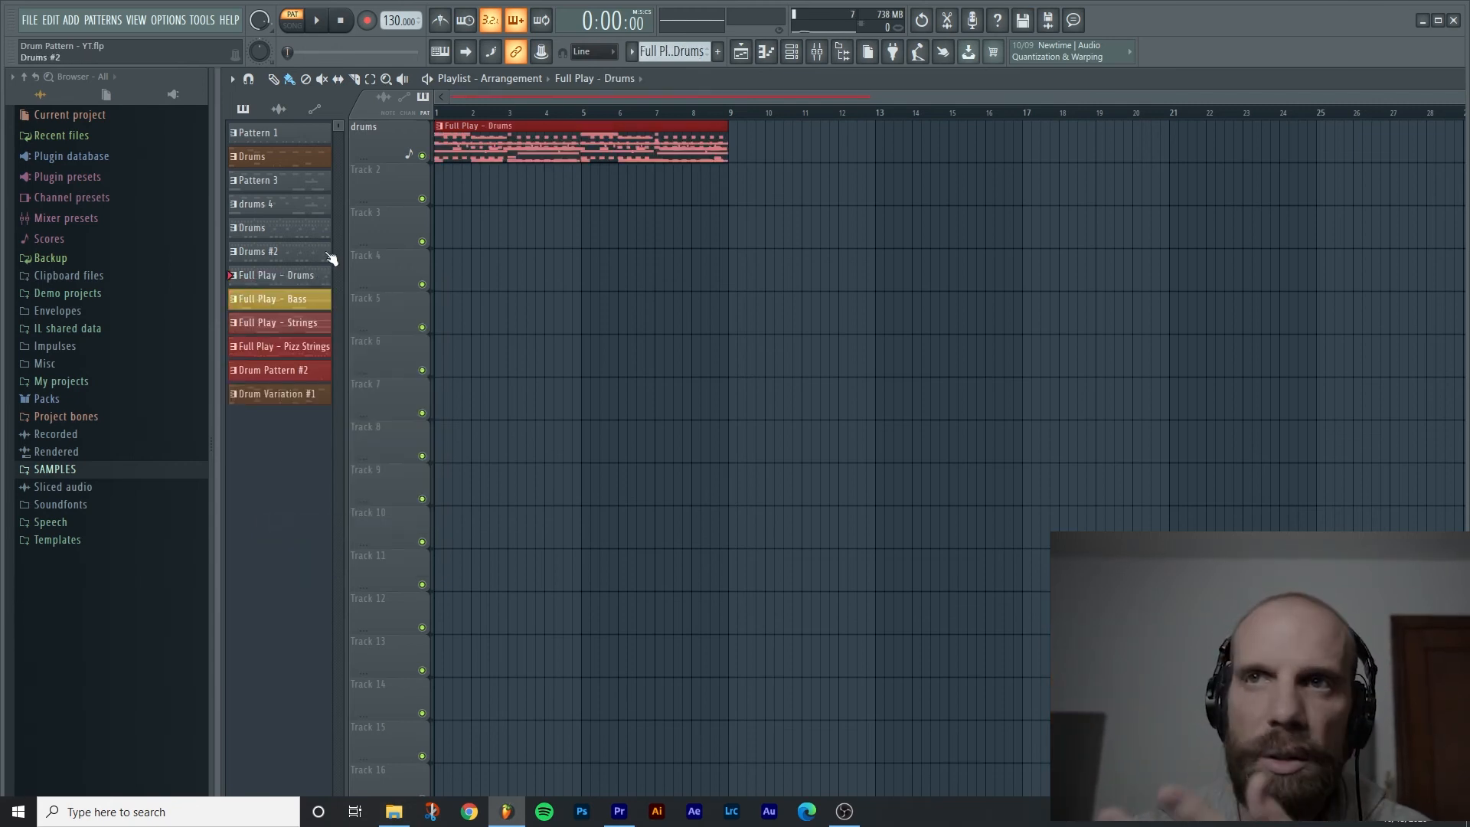
pyautogui.click(274, 274)
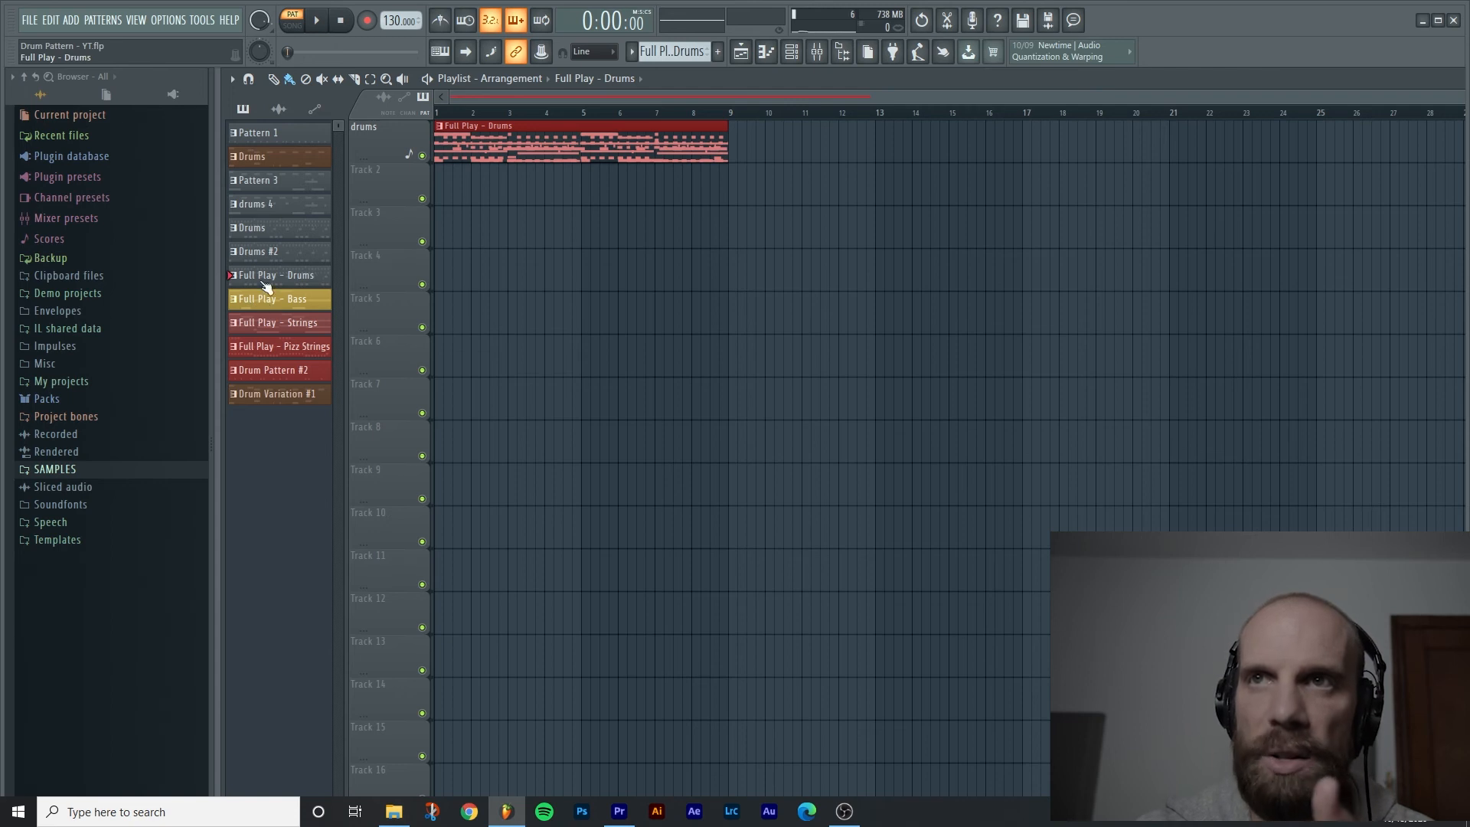
pyautogui.click(278, 321)
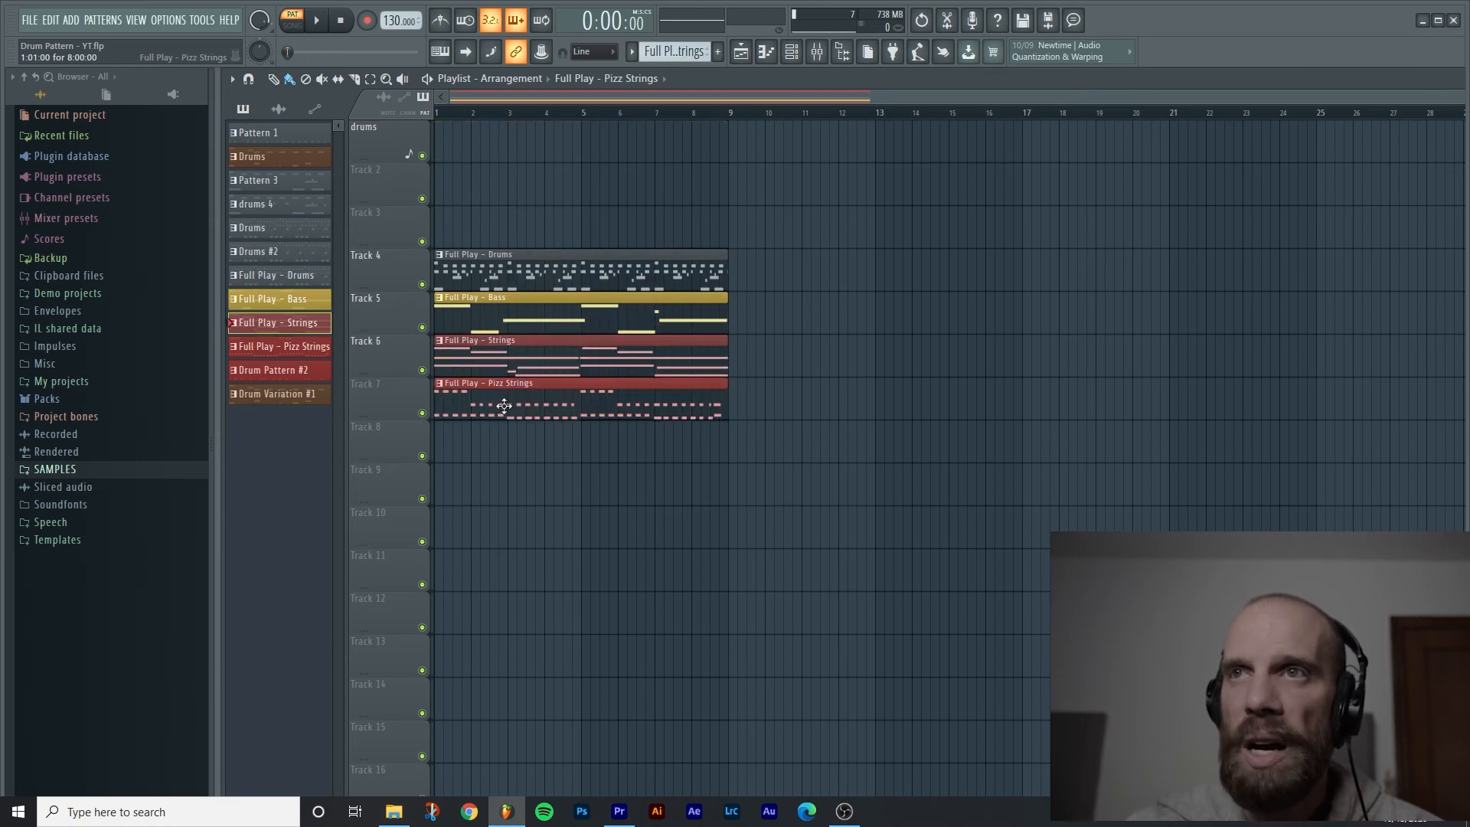
# Step: Pick the Pizz Strings clip and position it in the playlist arrangement
pyautogui.click(278, 346)
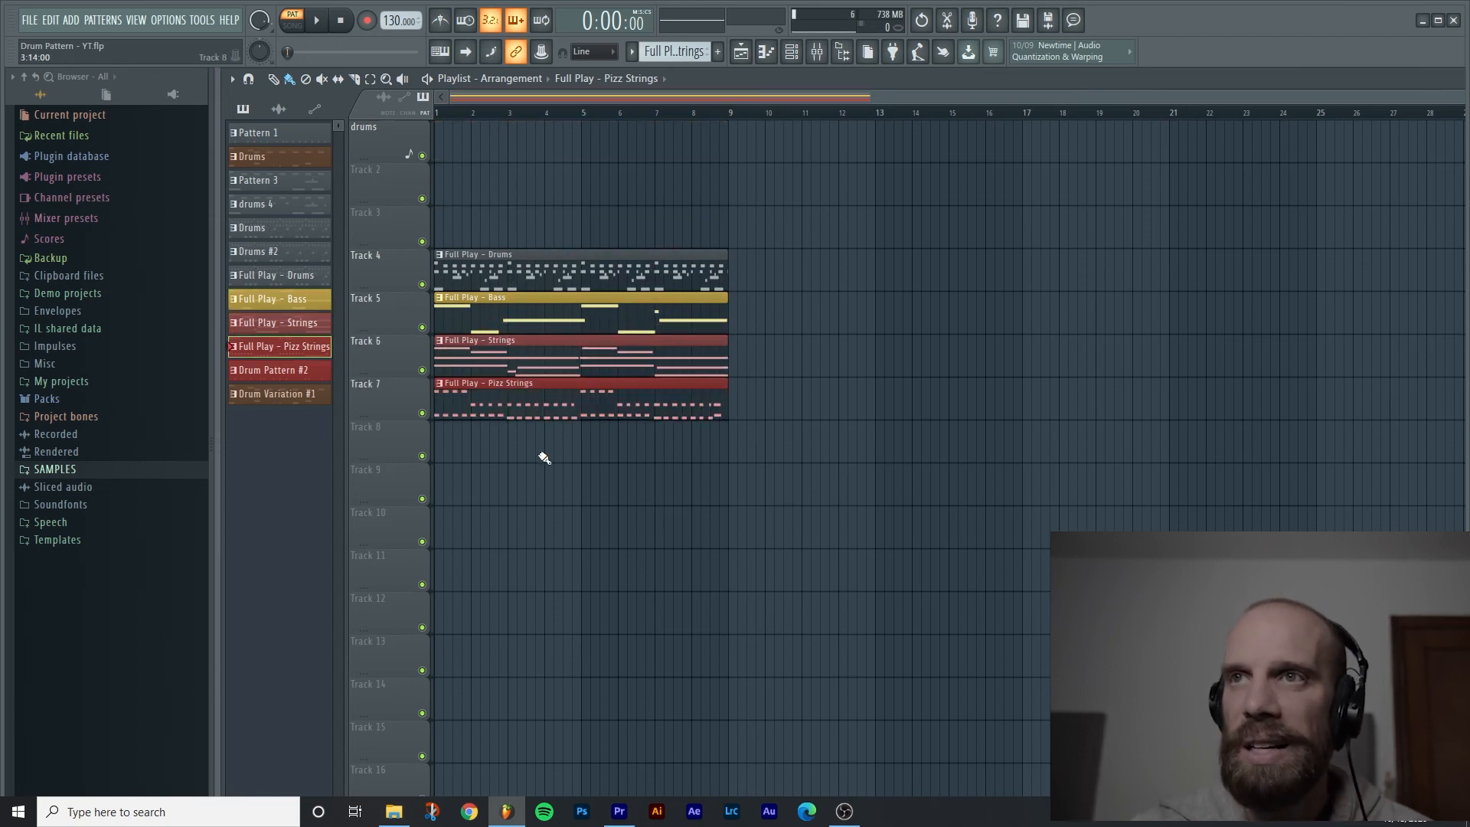
pyautogui.click(511, 297)
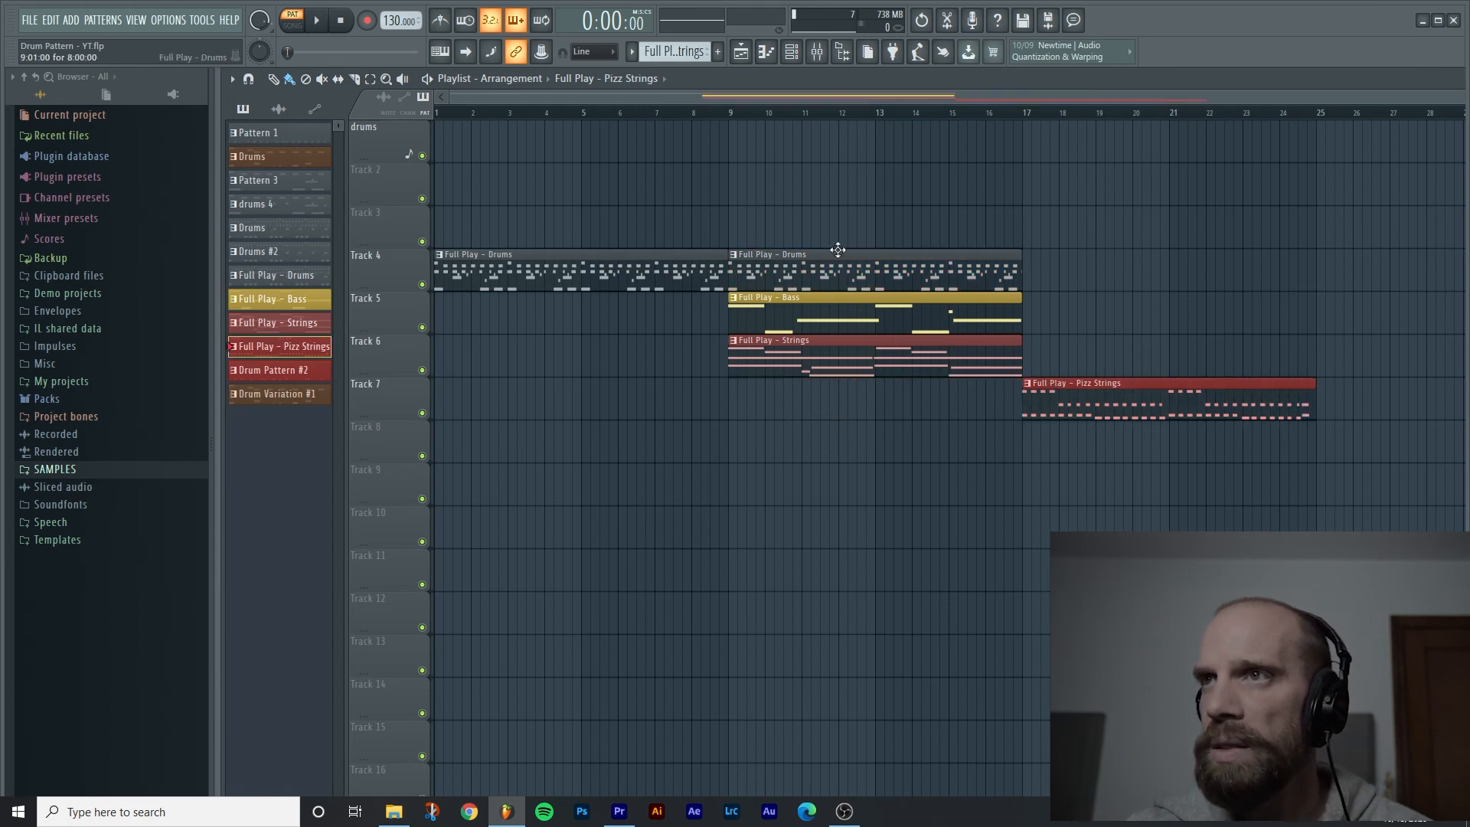
pyautogui.moveTo(867, 254)
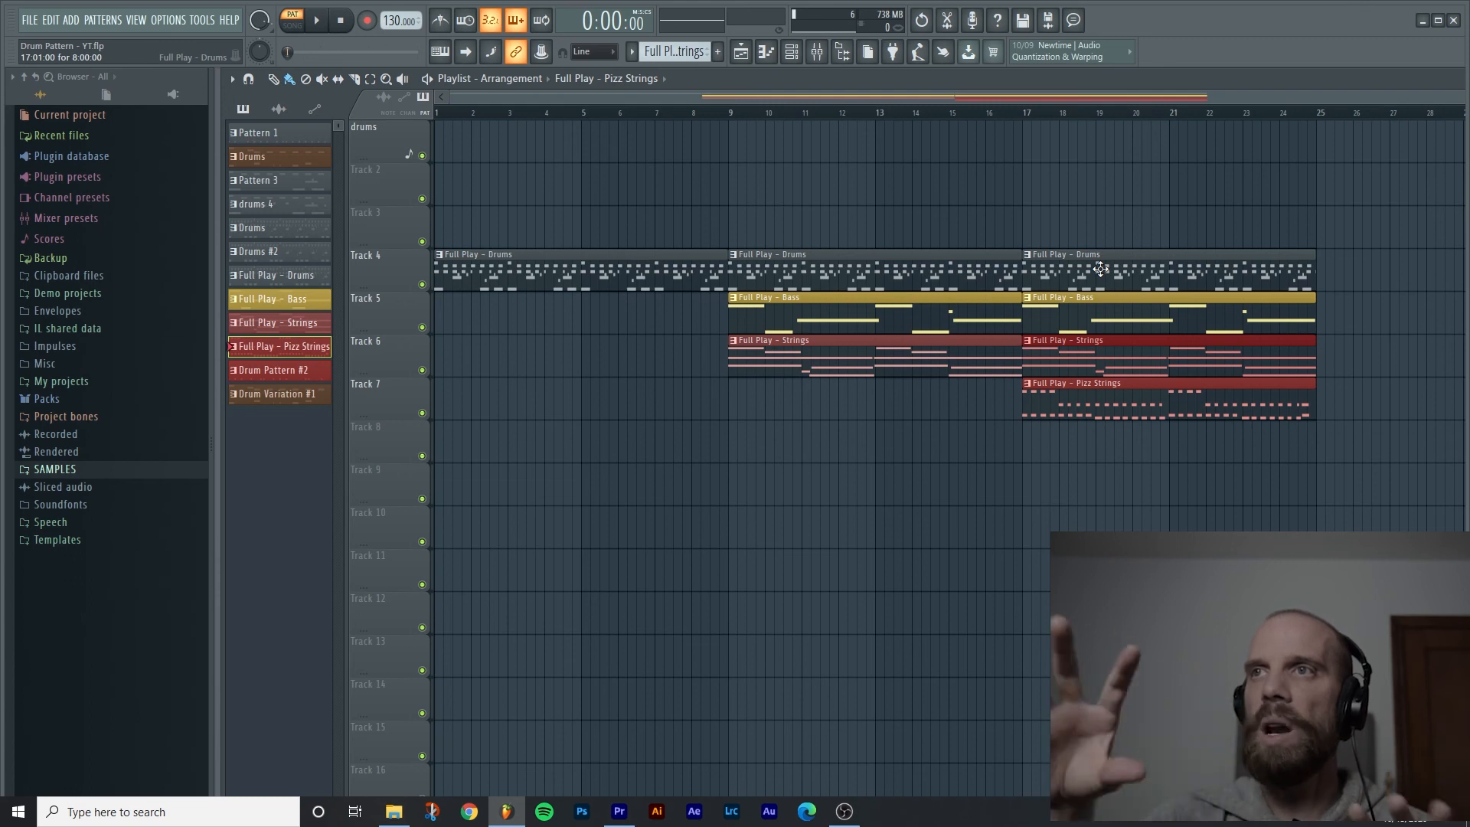
pyautogui.moveTo(1074, 229)
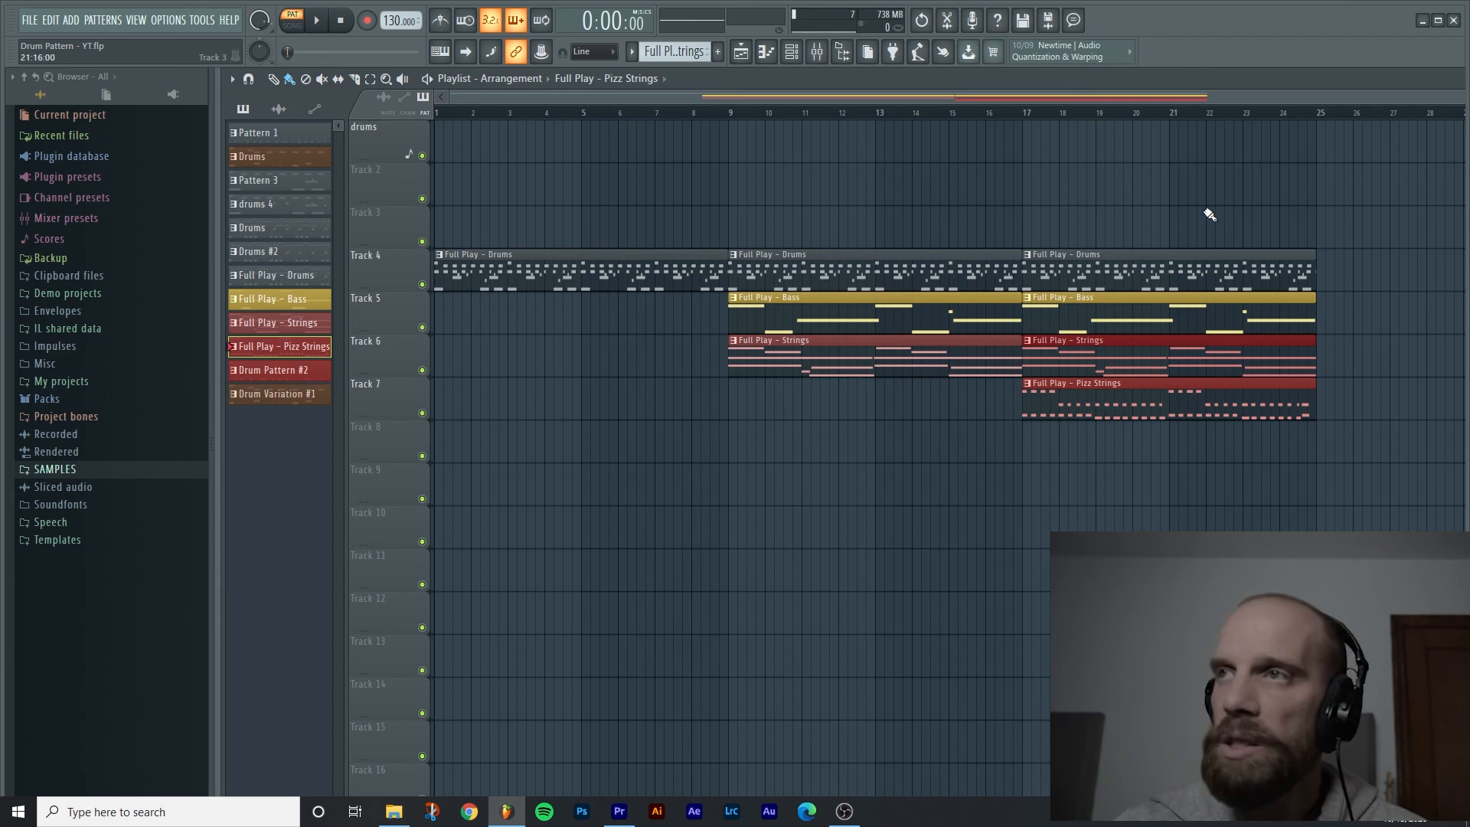
pyautogui.moveTo(1104, 216)
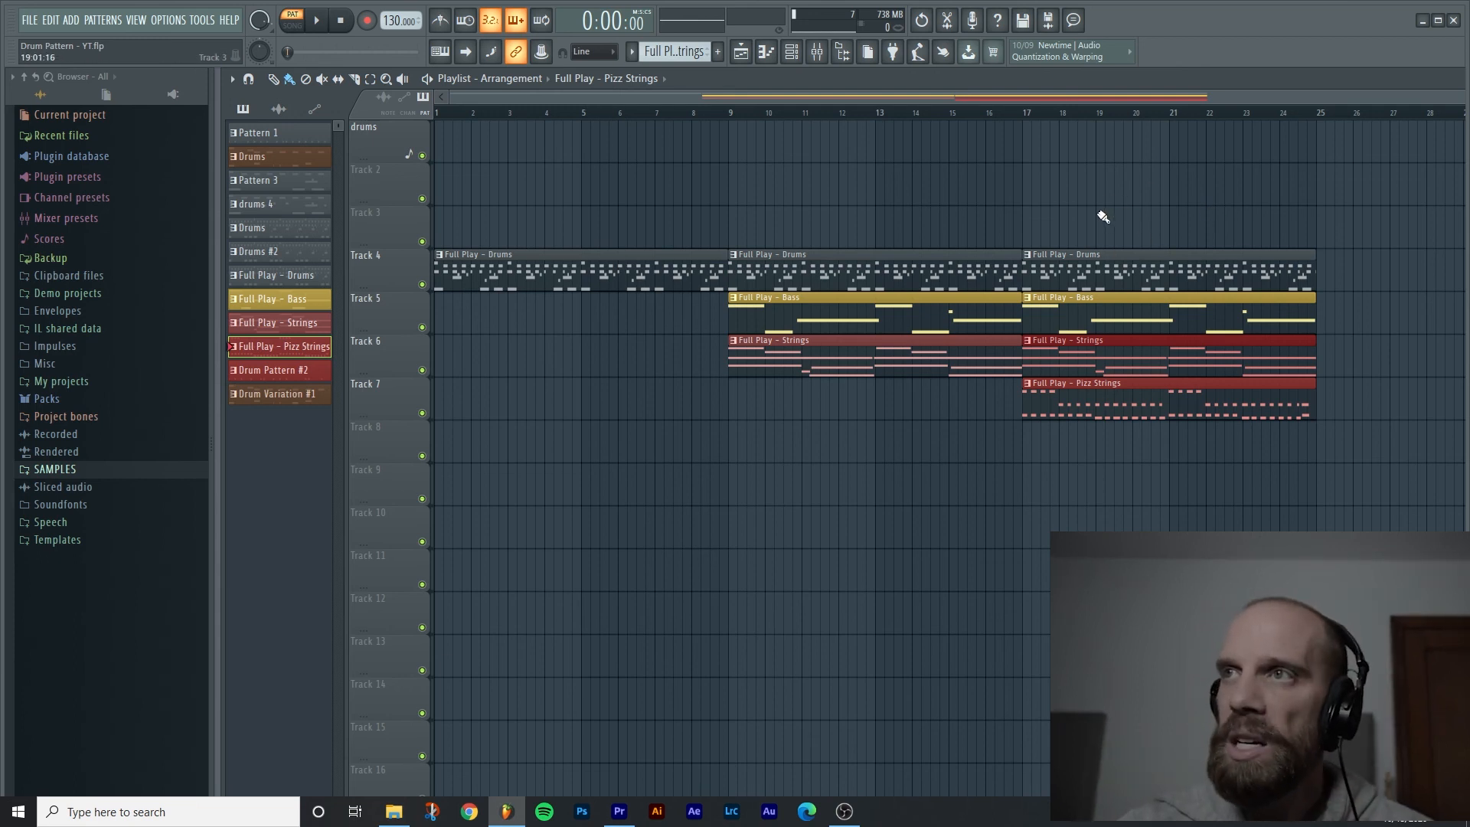
pyautogui.moveTo(1087, 211)
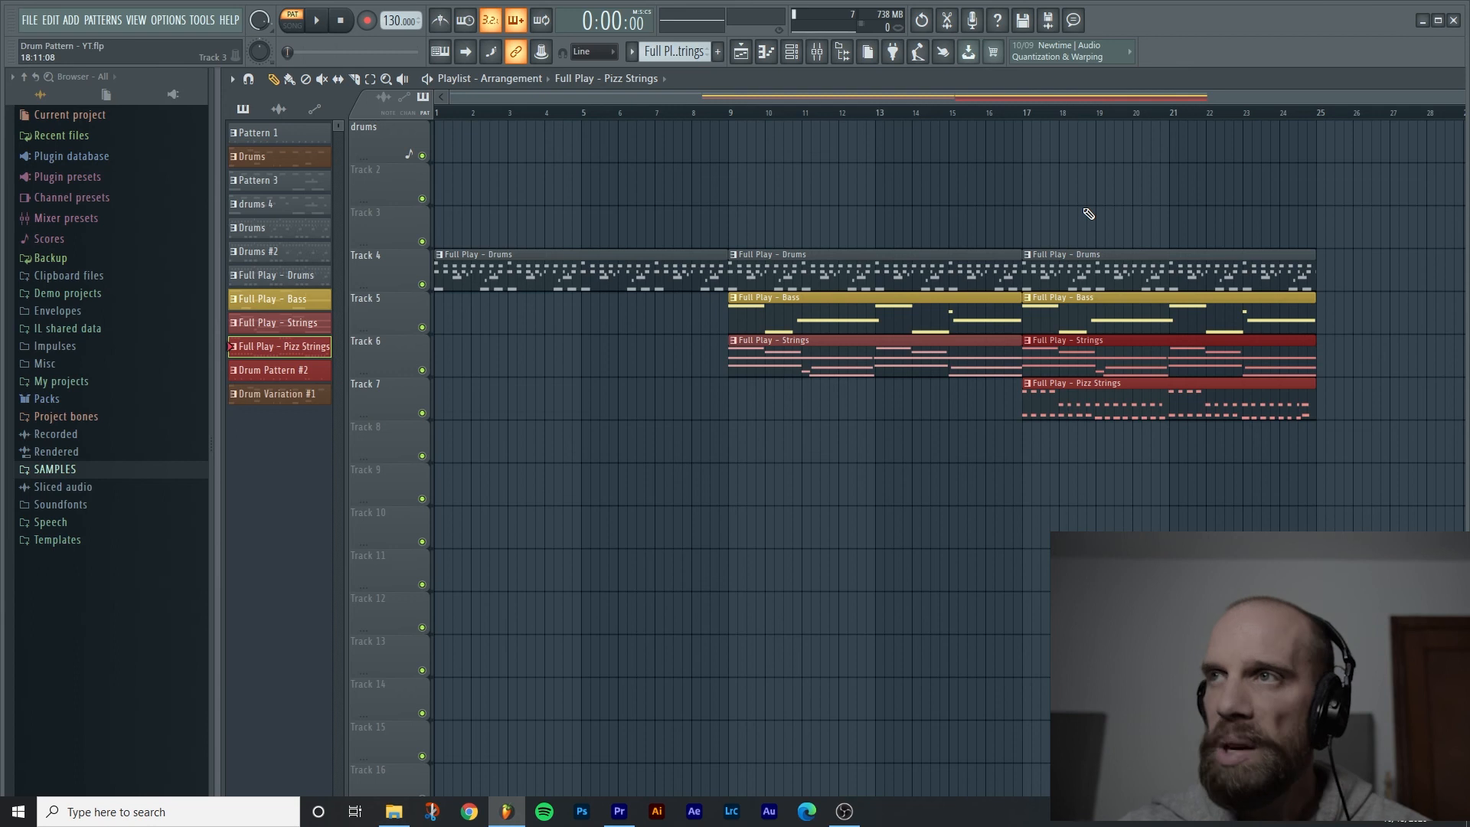
pyautogui.moveTo(1109, 214)
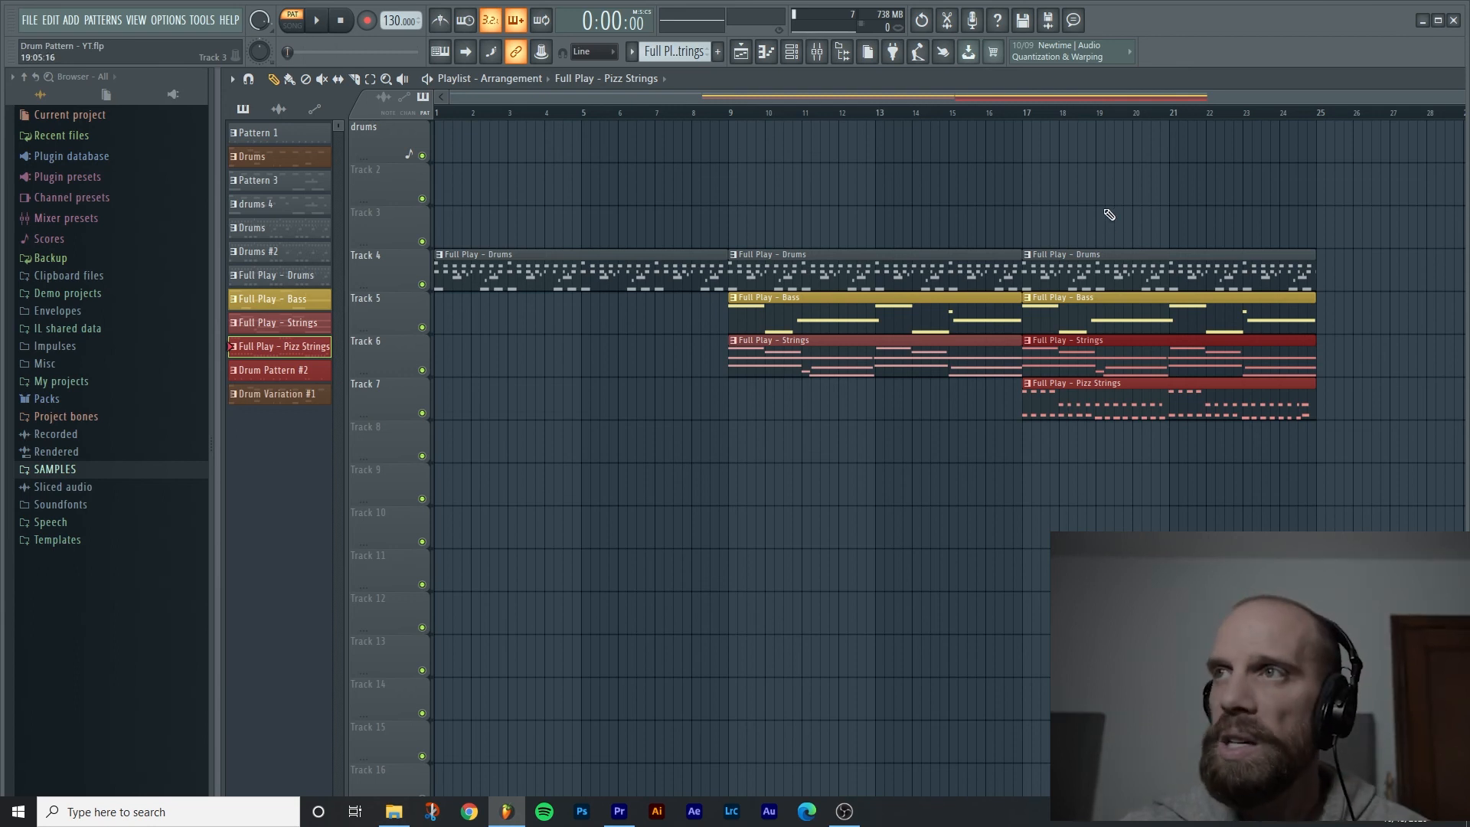
pyautogui.moveTo(1103, 213)
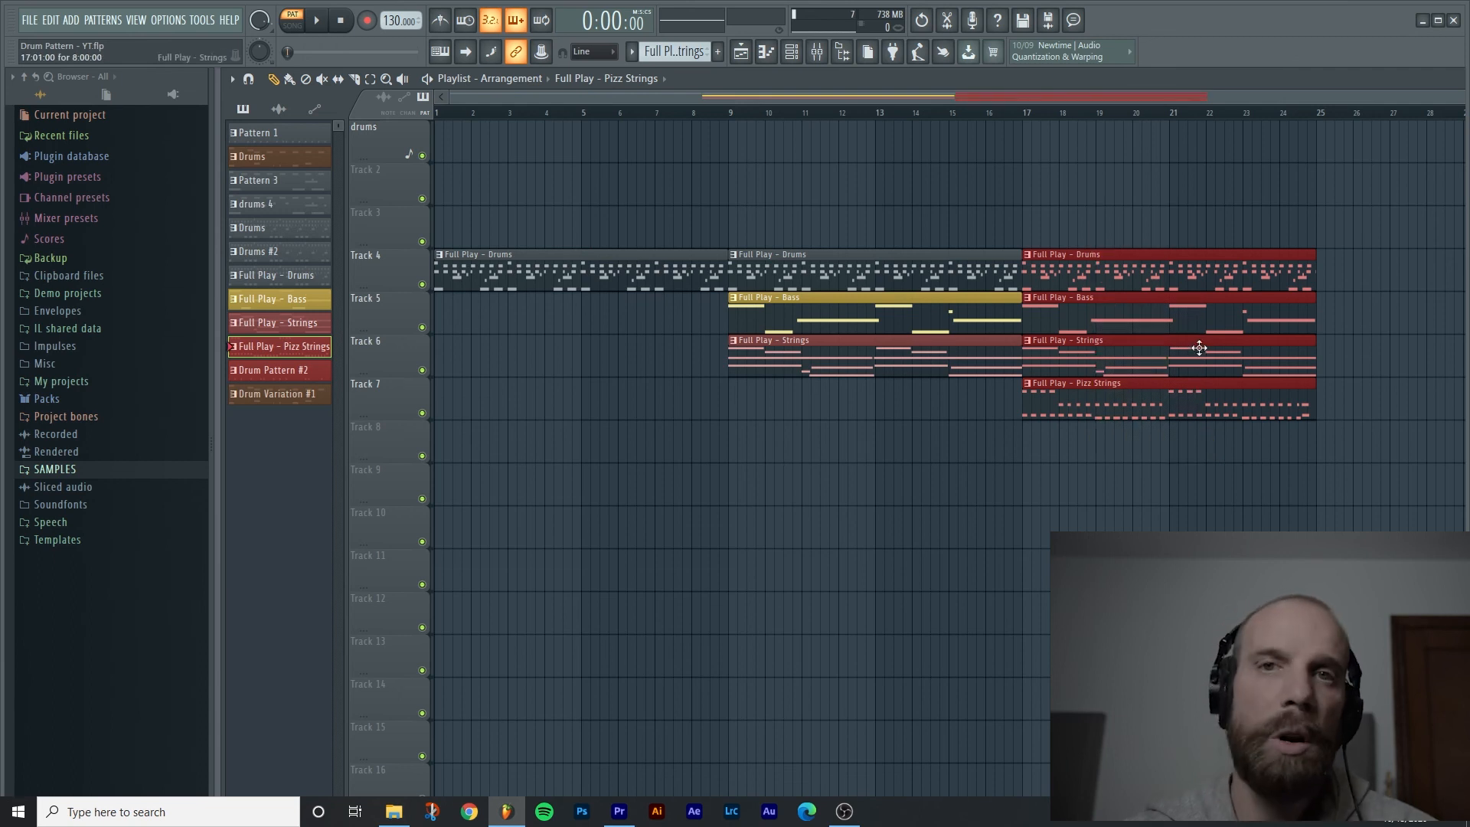
pyautogui.moveTo(853, 66)
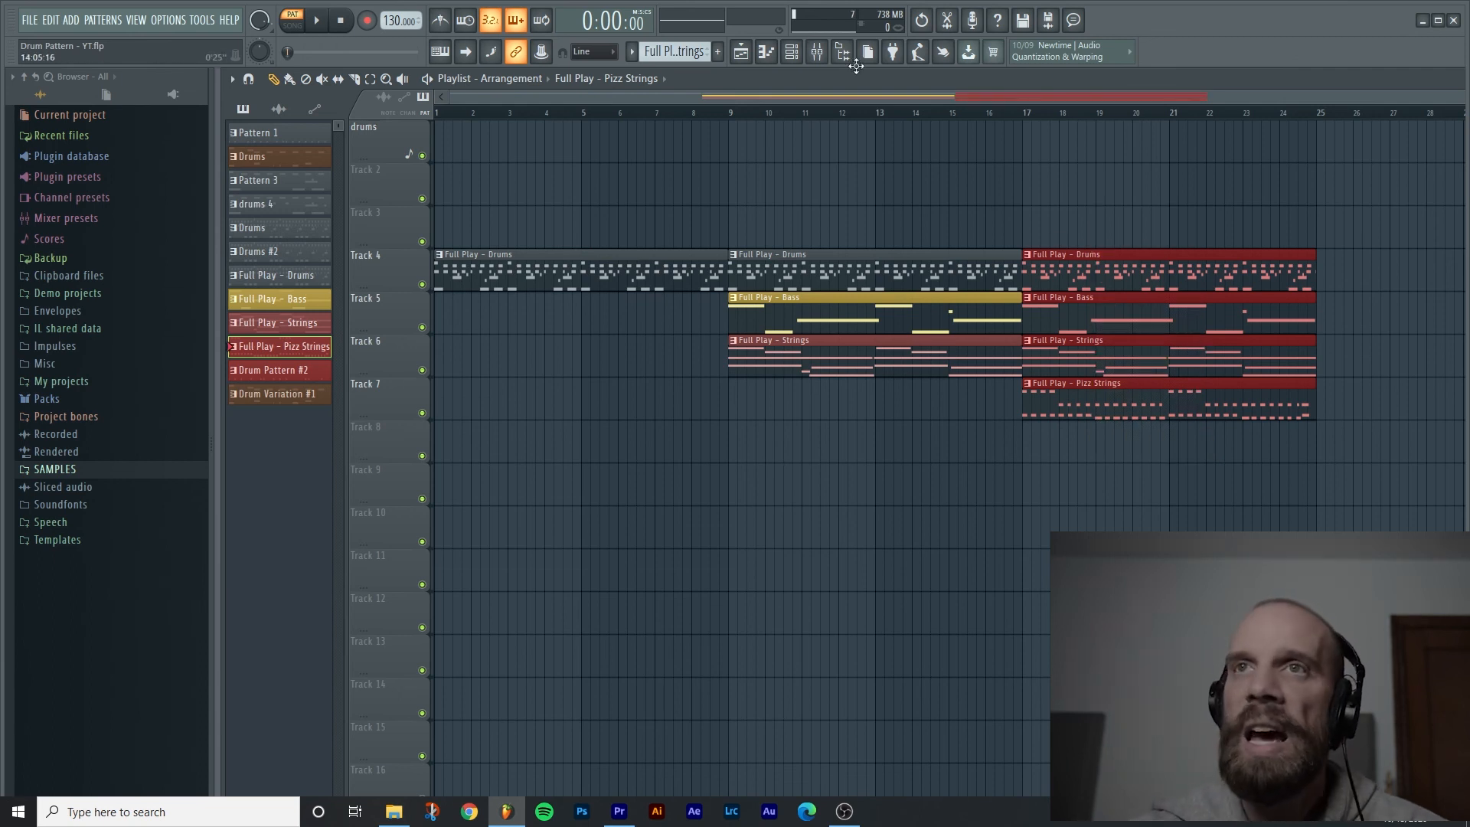
# Step: Merge the selected clips at bar 17 into one pattern and rename it 'Full Play'
pyautogui.click(231, 78)
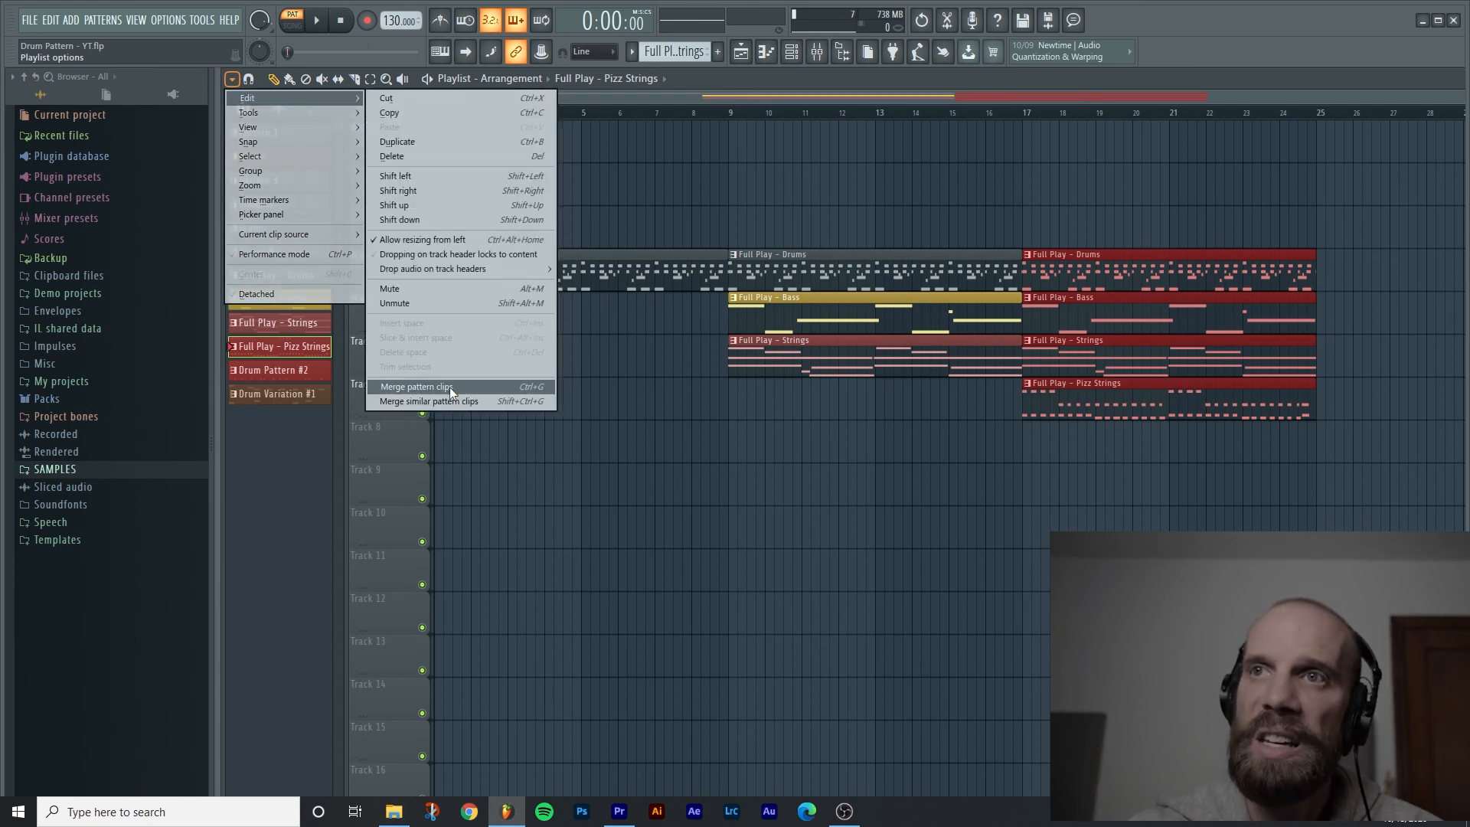
pyautogui.click(422, 386)
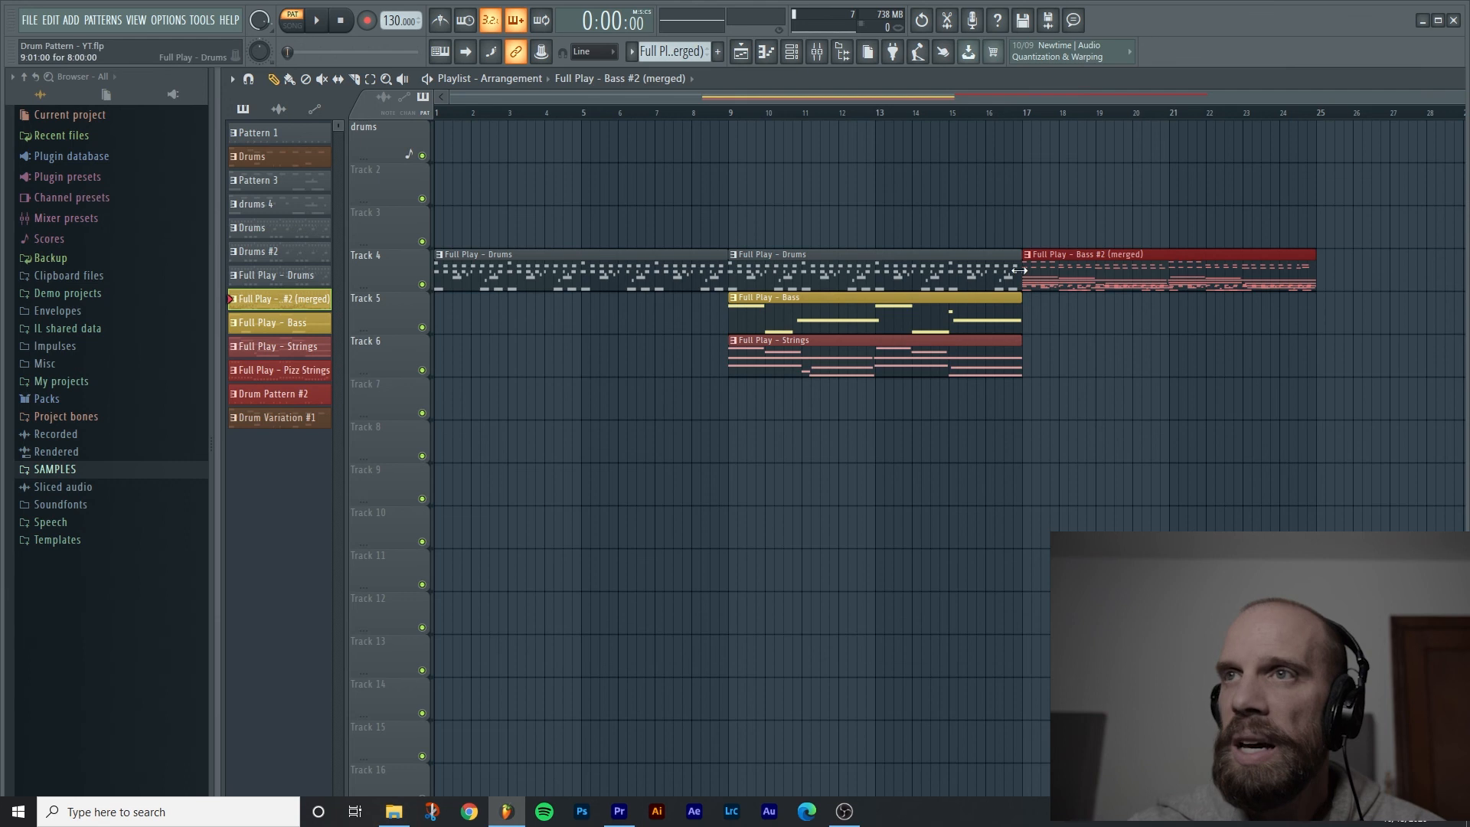
pyautogui.click(279, 298)
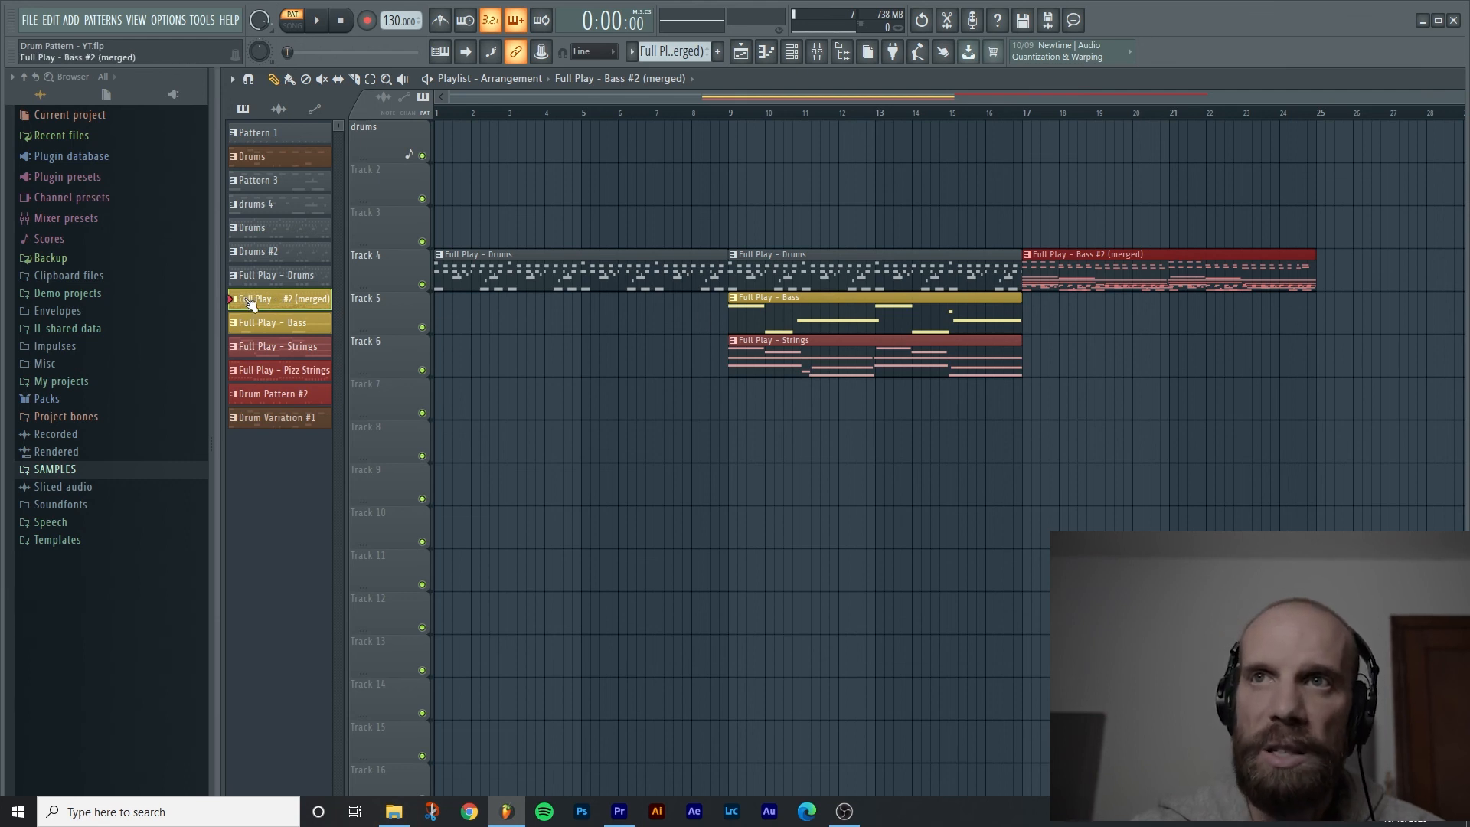
pyautogui.rightClick(282, 298)
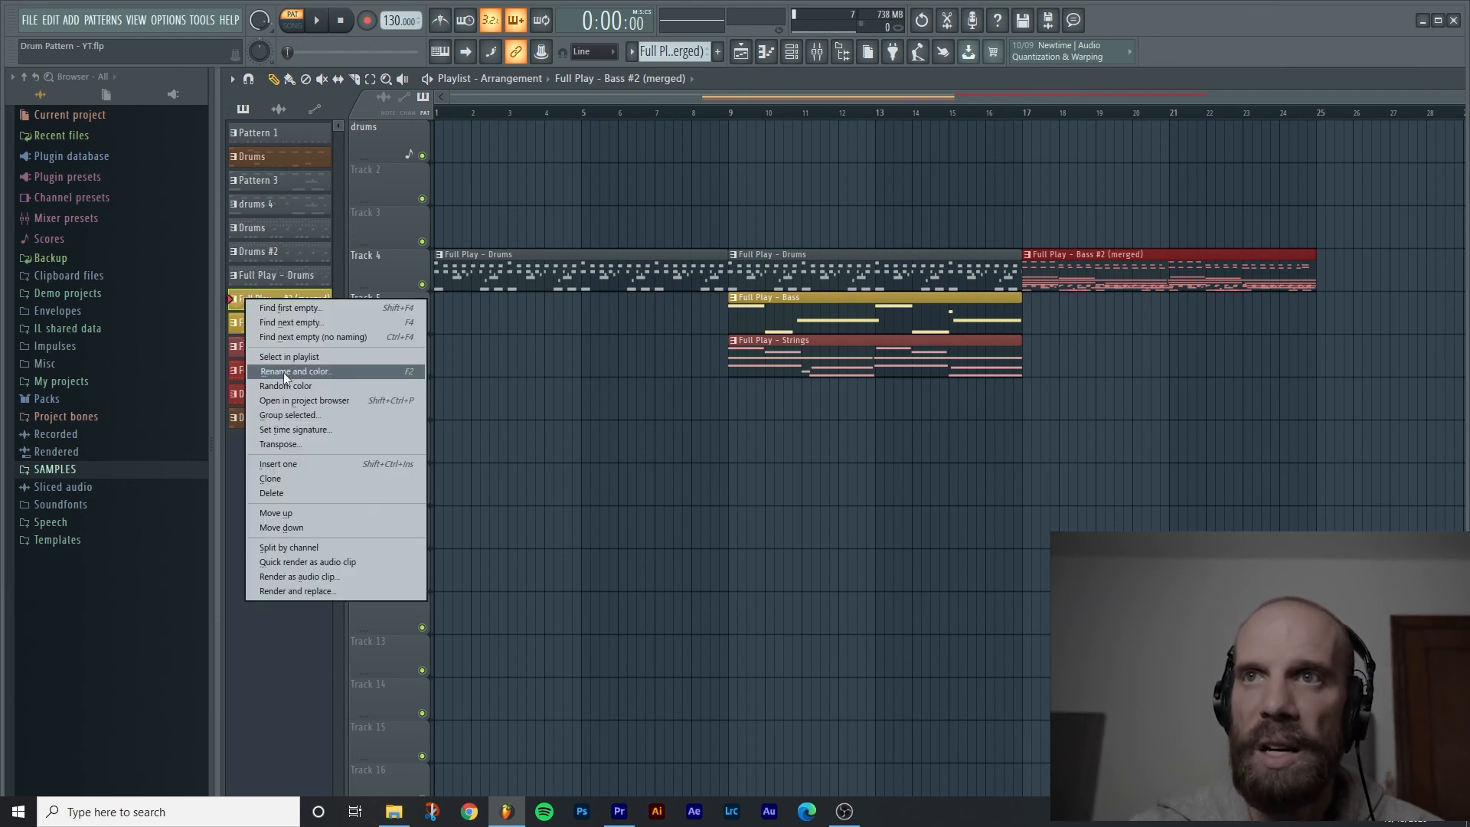
pyautogui.click(295, 370)
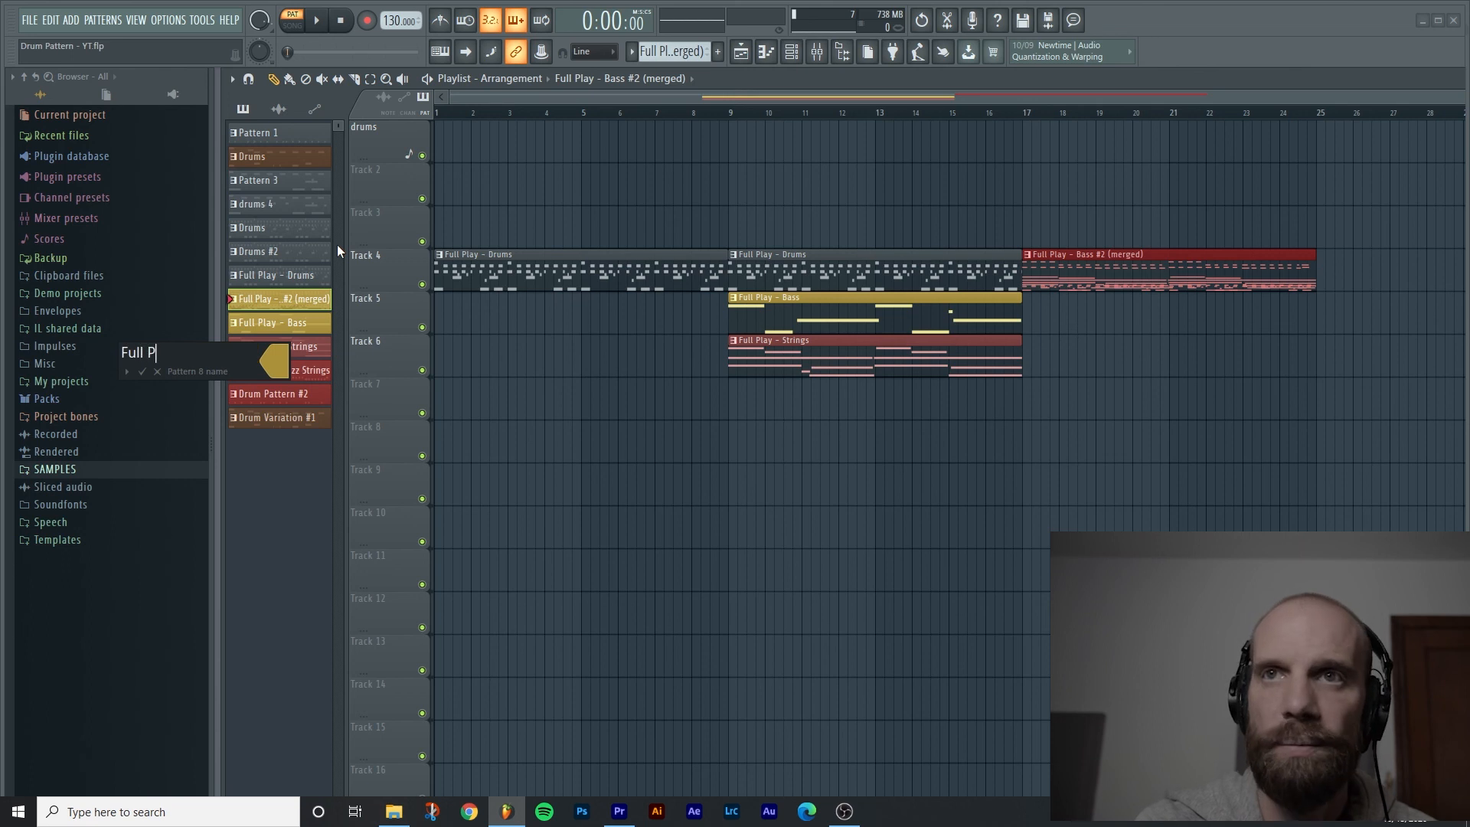
pyautogui.write('Full Play')
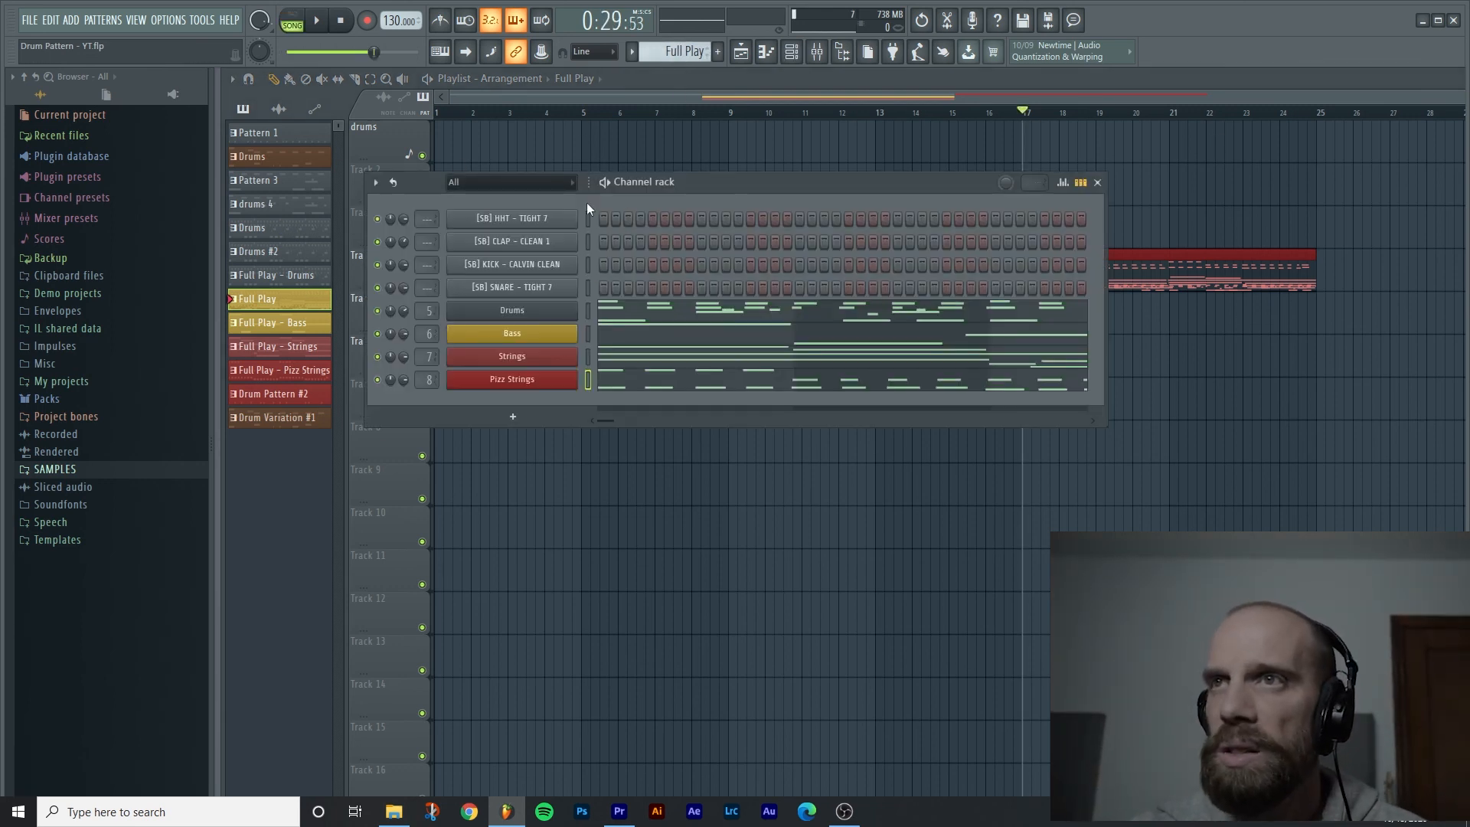
pyautogui.click(291, 16)
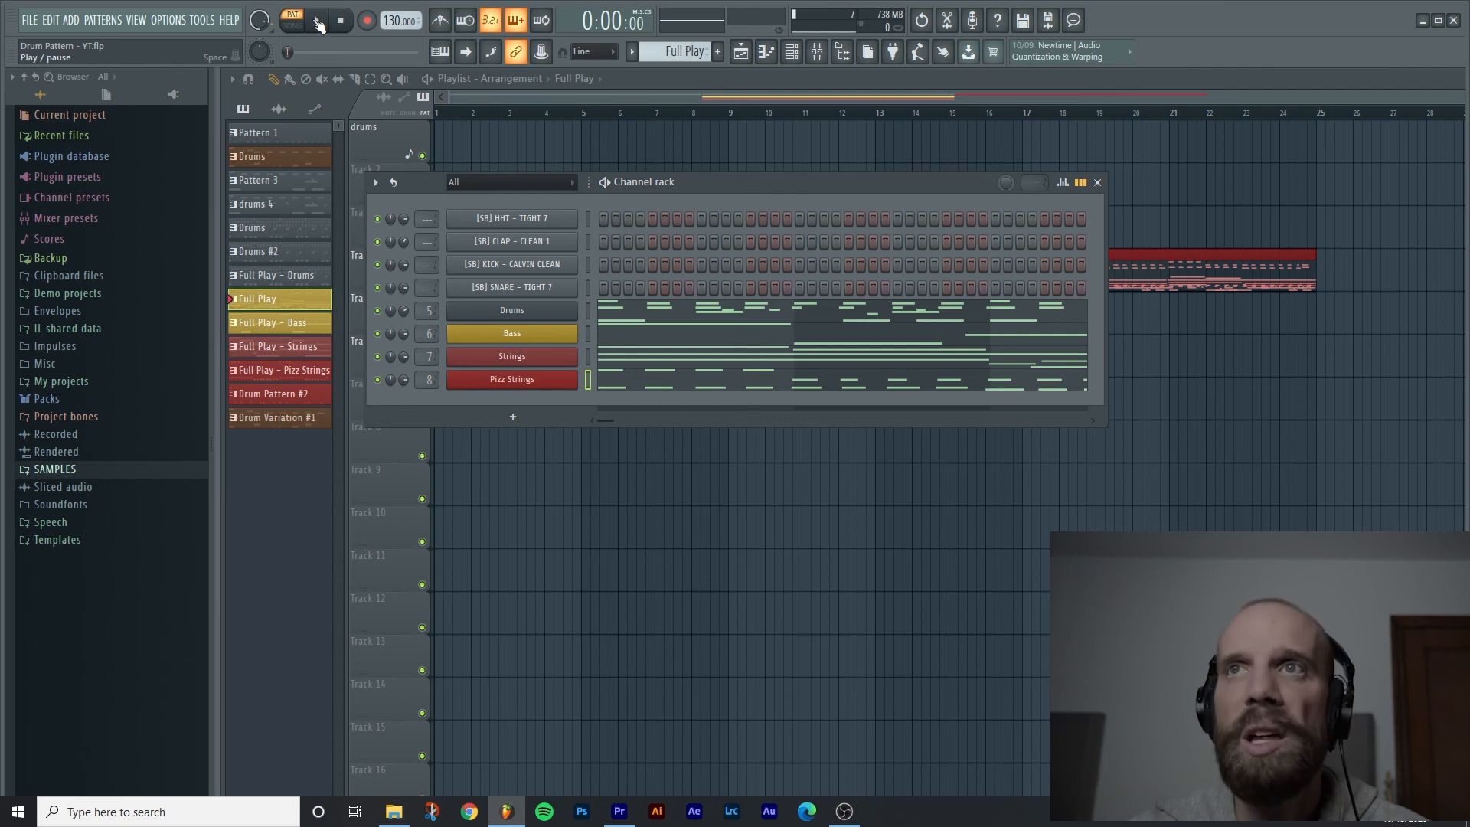
pyautogui.click(317, 20)
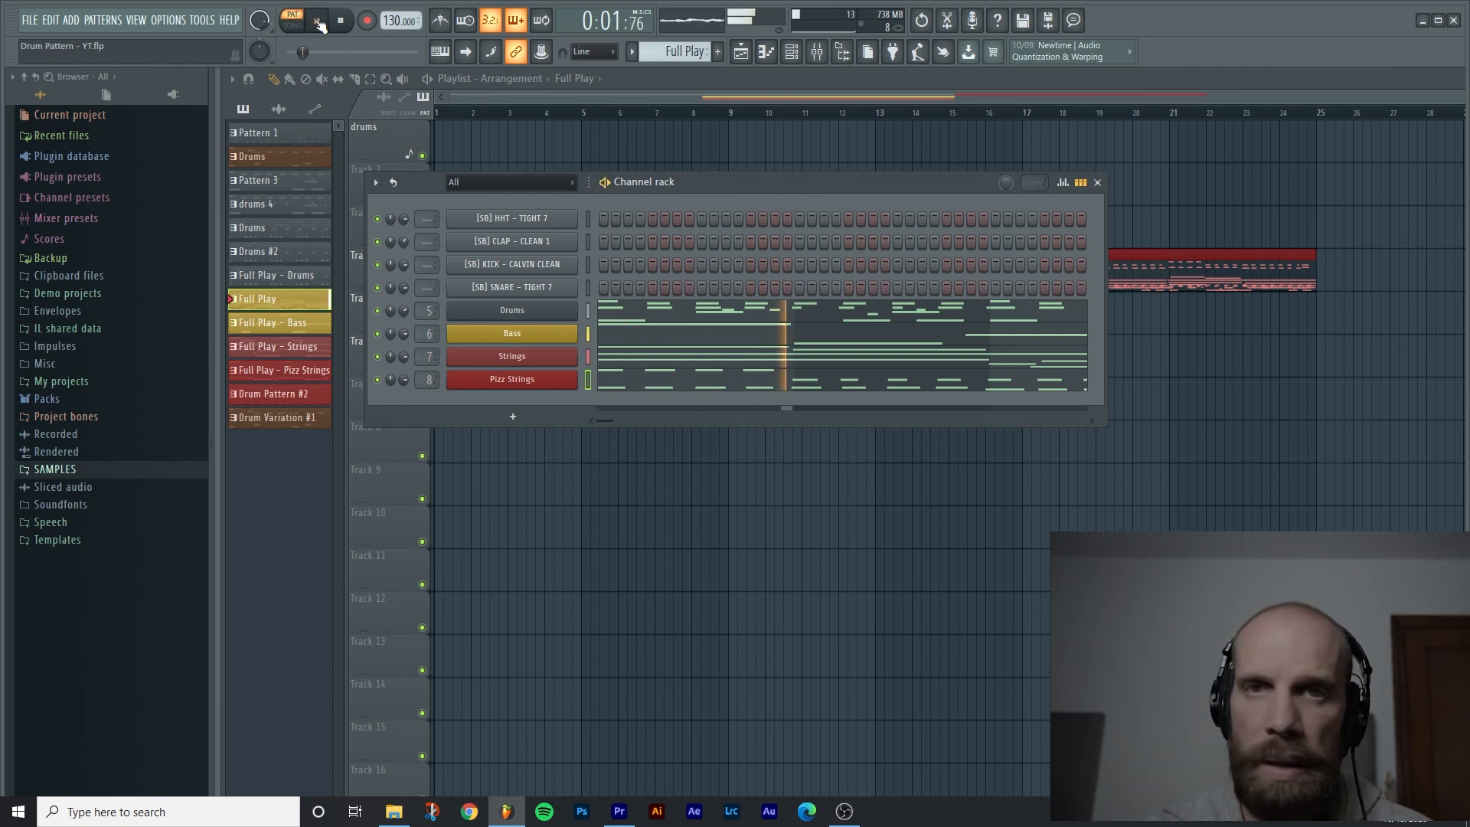
pyautogui.click(340, 20)
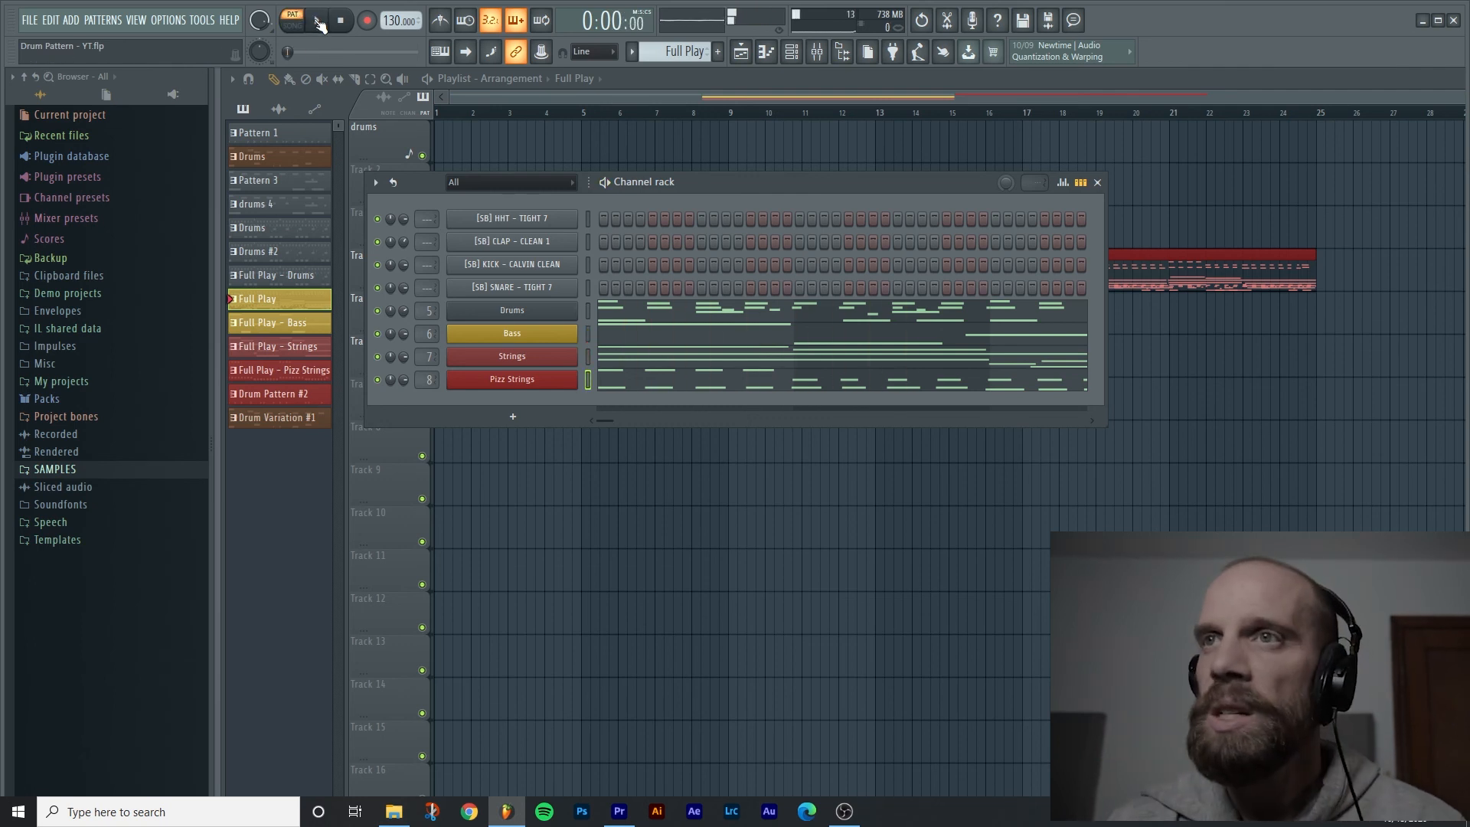